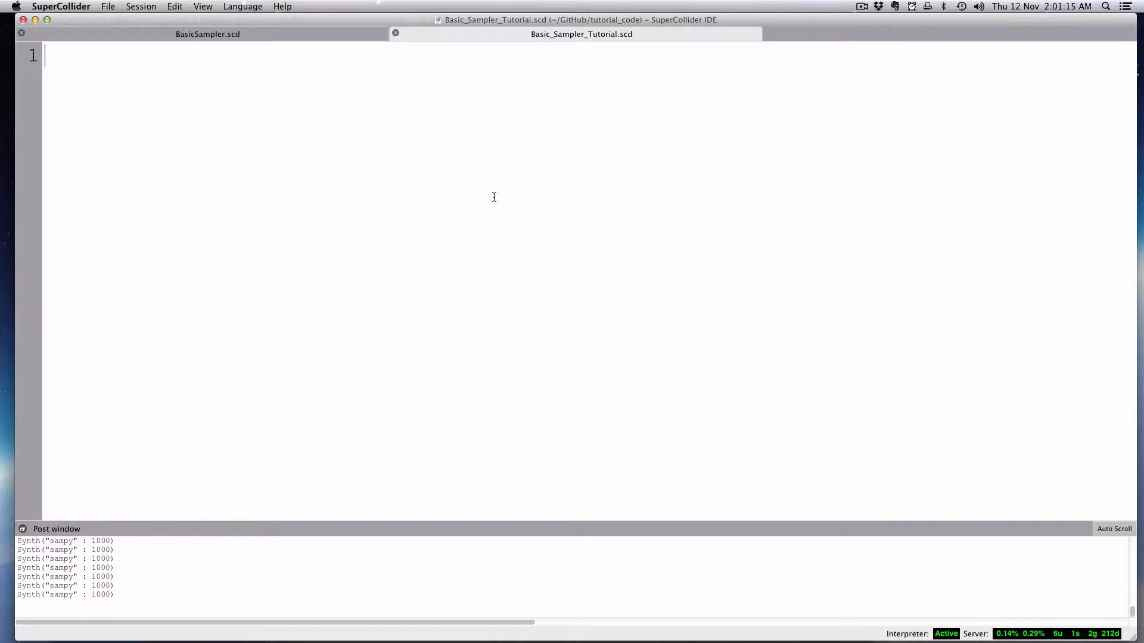
# Write the start of the line `~b1 = Buffer.read(s,` to load a sample on server s.
pyautogui.write('~b')
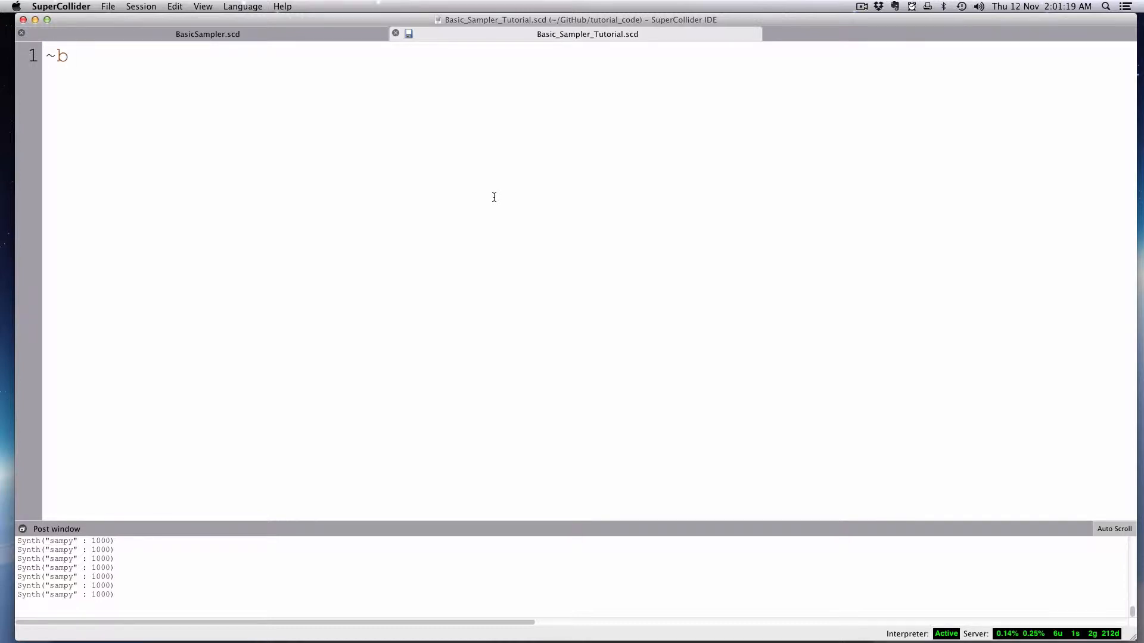
pyautogui.write('1 =')
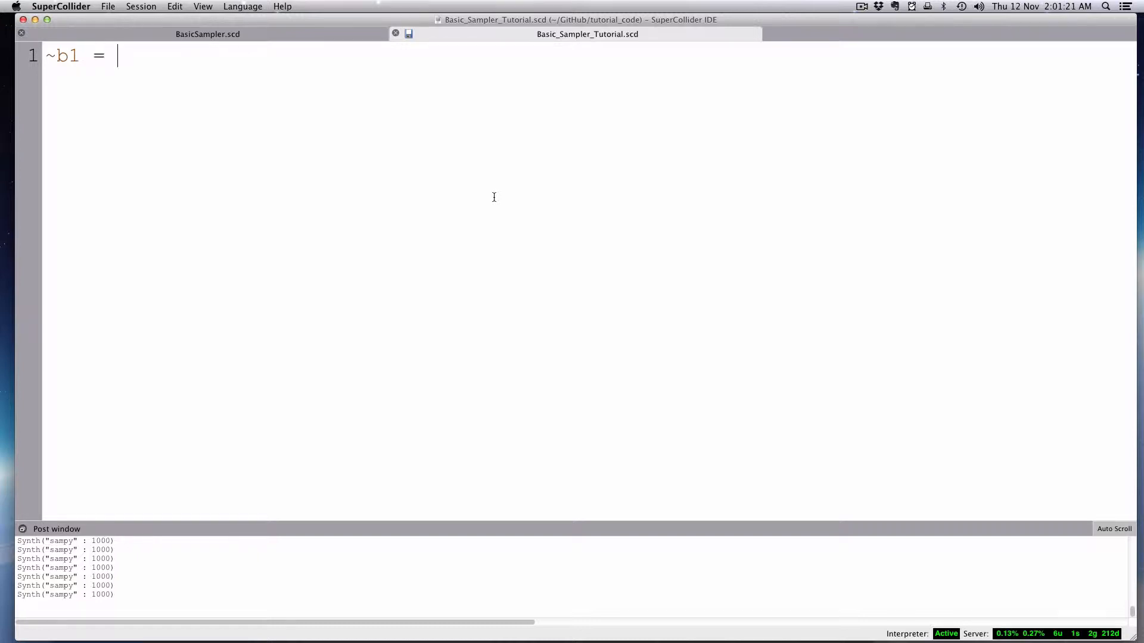
pyautogui.write('B')
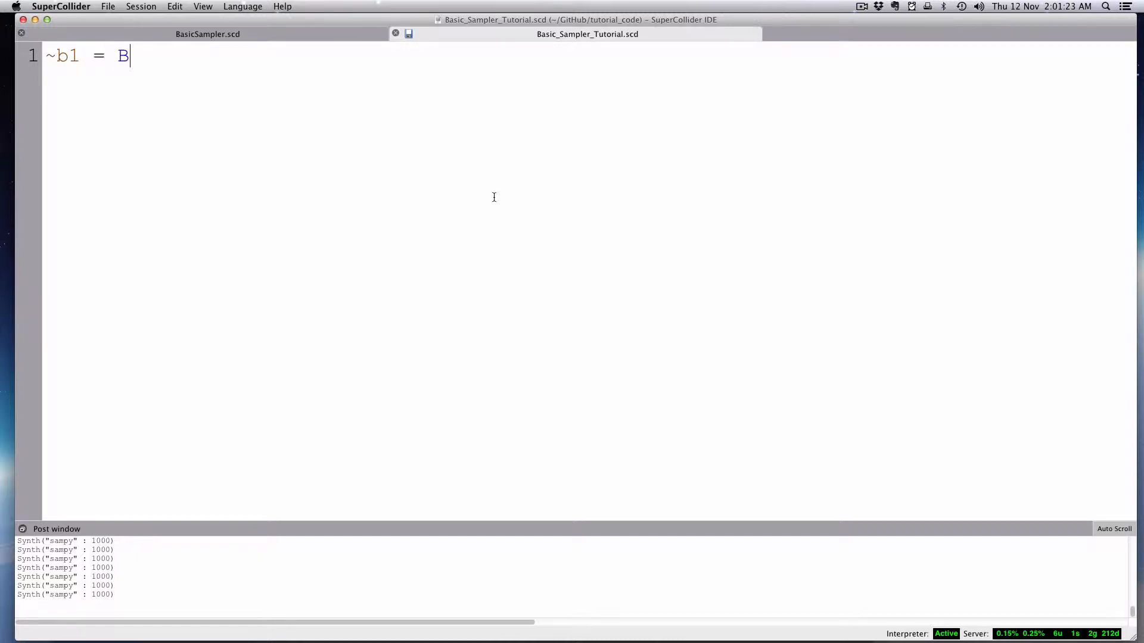
pyautogui.write('uff')
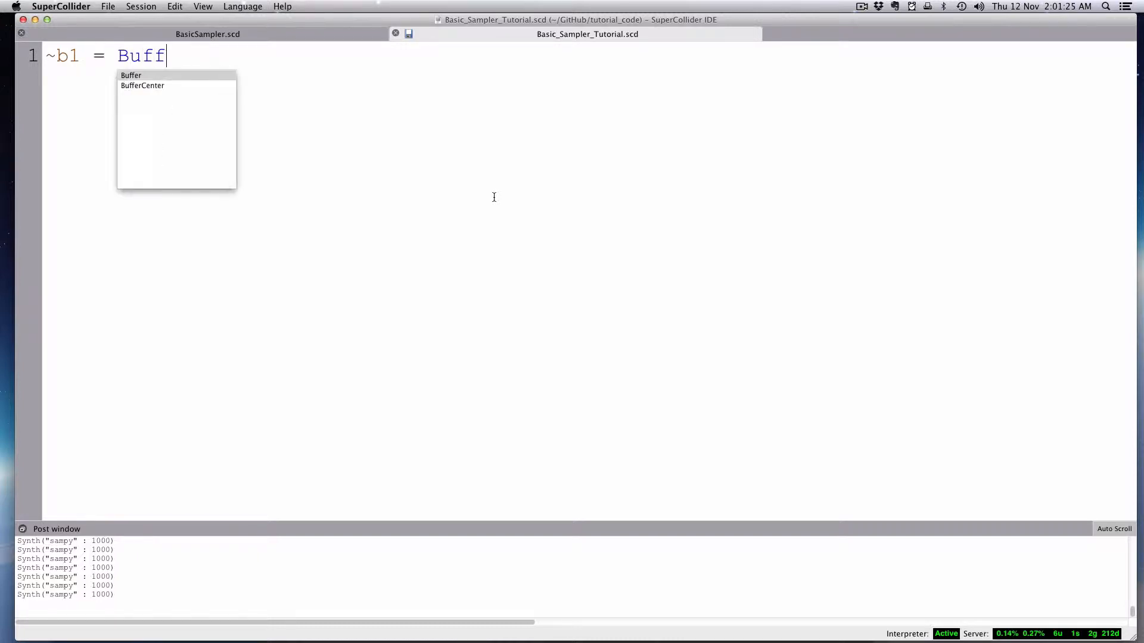
pyautogui.write('er.')
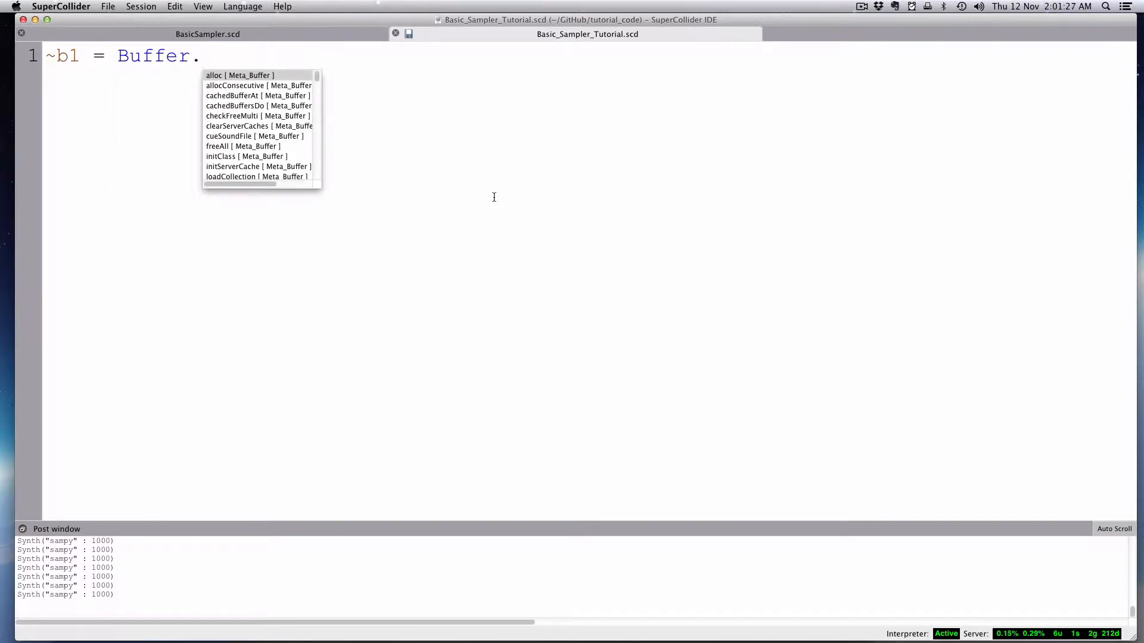
pyautogui.write('read')
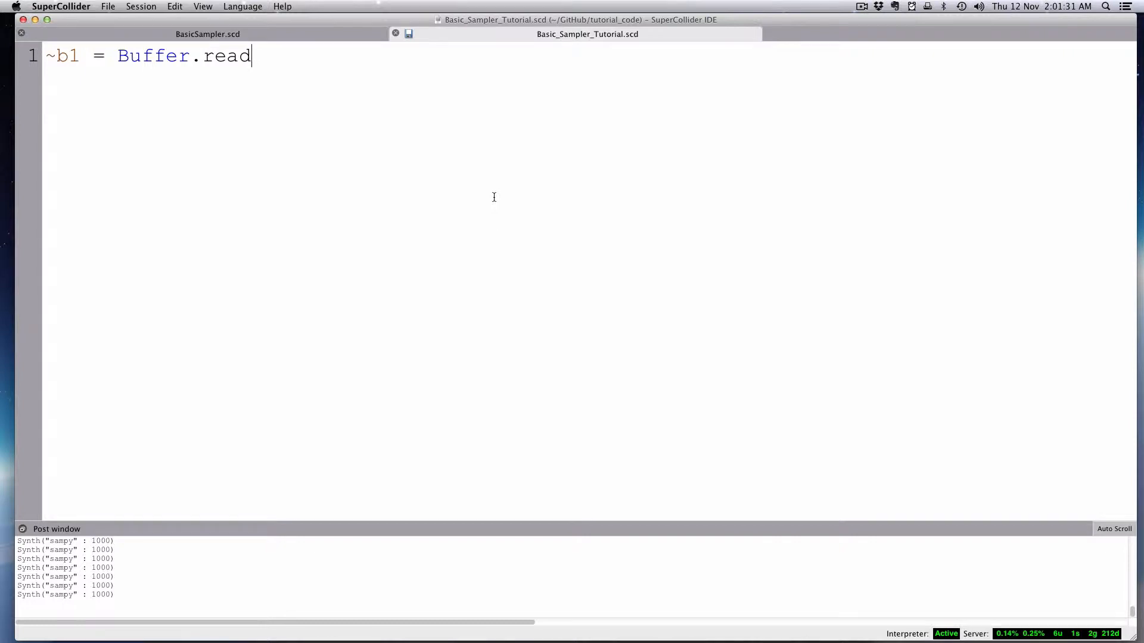
pyautogui.write('(')
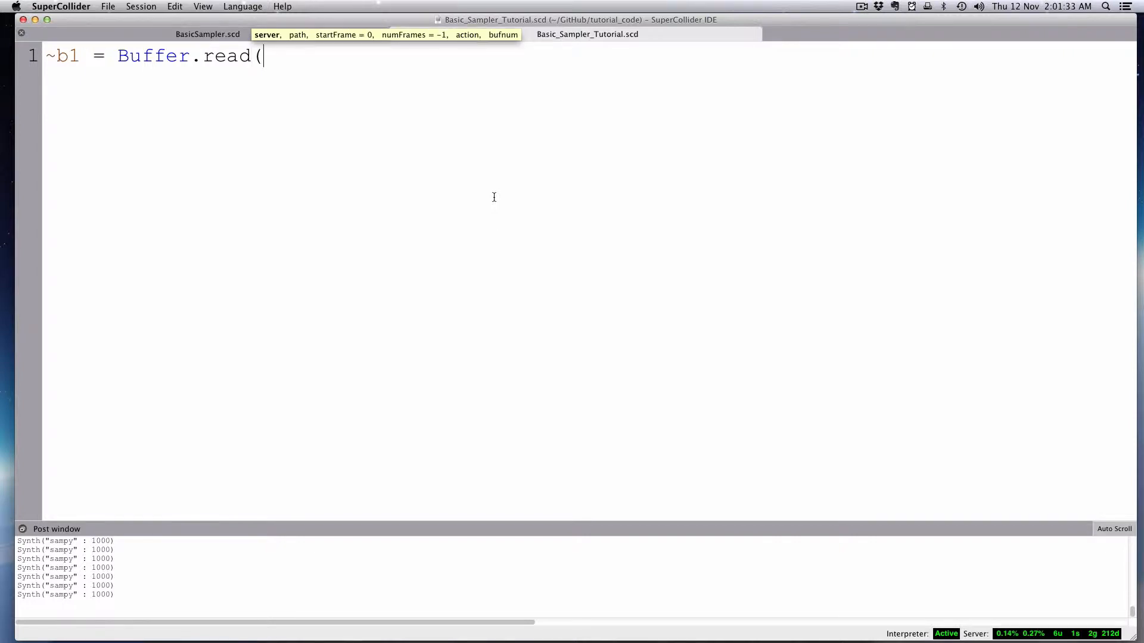
pyautogui.write('s')
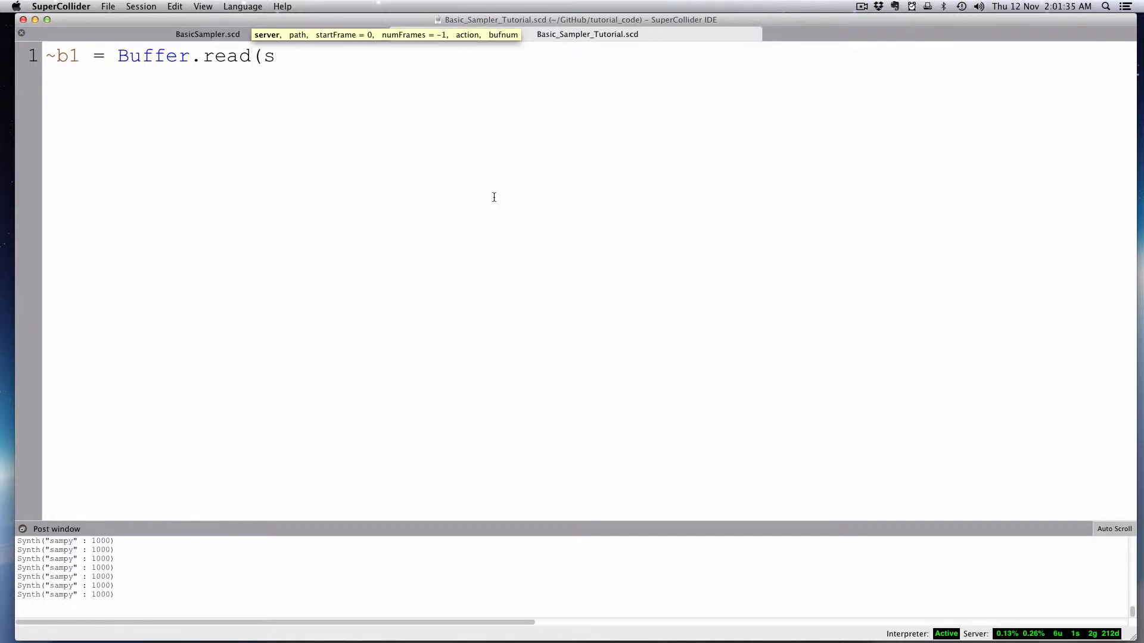
pyautogui.write(',')
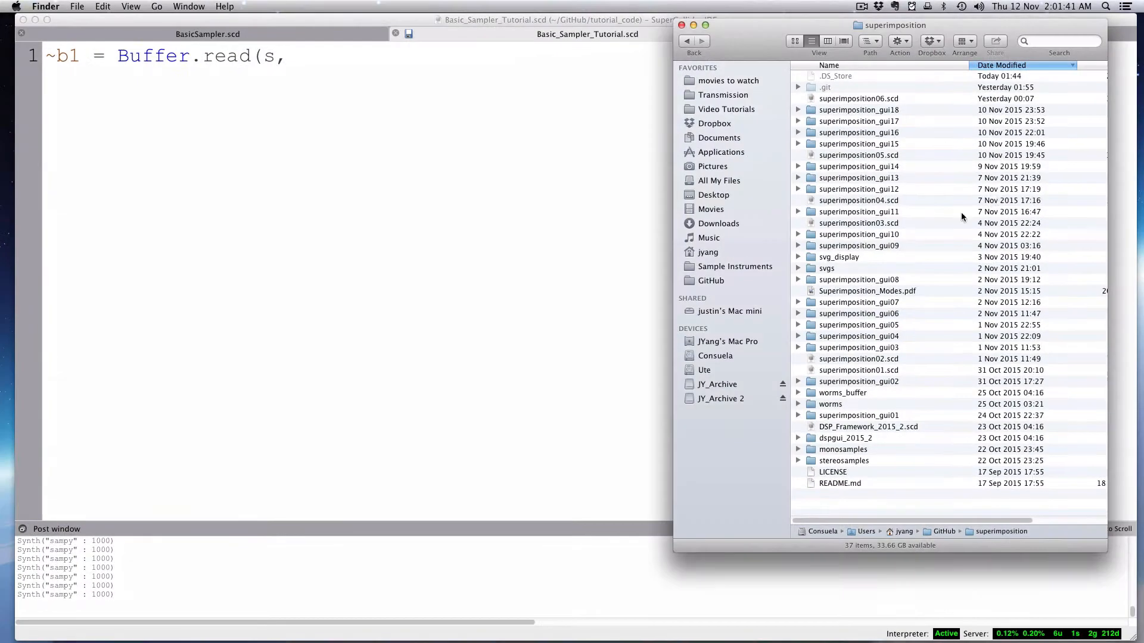
# Drag boxing-bell-1.wav from the monosamples folder into the Buffer.read call as its path.
pyautogui.doubleClick(843, 449)
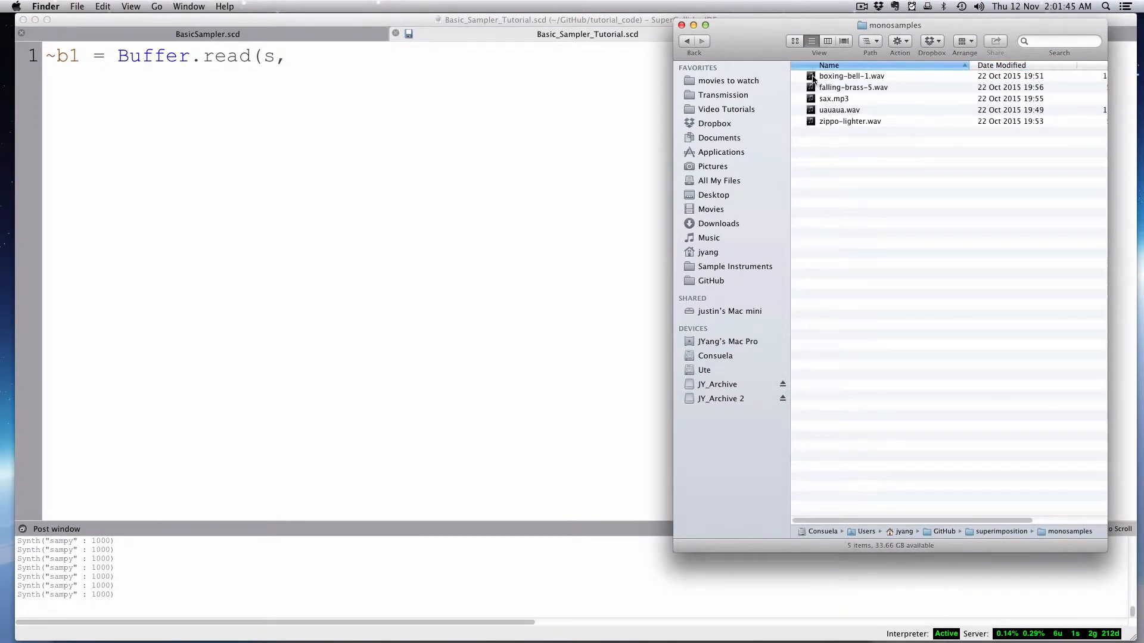
pyautogui.moveTo(851, 77); pyautogui.dragTo(369, 61)
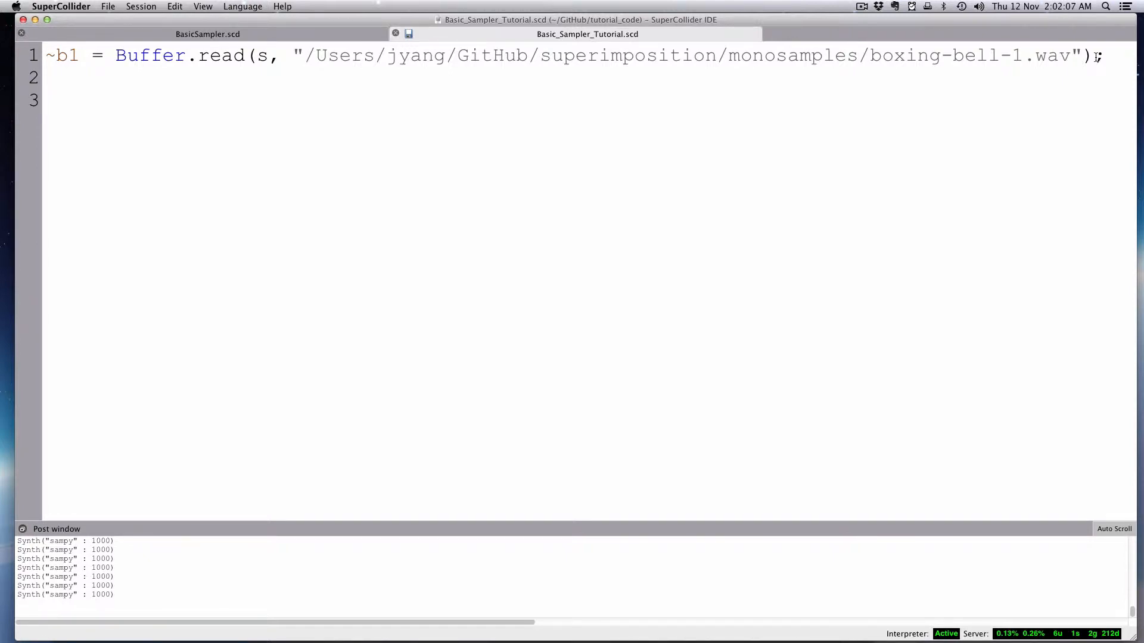
# Begin a SynthDef line below the completed ~b1 buffer-loading line.
pyautogui.write('SynthDef(')
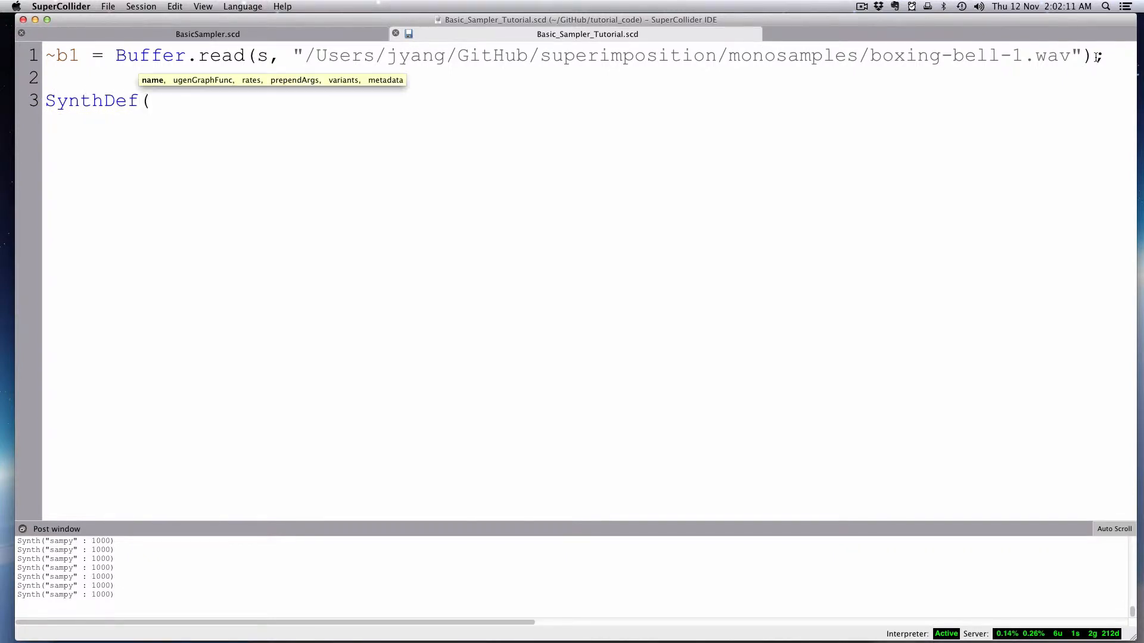
# Create the skeleton `SynthDef(\sampy, { }).add;` and begin a PlayBuf inside it.
pyautogui.write('\\')
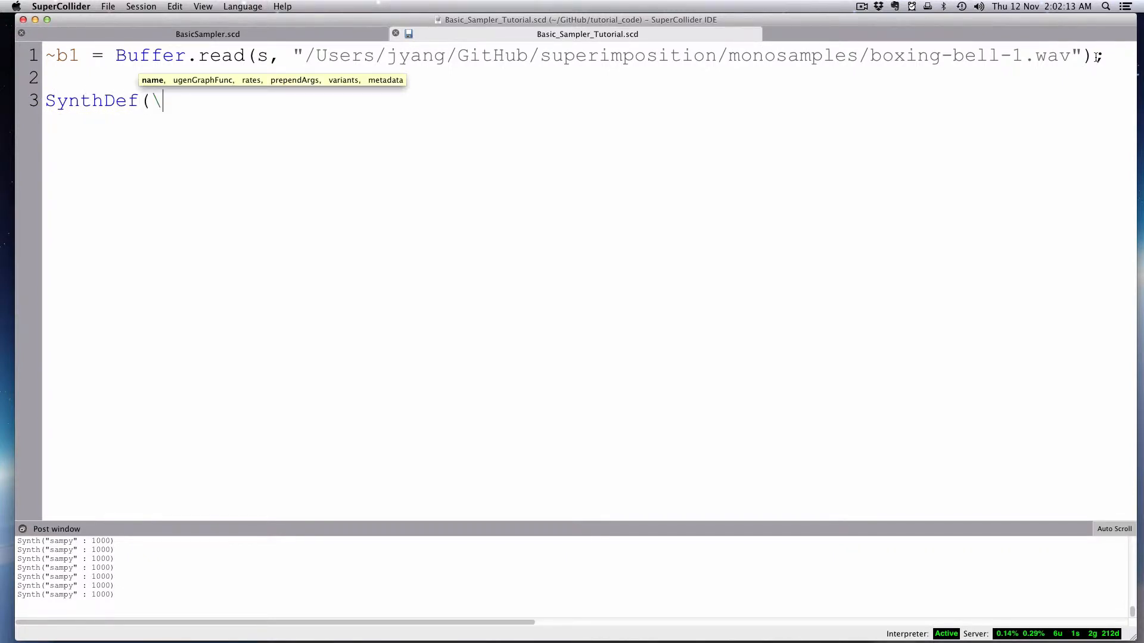
pyautogui.write('sampy,')
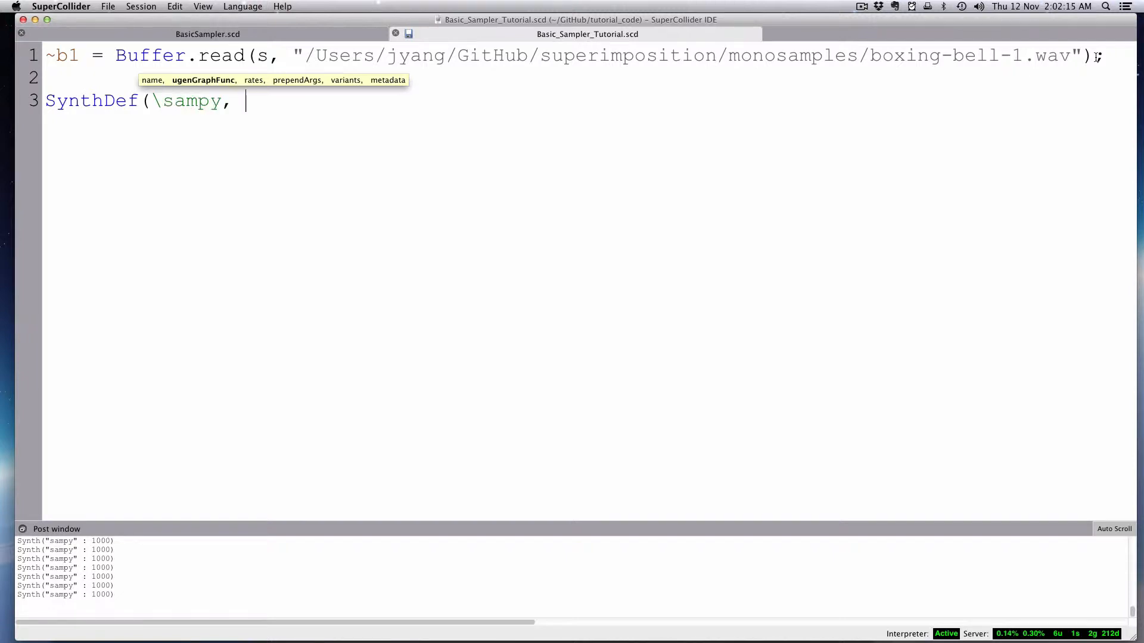
pyautogui.write('{')
pyautogui.write('}')
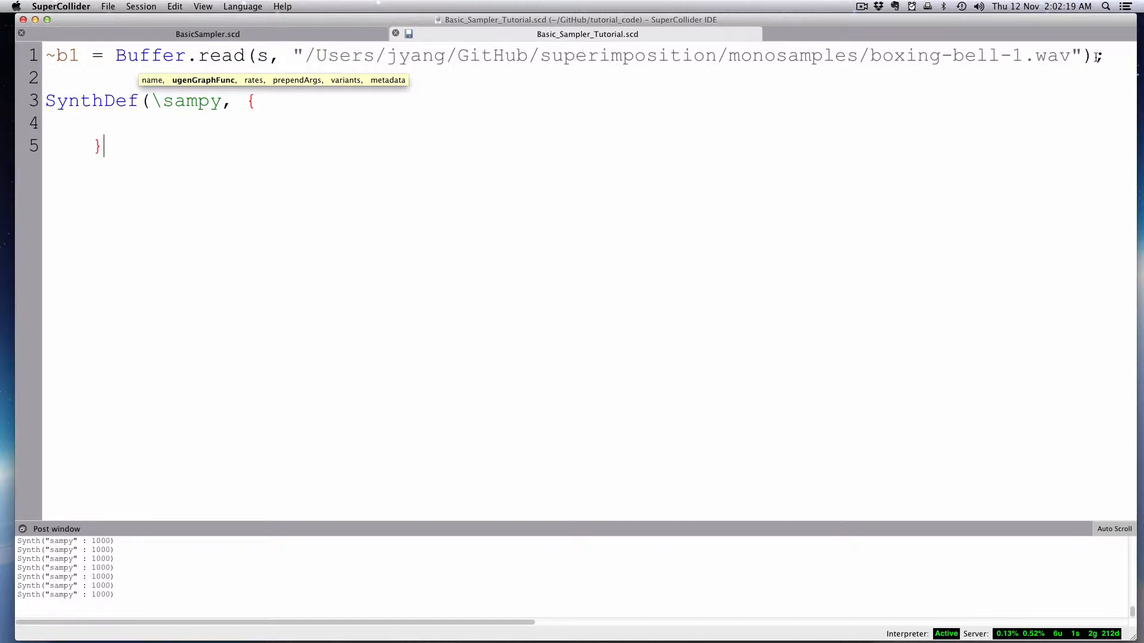
pyautogui.write(').add;')
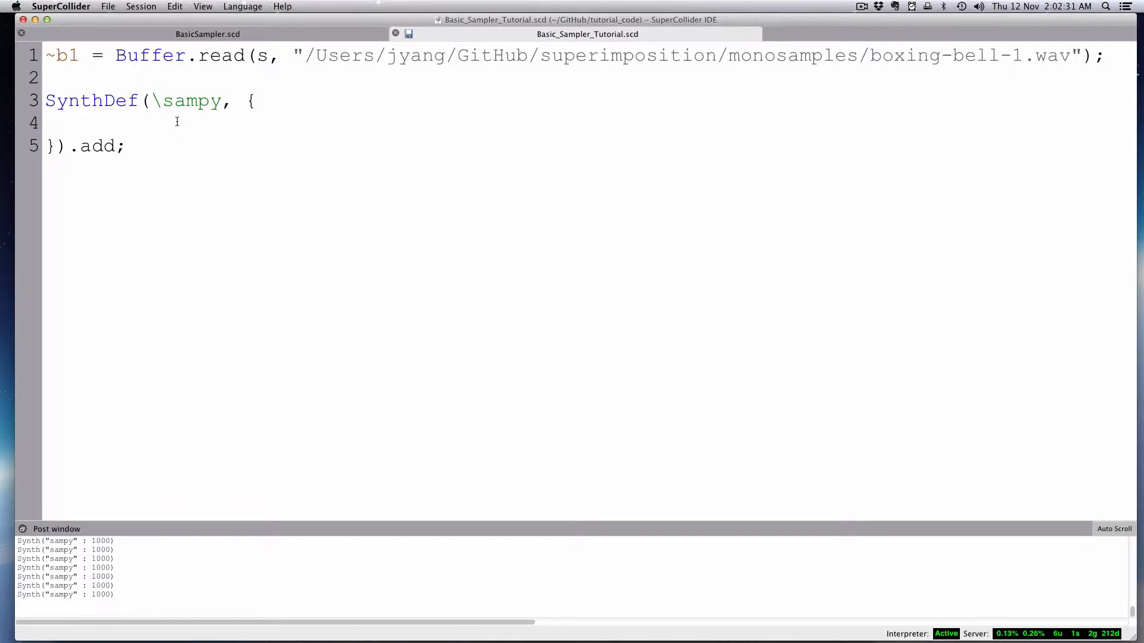
pyautogui.write('Platy')
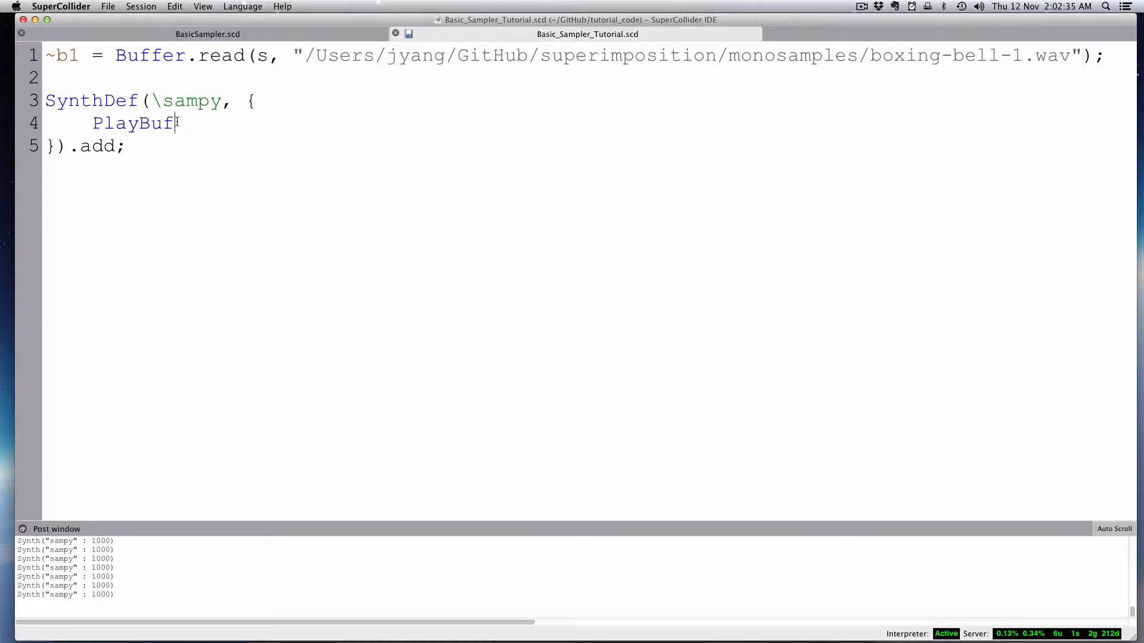
# Write `PlayBuf.ar(1, buf, rate` playing one channel of buf at rate.
pyautogui.write('.ar(')
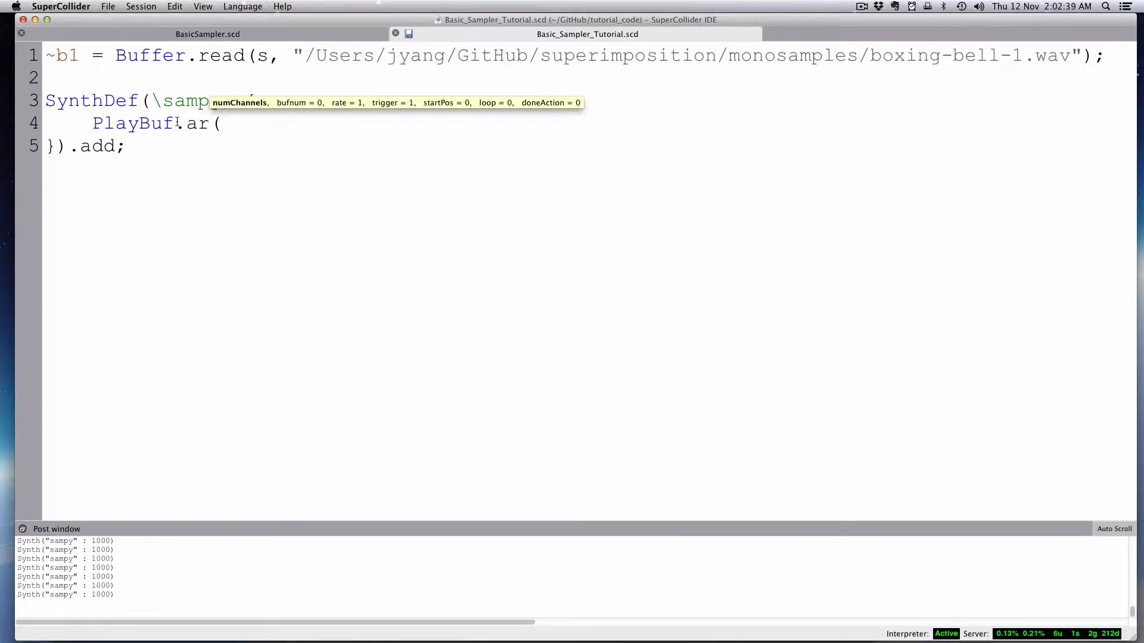
pyautogui.write('1,')
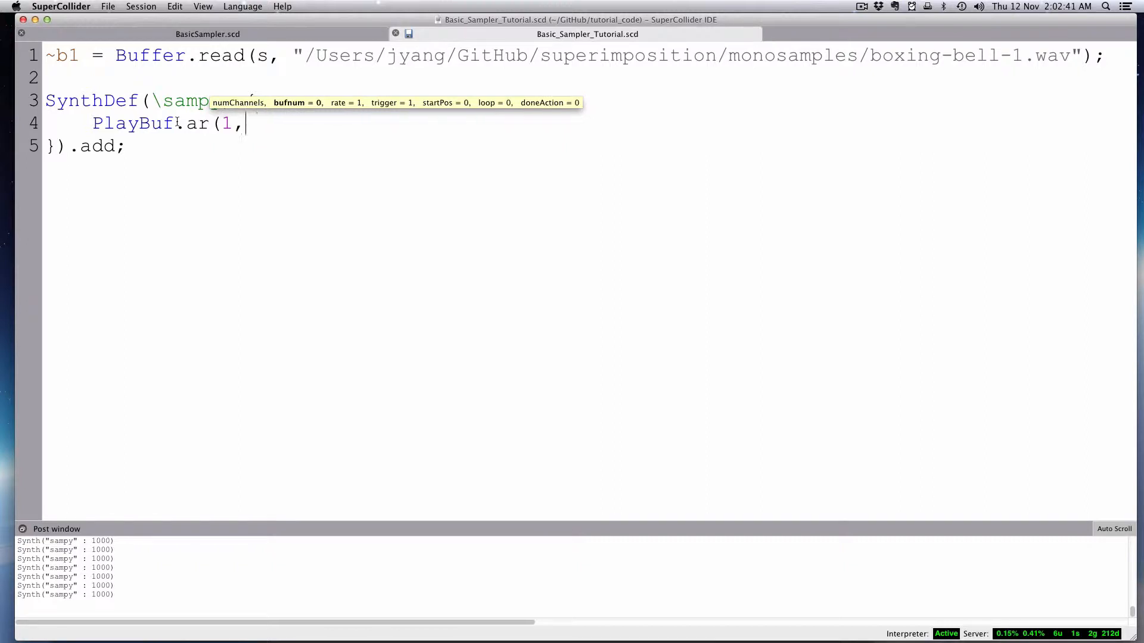
pyautogui.write('b')
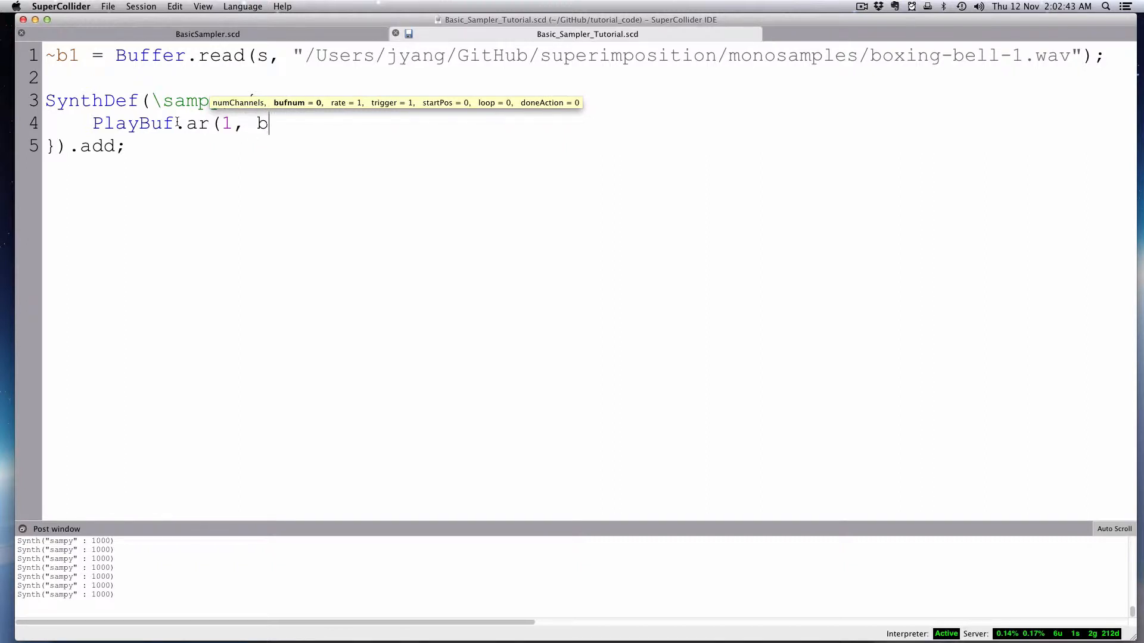
pyautogui.write('uf')
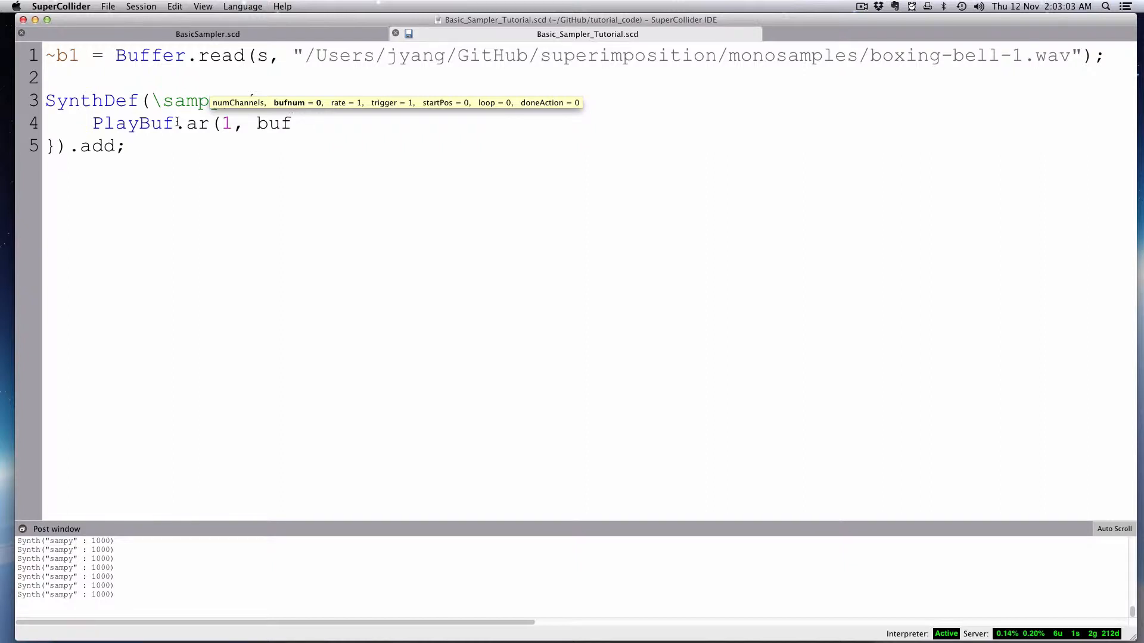
pyautogui.write(',')
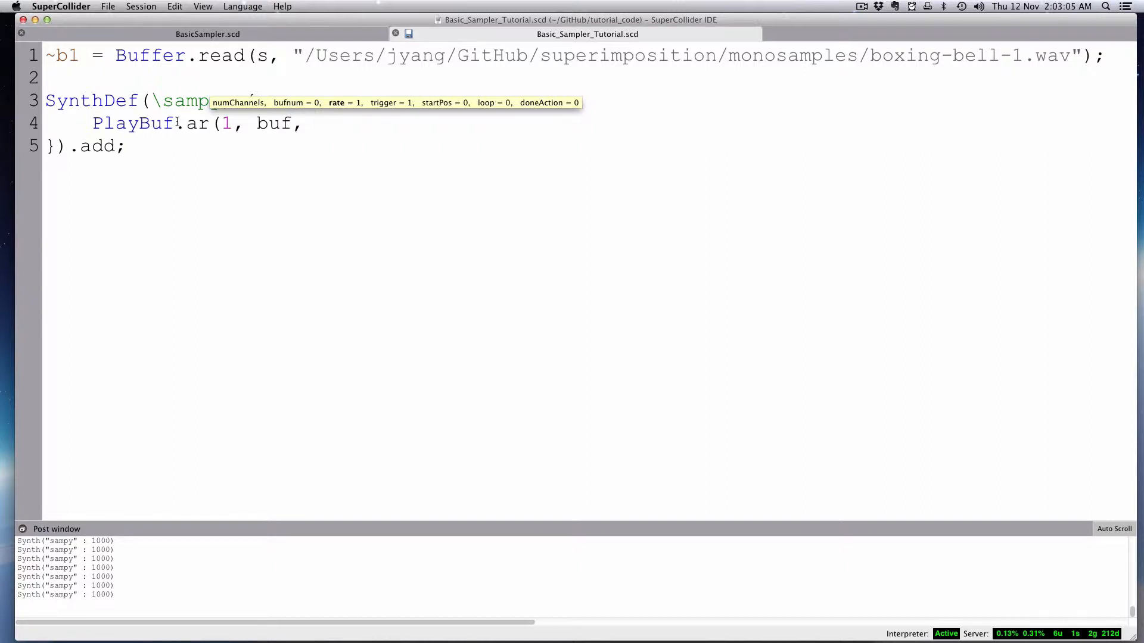
pyautogui.write('ra')
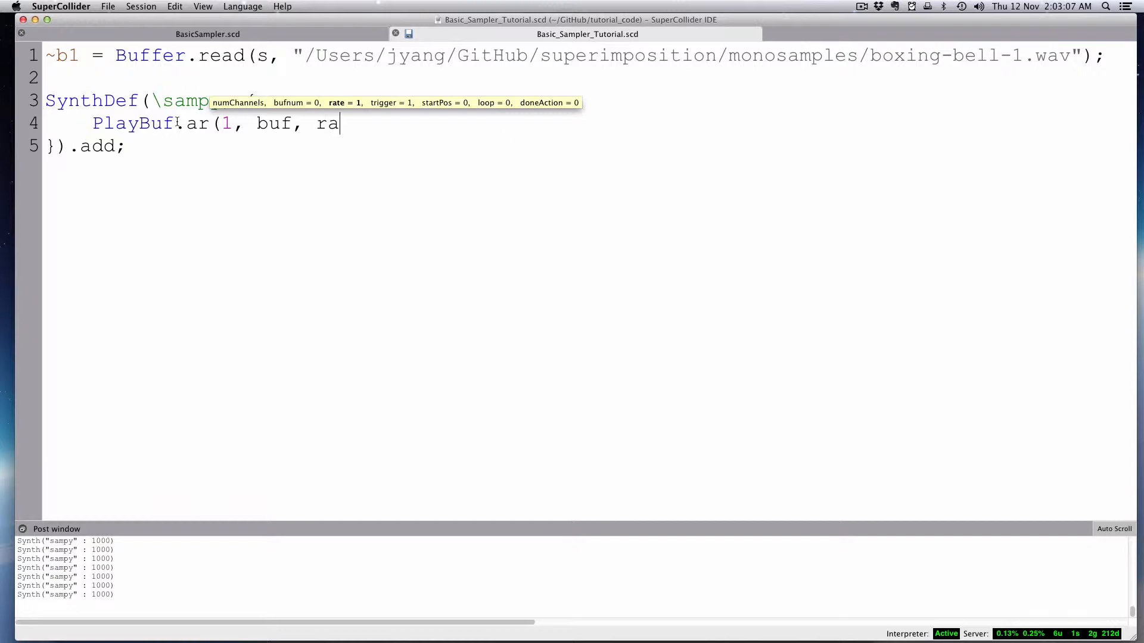
pyautogui.write('te,')
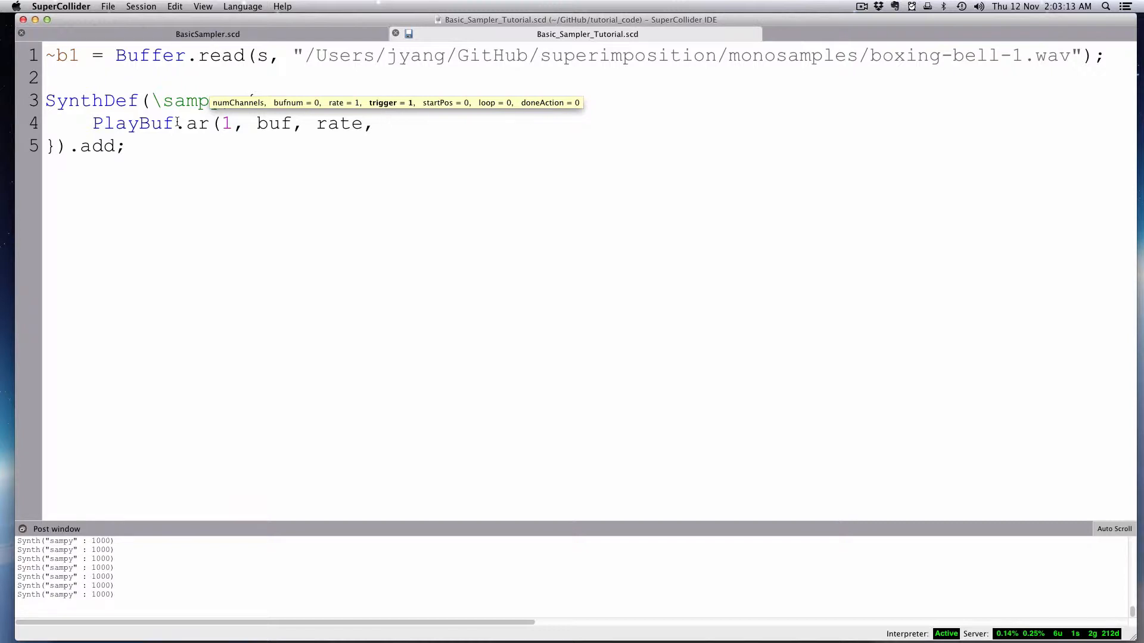
# Add the retrigger control `\t_tr.kr(1, 0)` as PlayBuf's trigger argument.
pyautogui.write('\\')
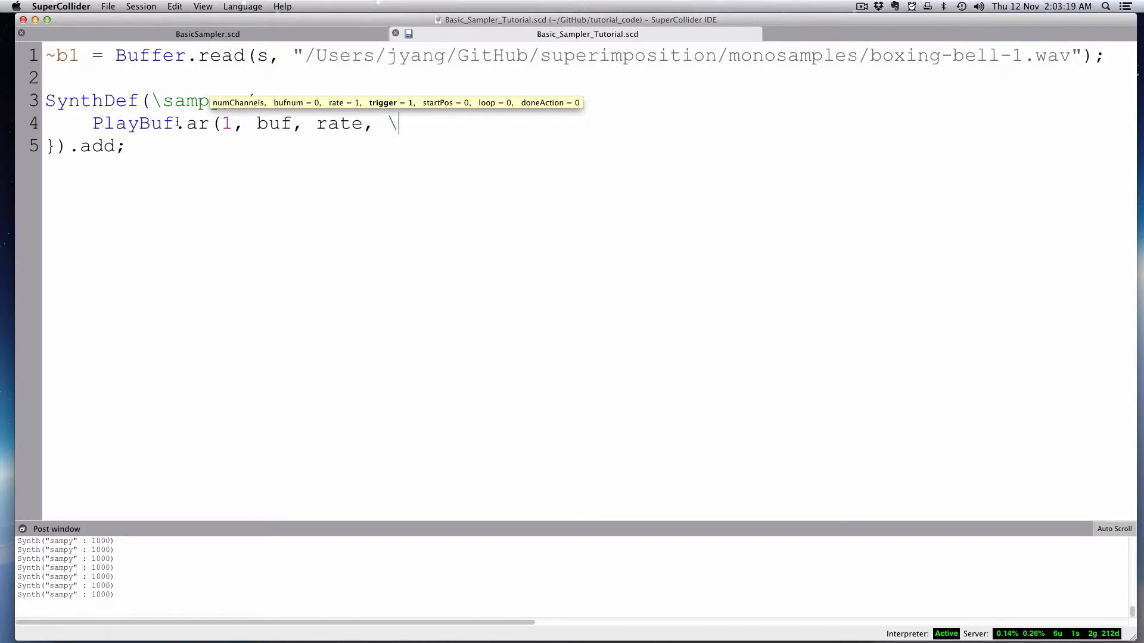
pyautogui.write('_tr')
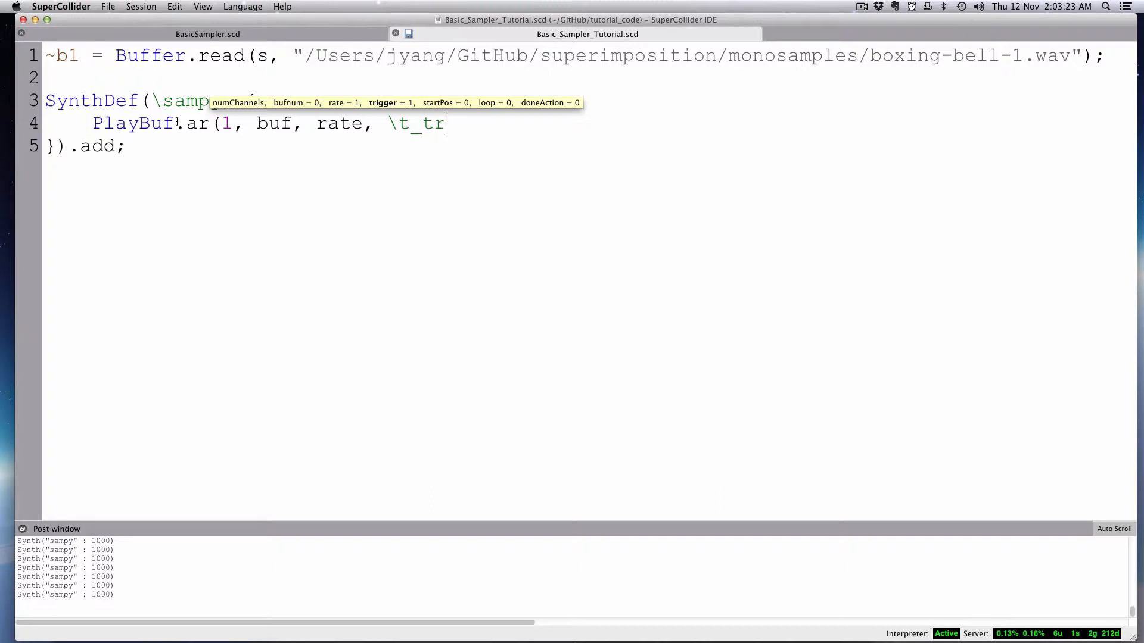
pyautogui.write('.')
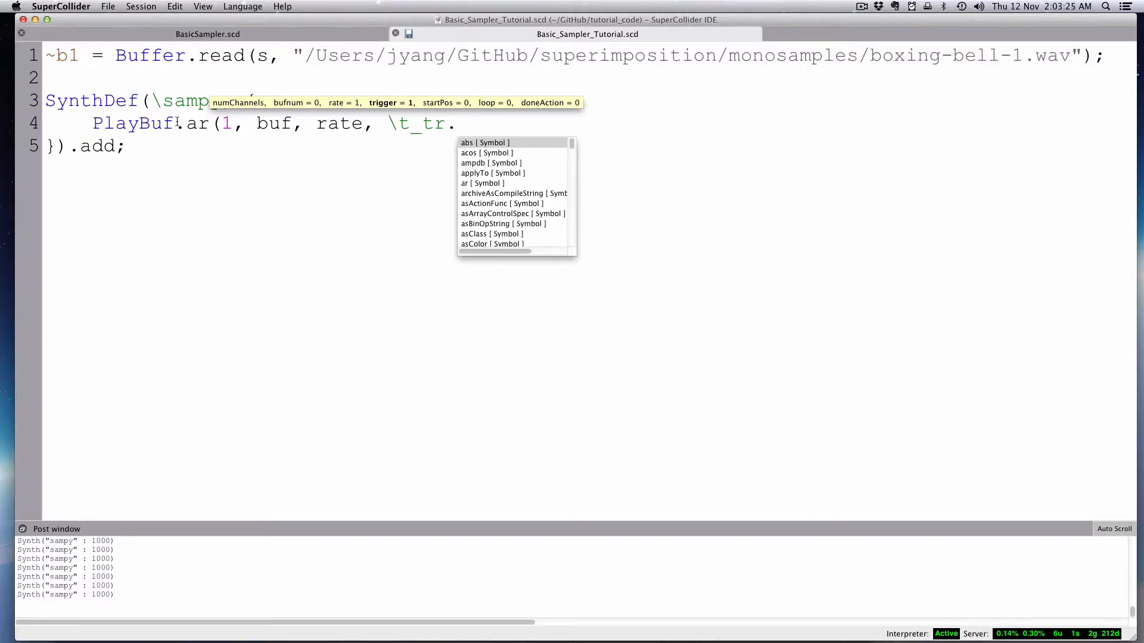
pyautogui.write('kr(')
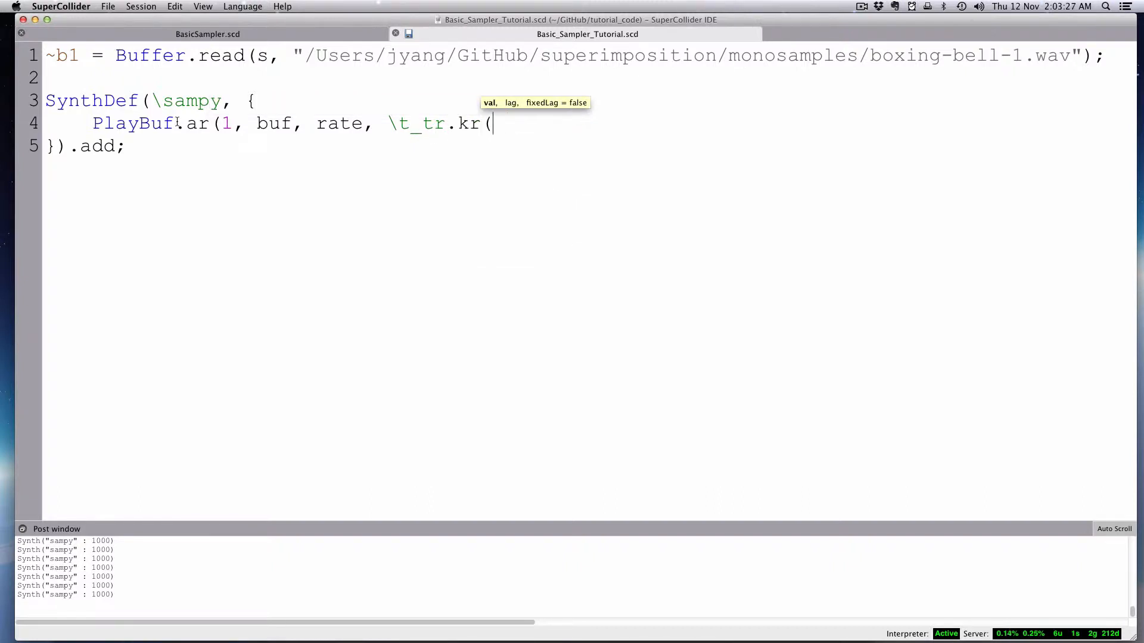
pyautogui.write('1,')
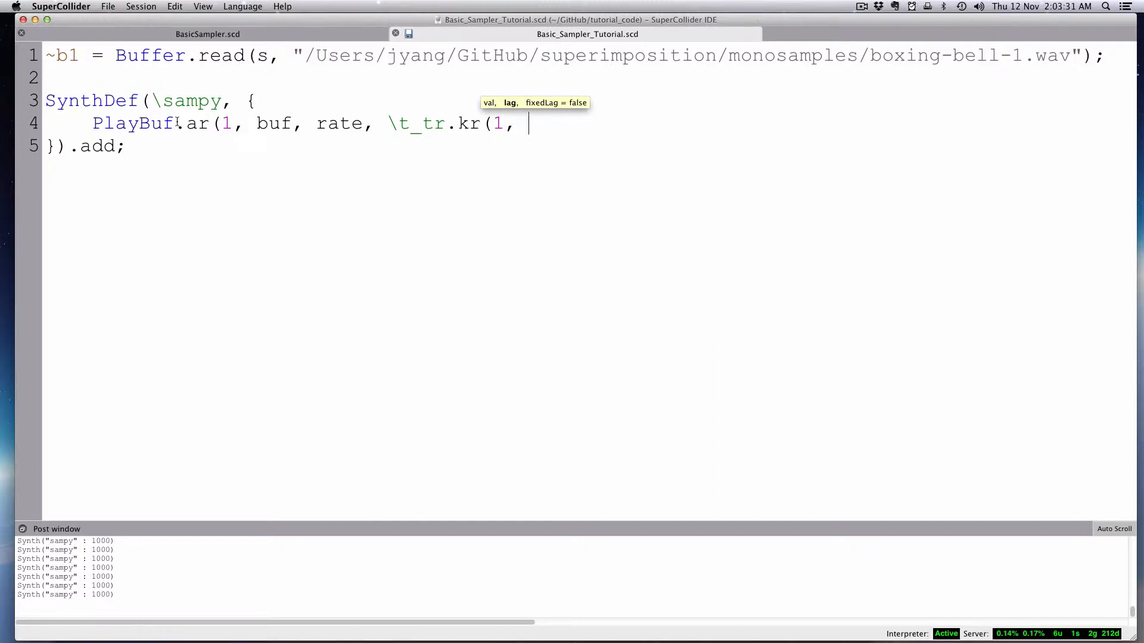
pyautogui.write('0)')
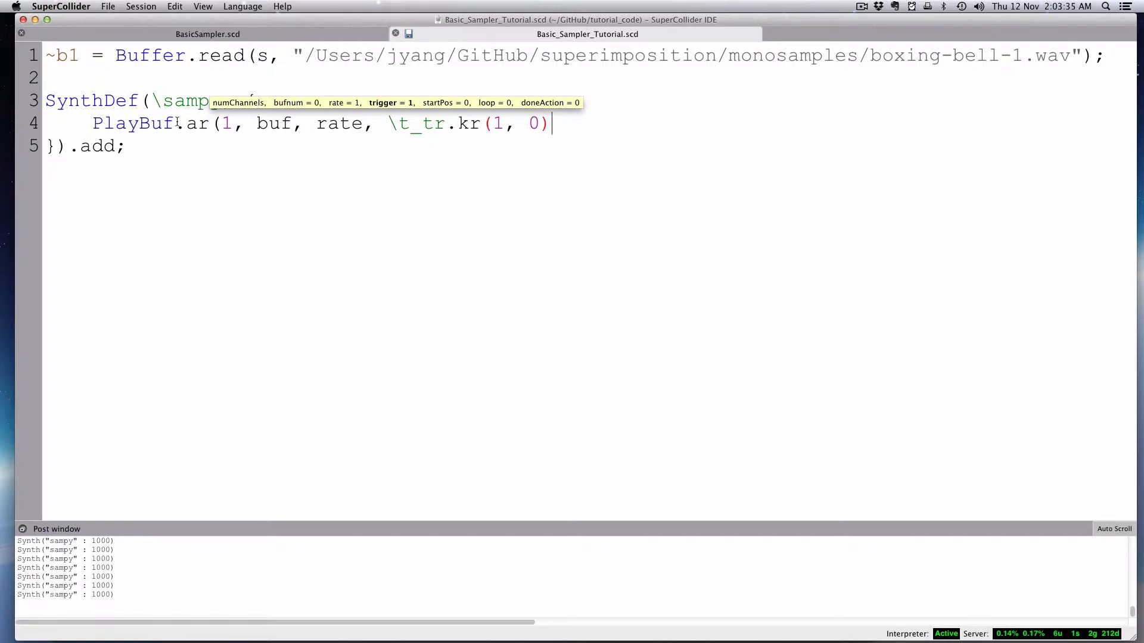
pyautogui.moveTo(425, 133)
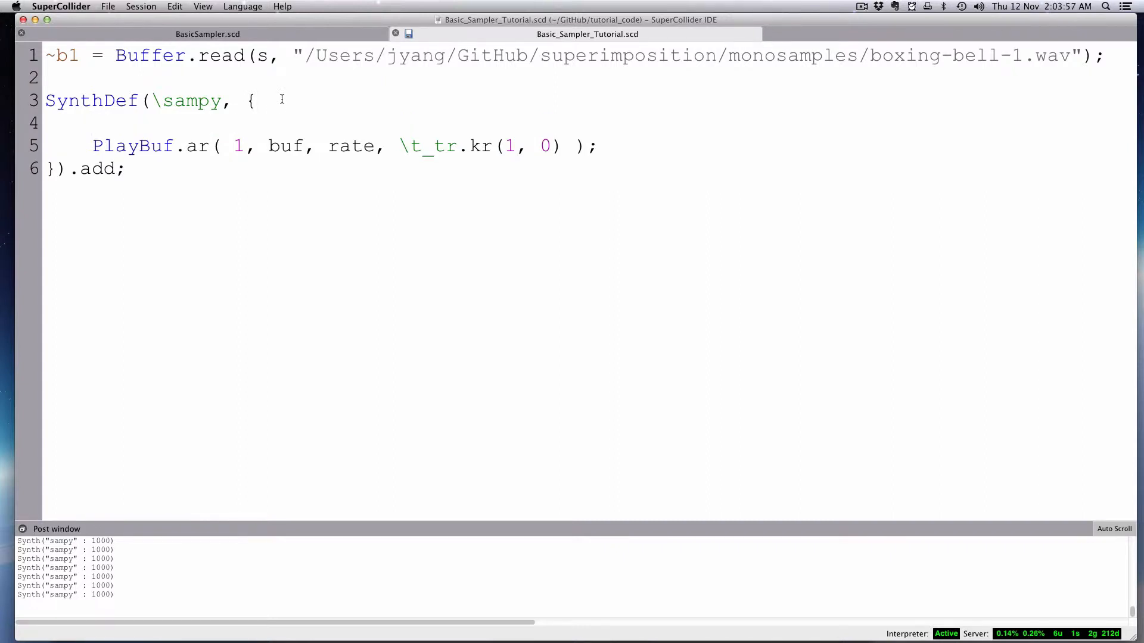
# Declare `arg buf, rate=1;` above the PlayBuf line in the sampy SynthDef.
pyautogui.write('arg')
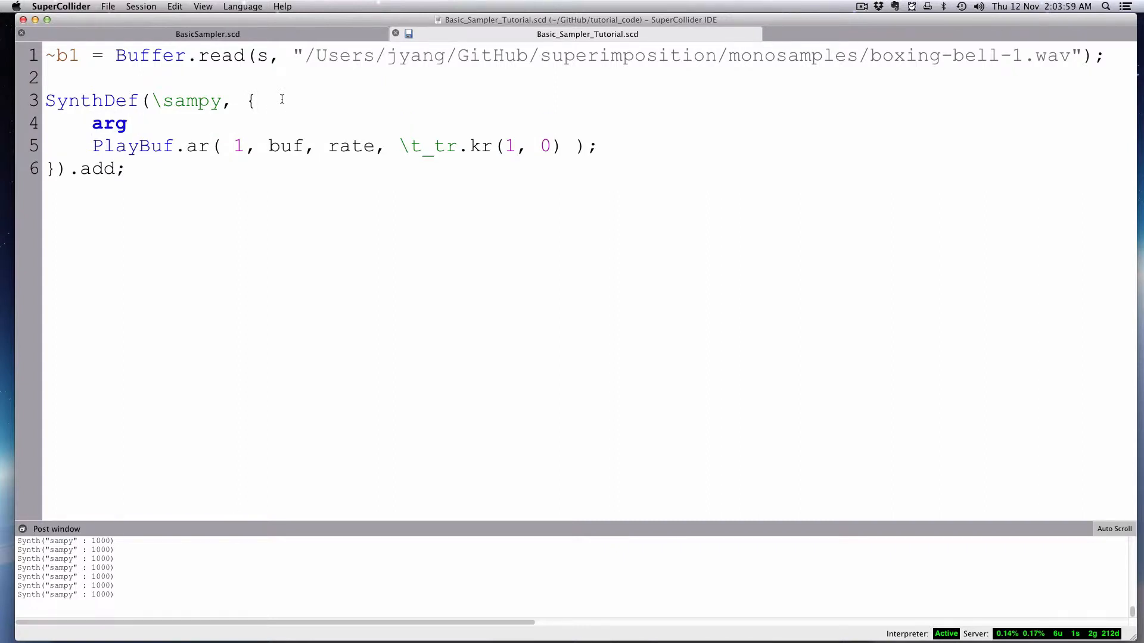
pyautogui.write('buf')
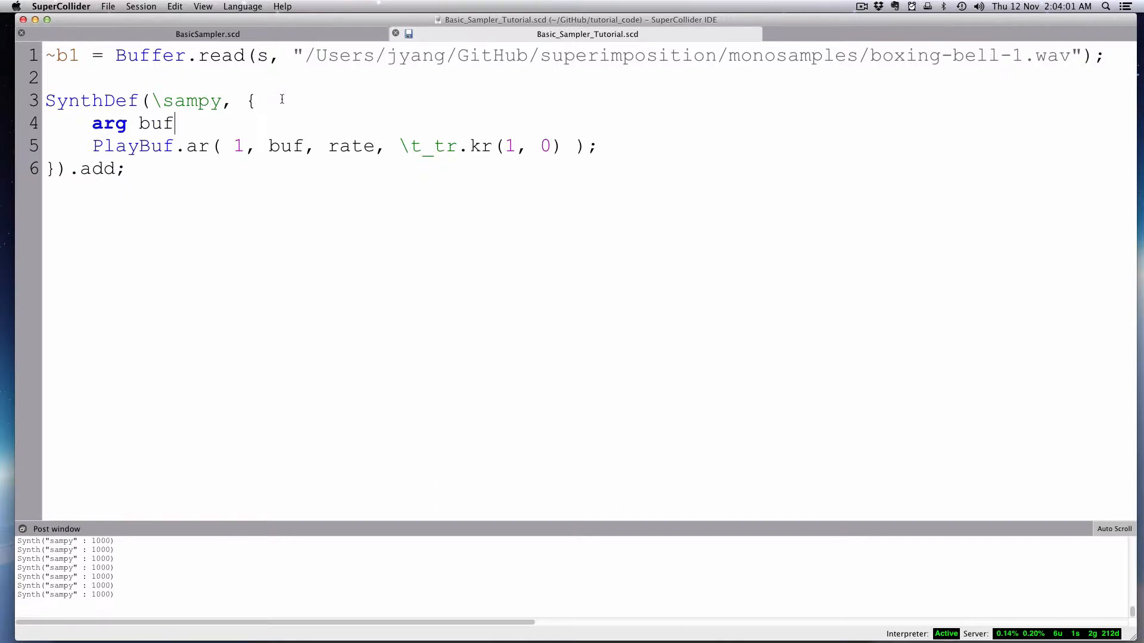
pyautogui.write(',')
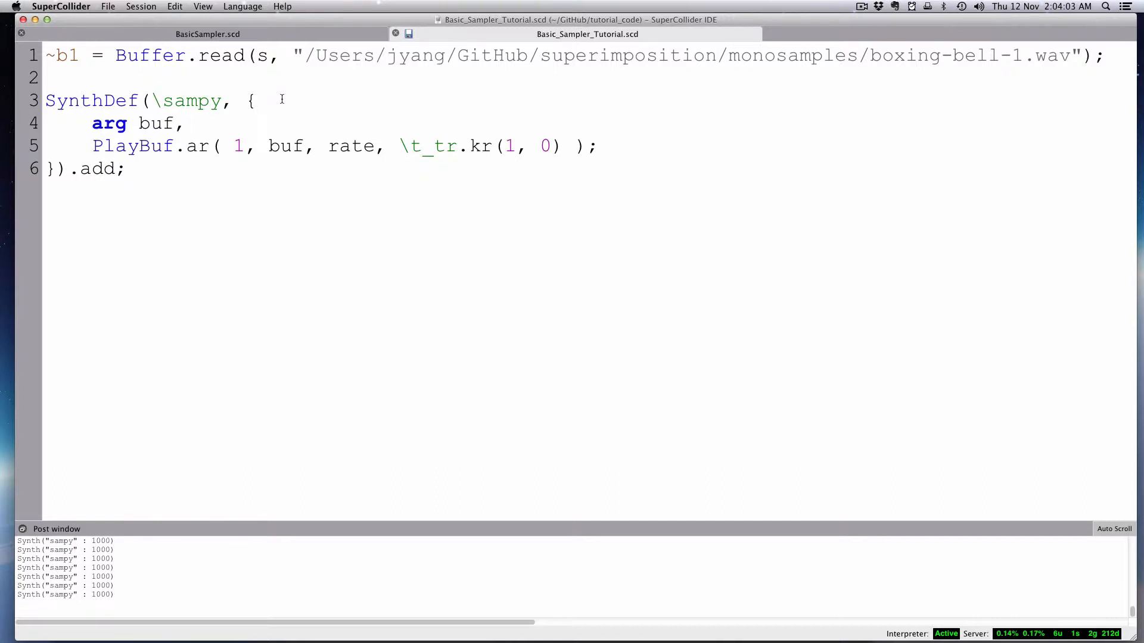
pyautogui.write('ra')
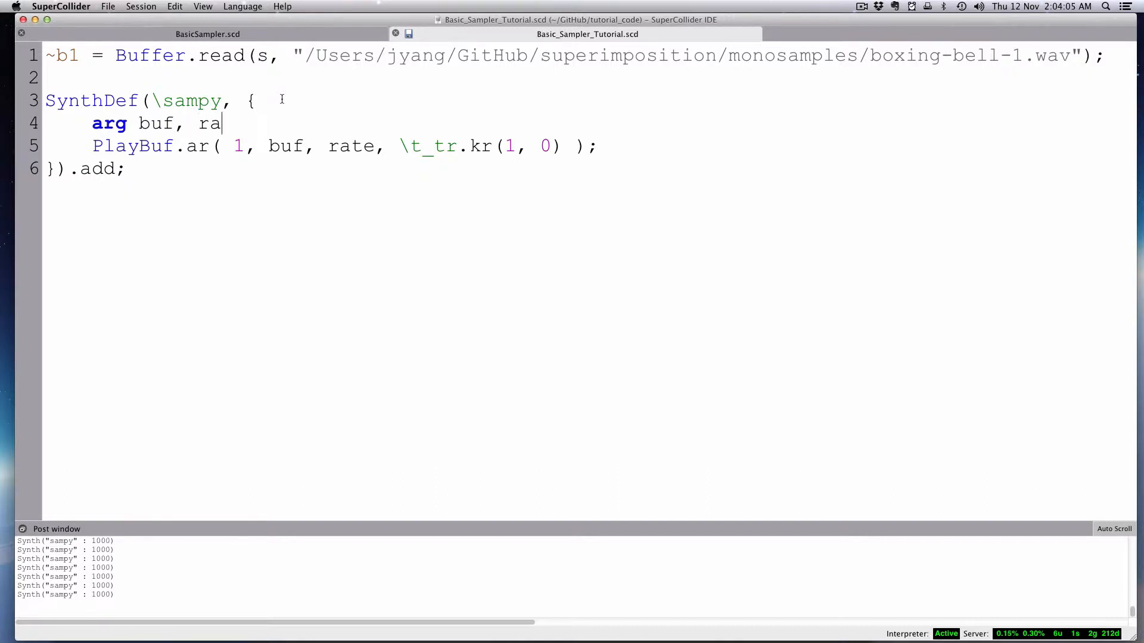
pyautogui.write('te=0')
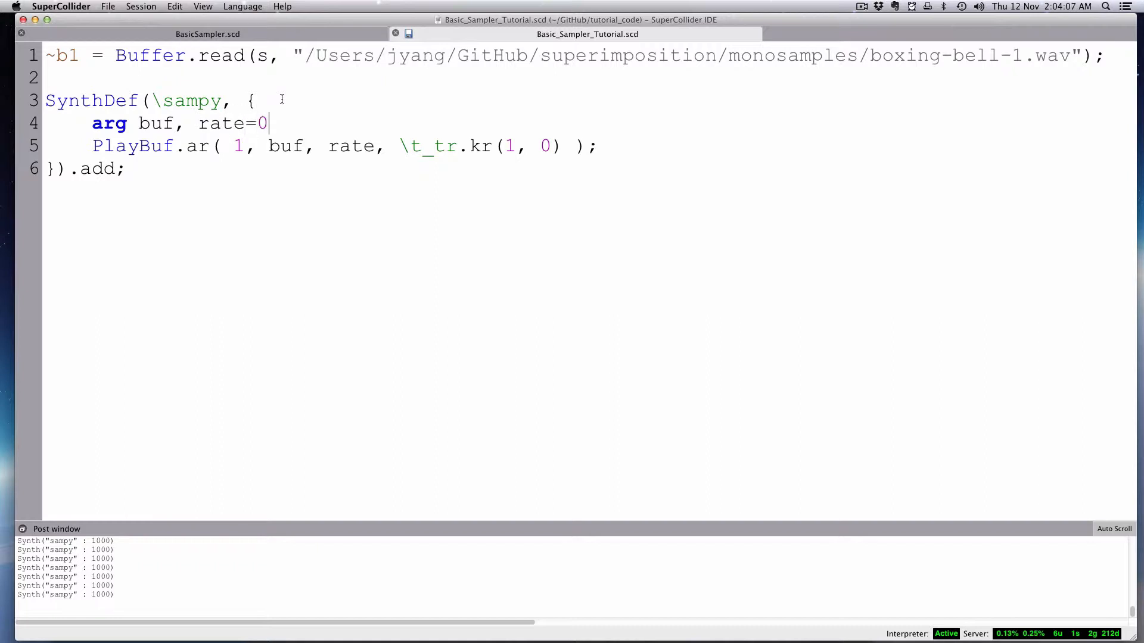
pyautogui.write('1')
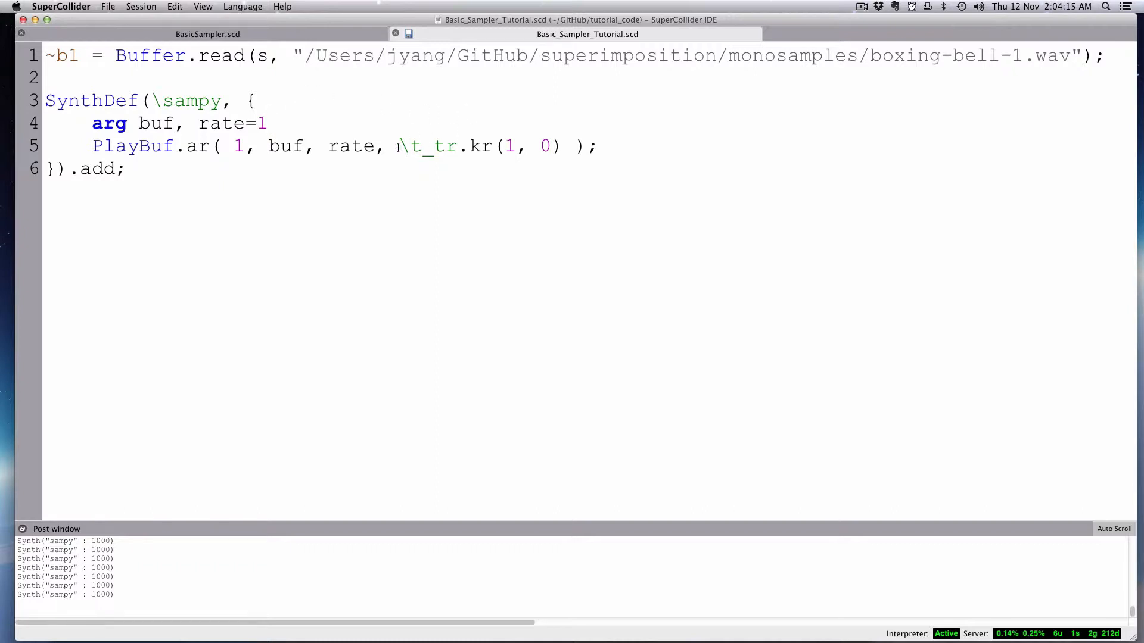
pyautogui.click(268, 122)
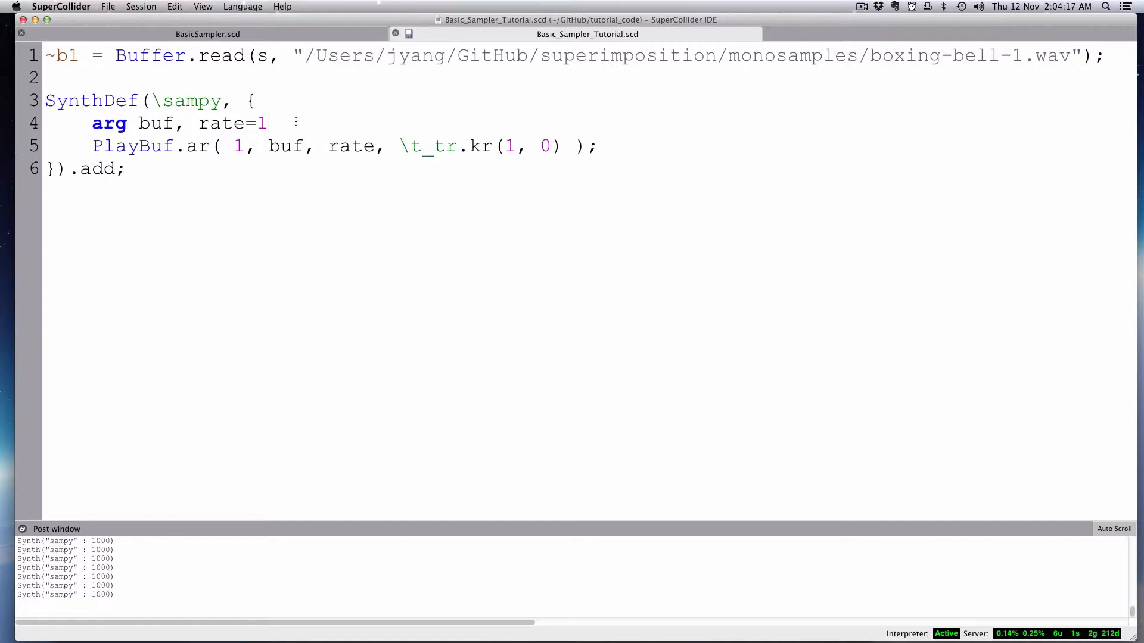
pyautogui.write(';')
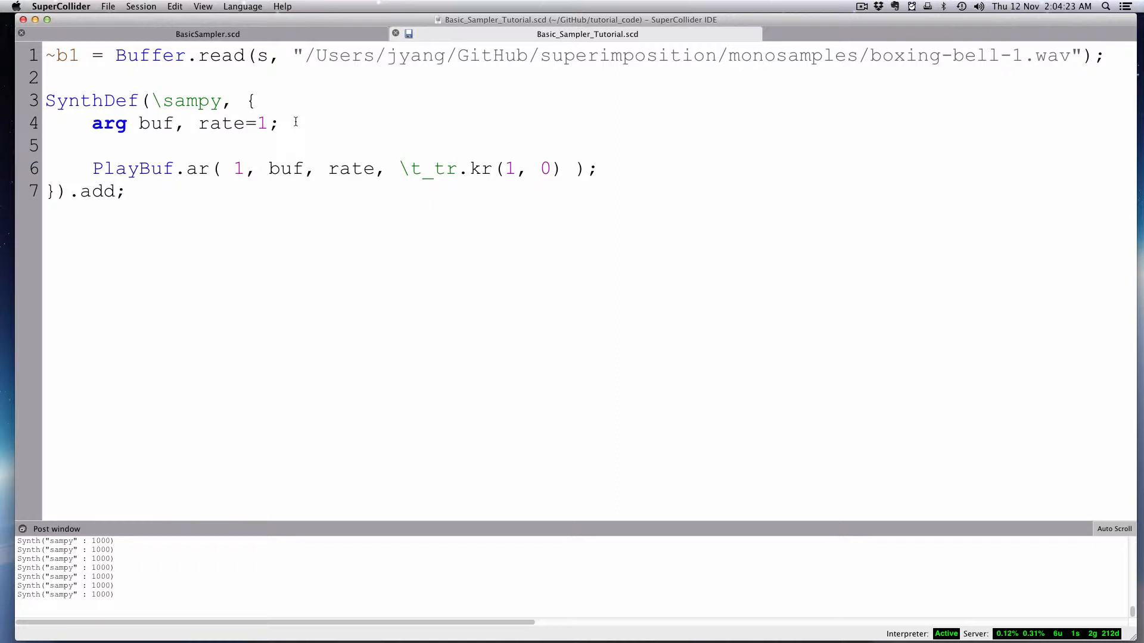
# Declare `var sig;` and assign the PlayBuf output to sig.
pyautogui.write('var')
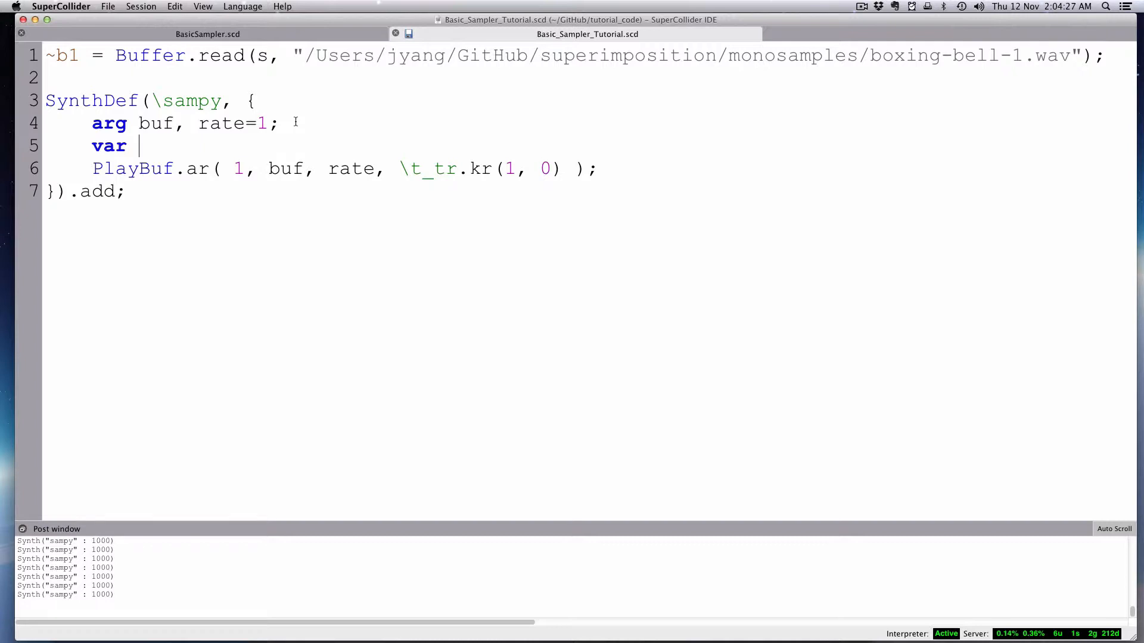
pyautogui.write('sig;')
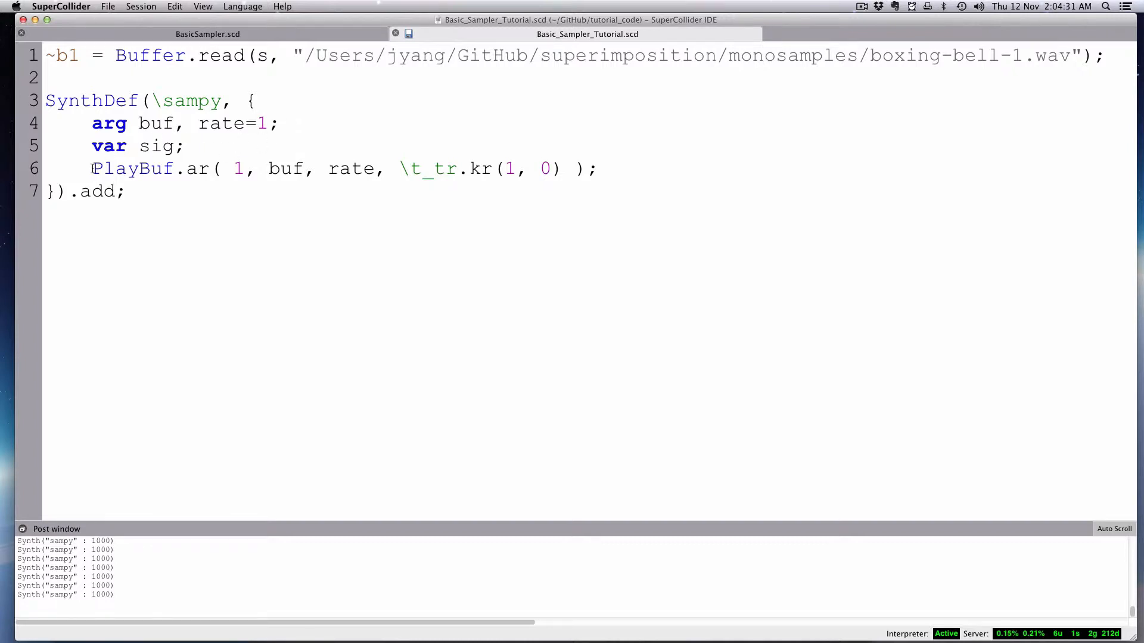
pyautogui.write('sig =')
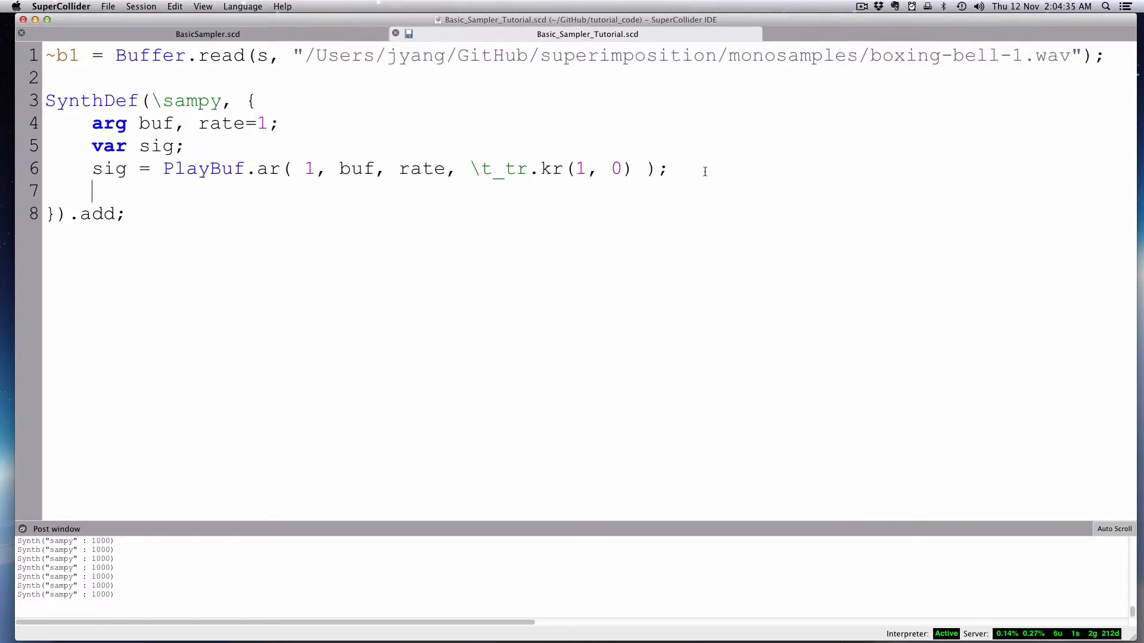
# Send sig to the output bus with `Out.ar(obs, sig);`.
pyautogui.write('Out')
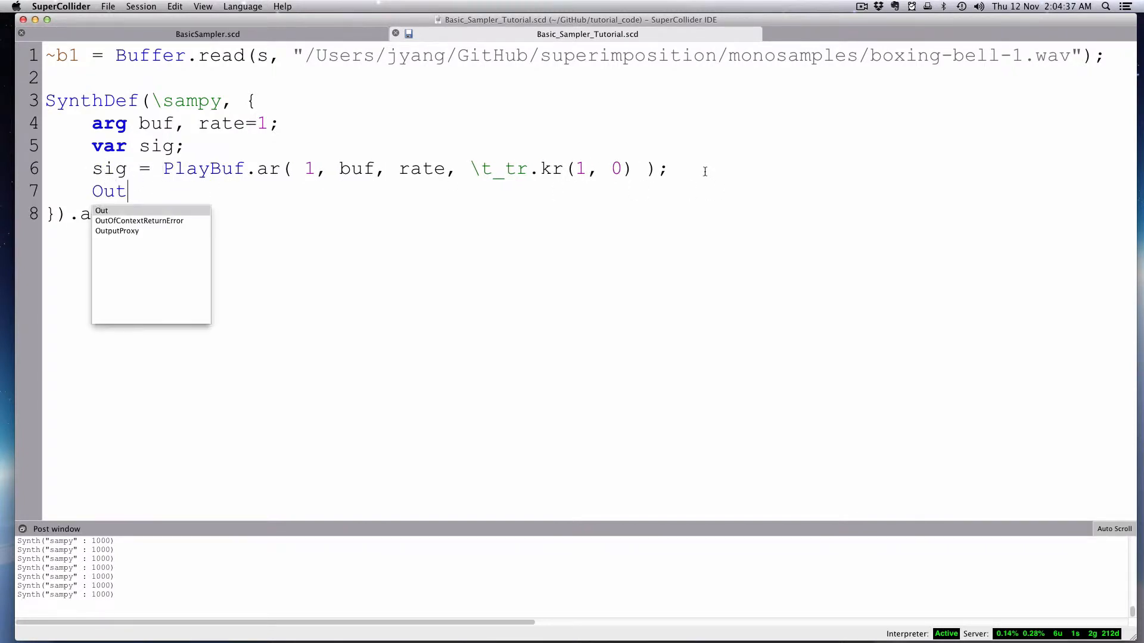
pyautogui.write('.ar(')
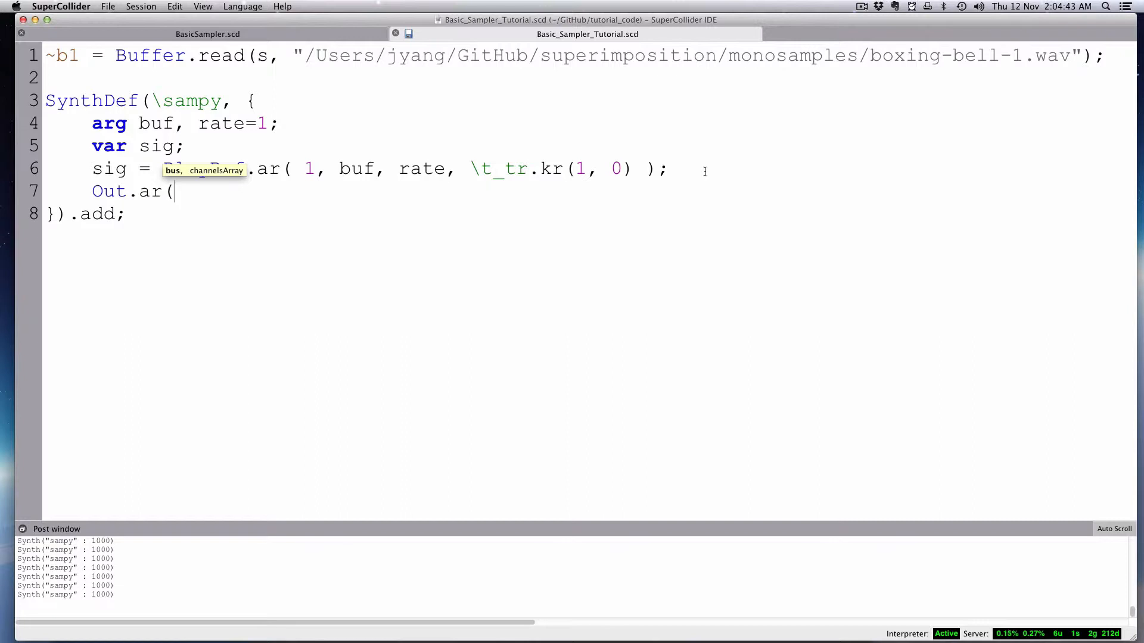
pyautogui.write('ob')
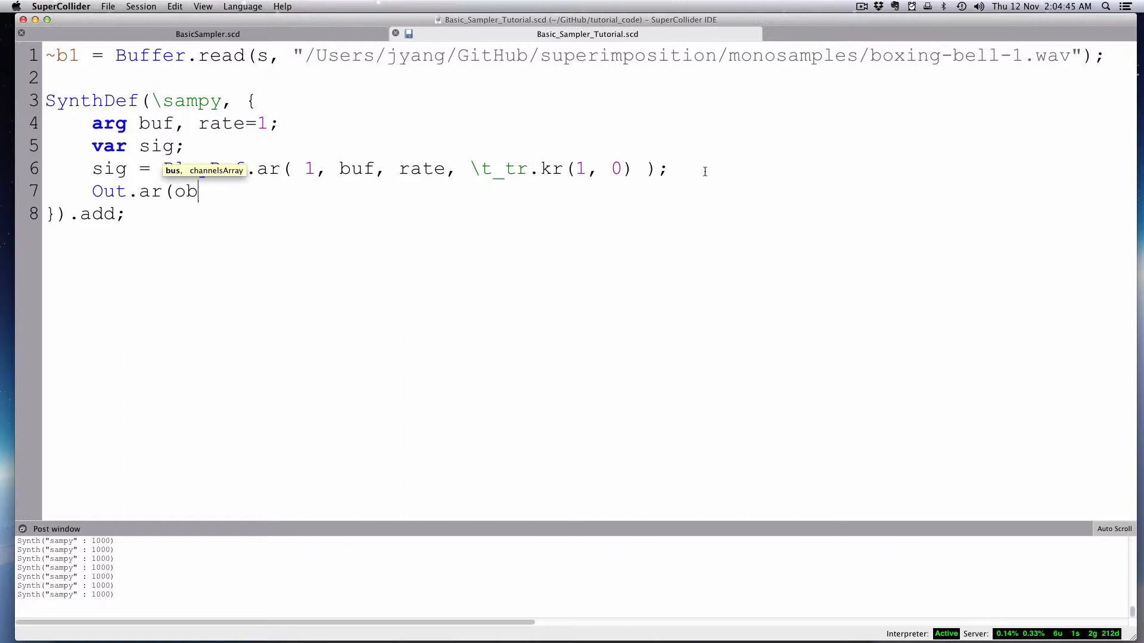
pyautogui.write('s,')
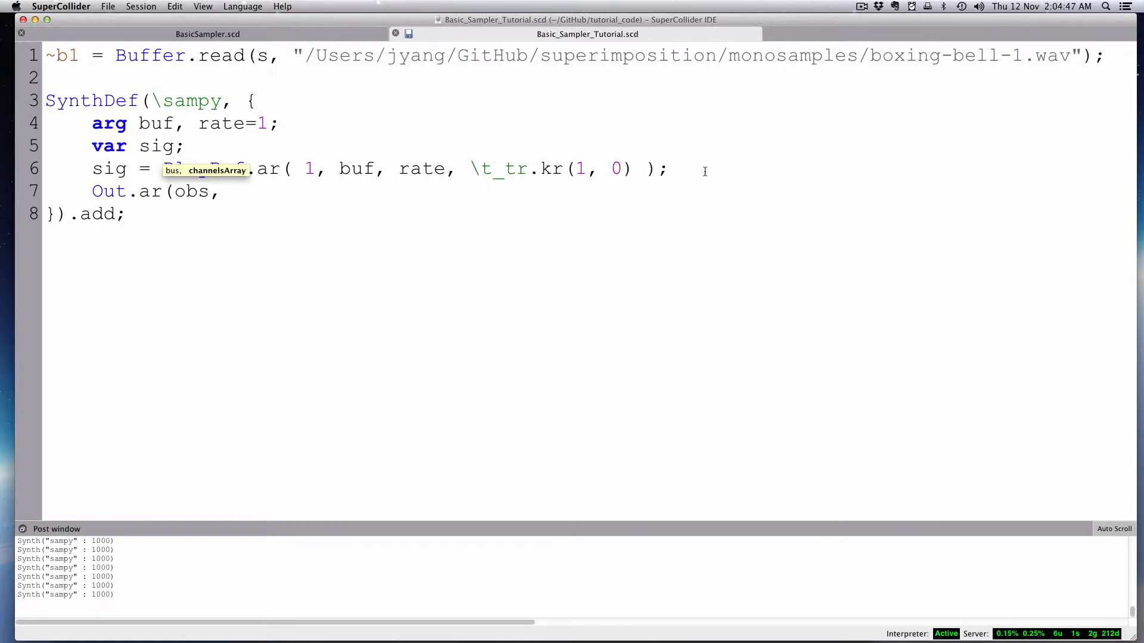
pyautogui.write('sig);')
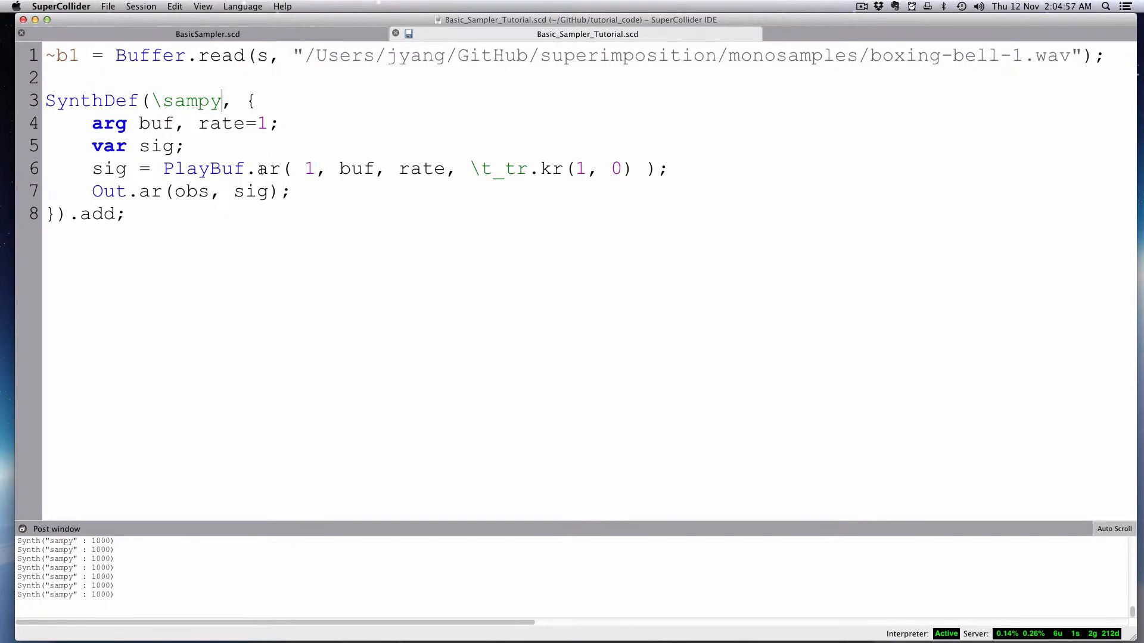
# Add an `amp=1` argument and output `sig*amp` through Out.ar.
pyautogui.doubleClick(307, 168)
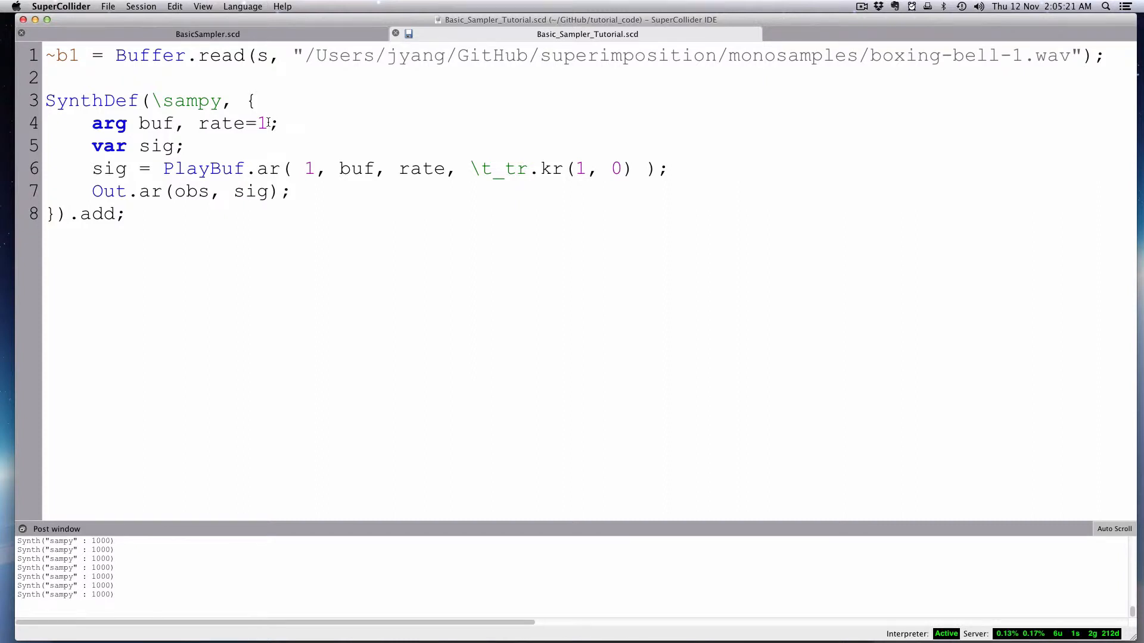
pyautogui.write(', ap')
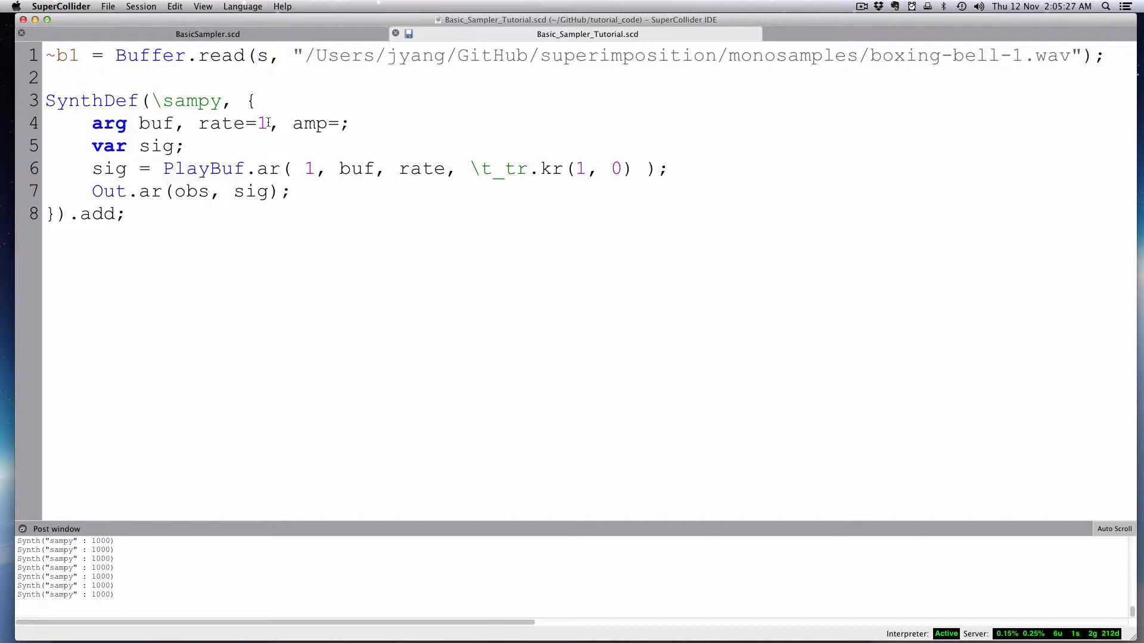
pyautogui.write('1')
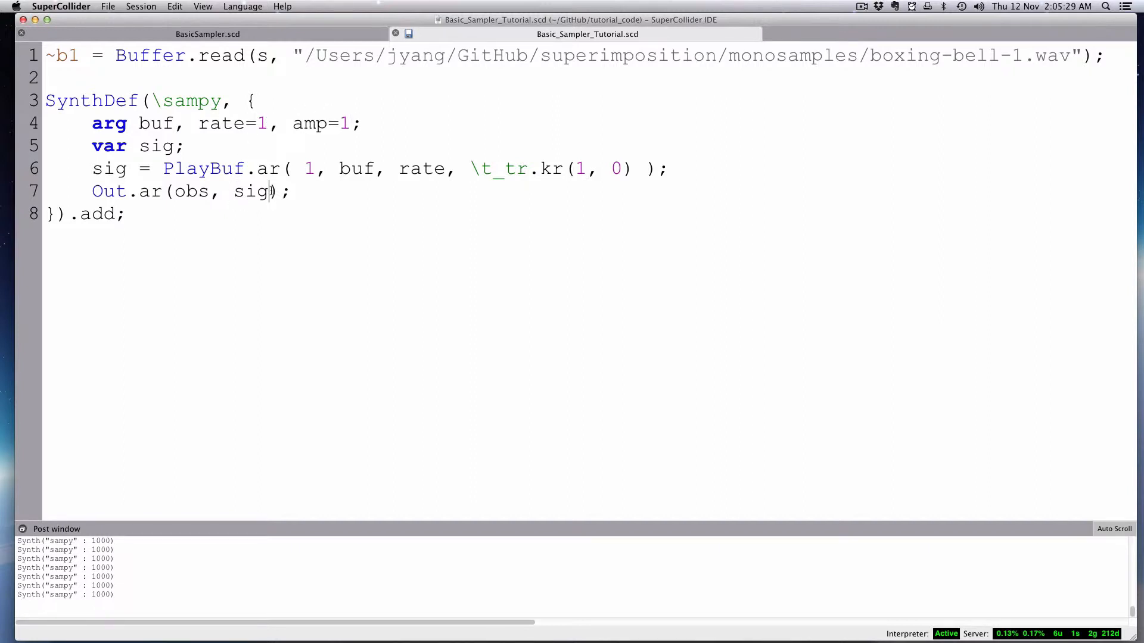
pyautogui.write('*amp')
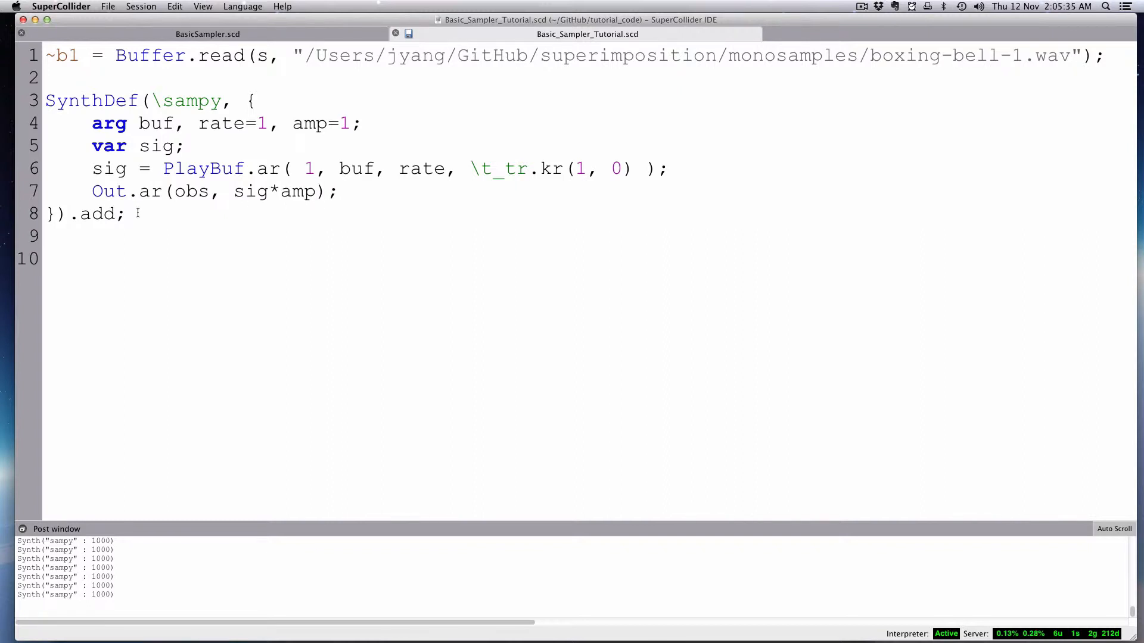
# Write `a = Synth(\sampy, [\buf, ~b1.bufnum]);` to play the bell buffer.
pyautogui.write('a =')
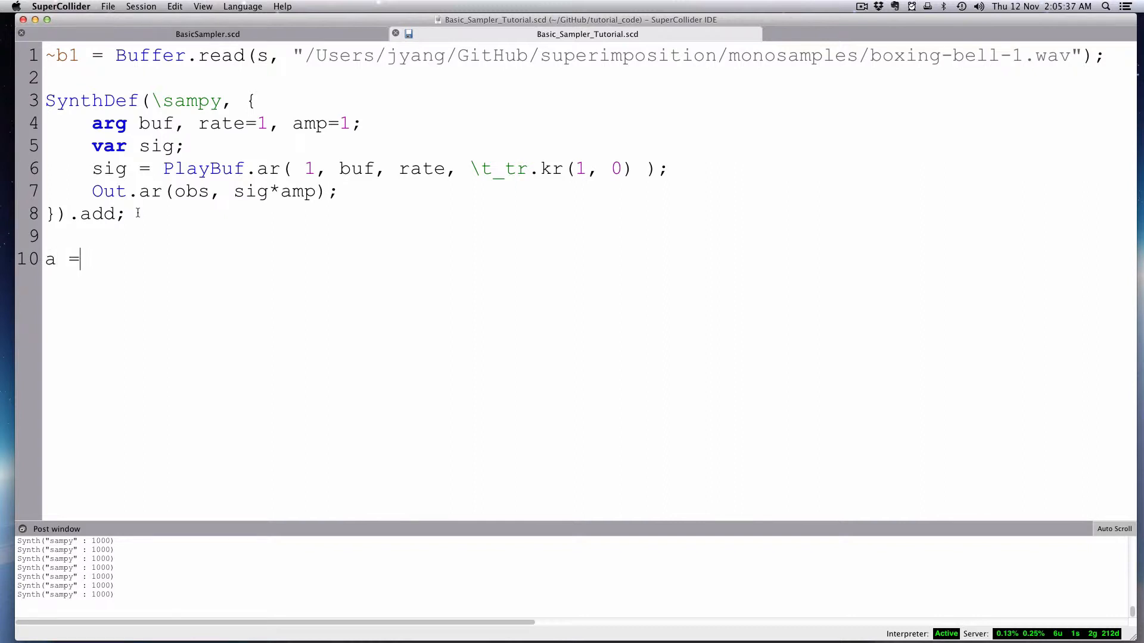
pyautogui.write('Synth')
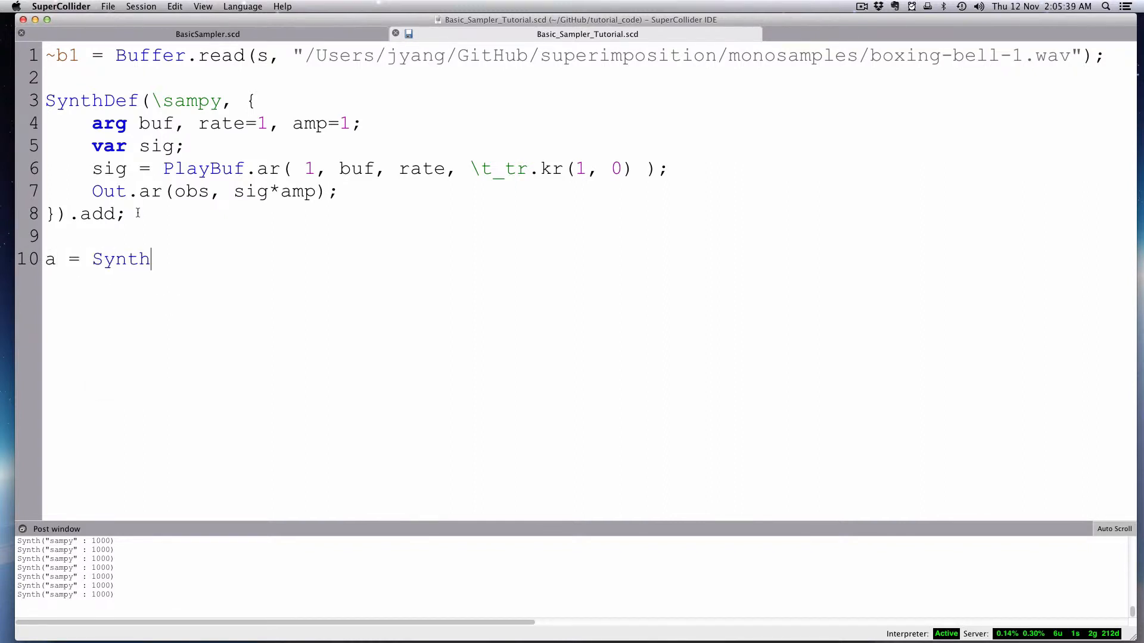
pyautogui.write('(')
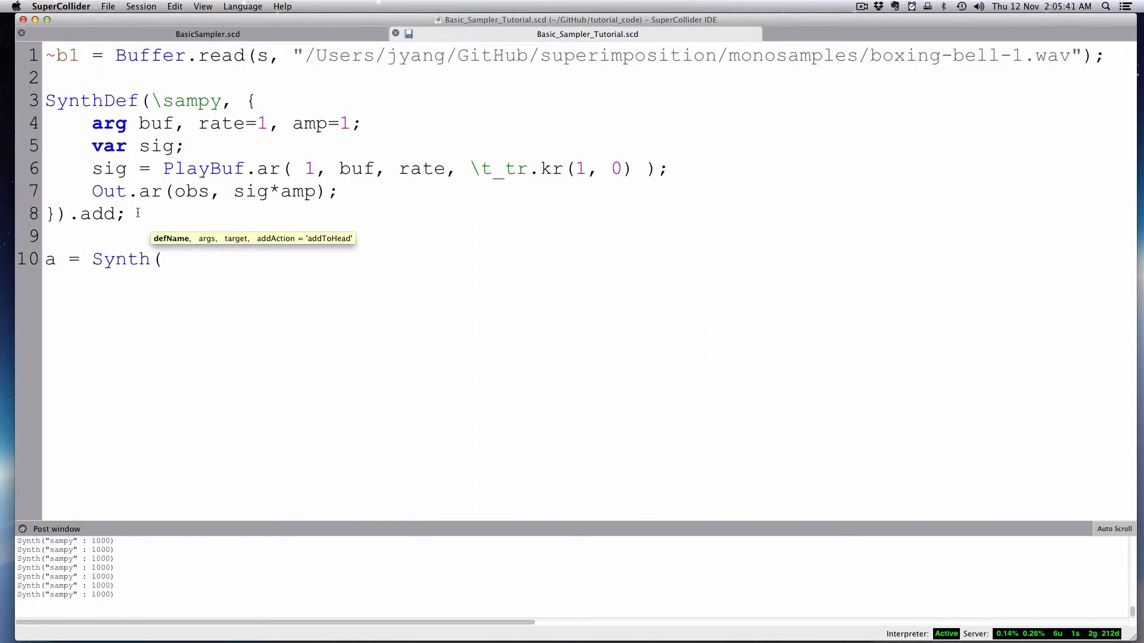
pyautogui.write('\\sampy, [')
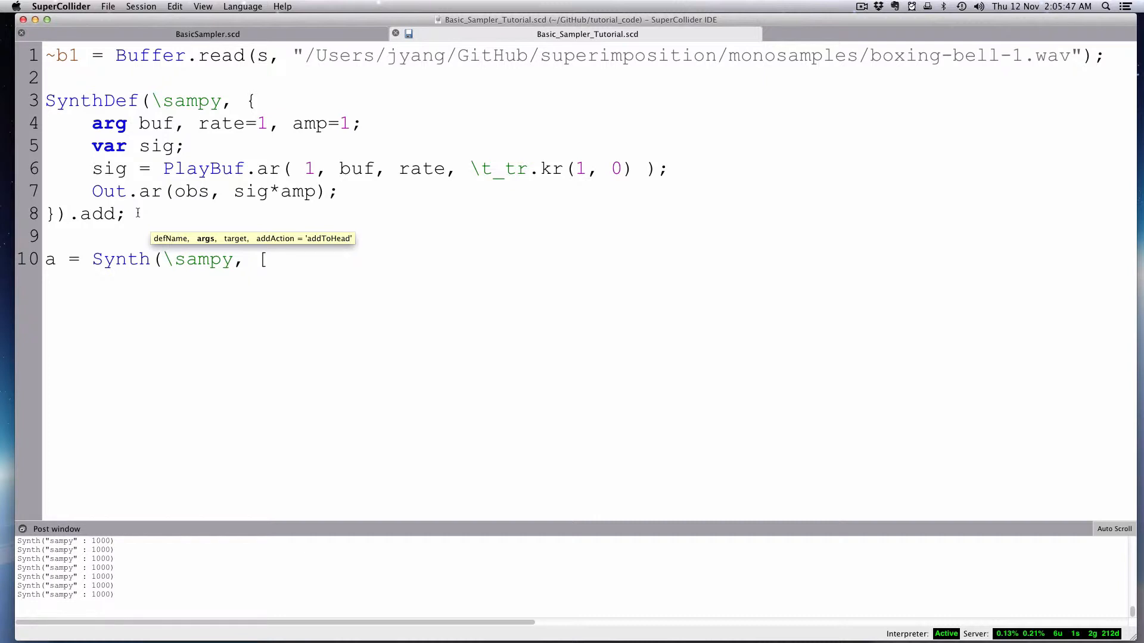
pyautogui.write('\\')
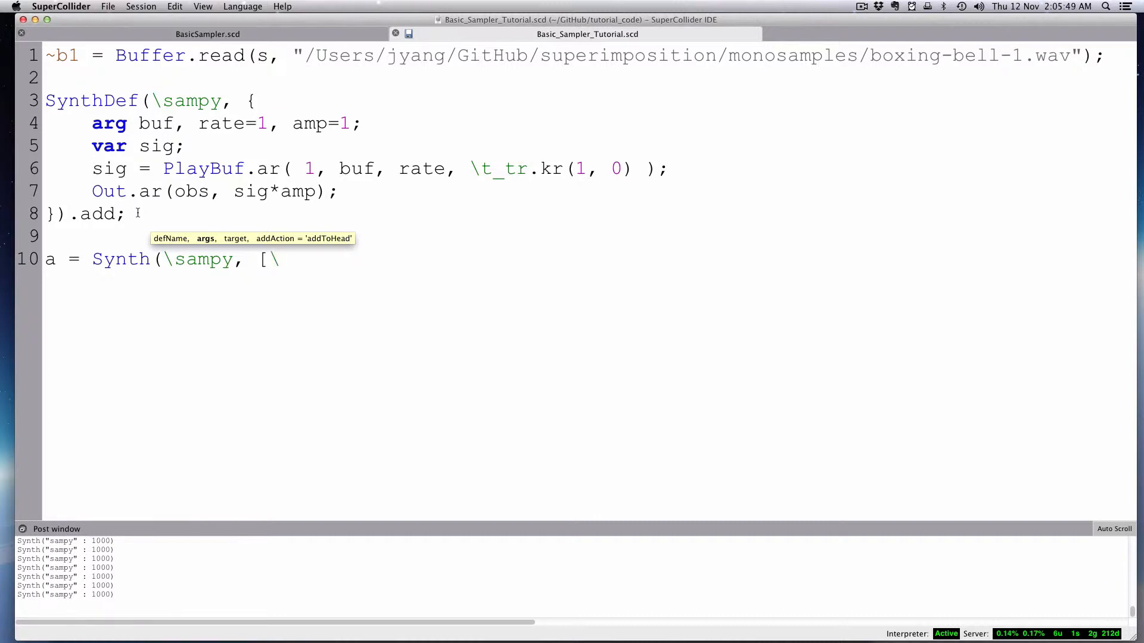
pyautogui.write('buf,')
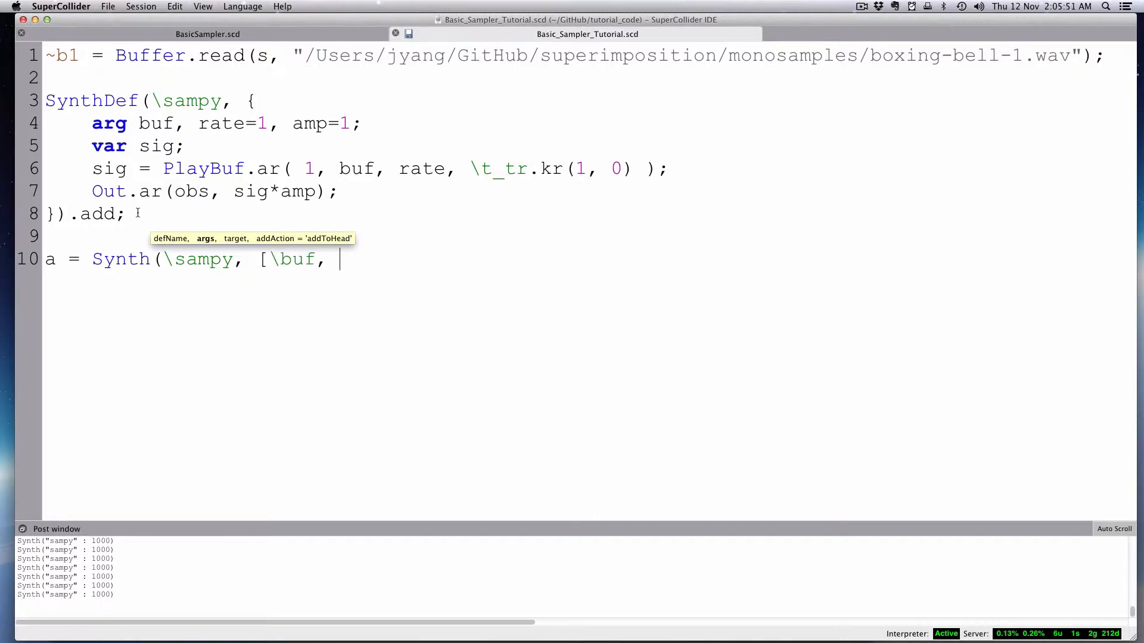
pyautogui.write('~')
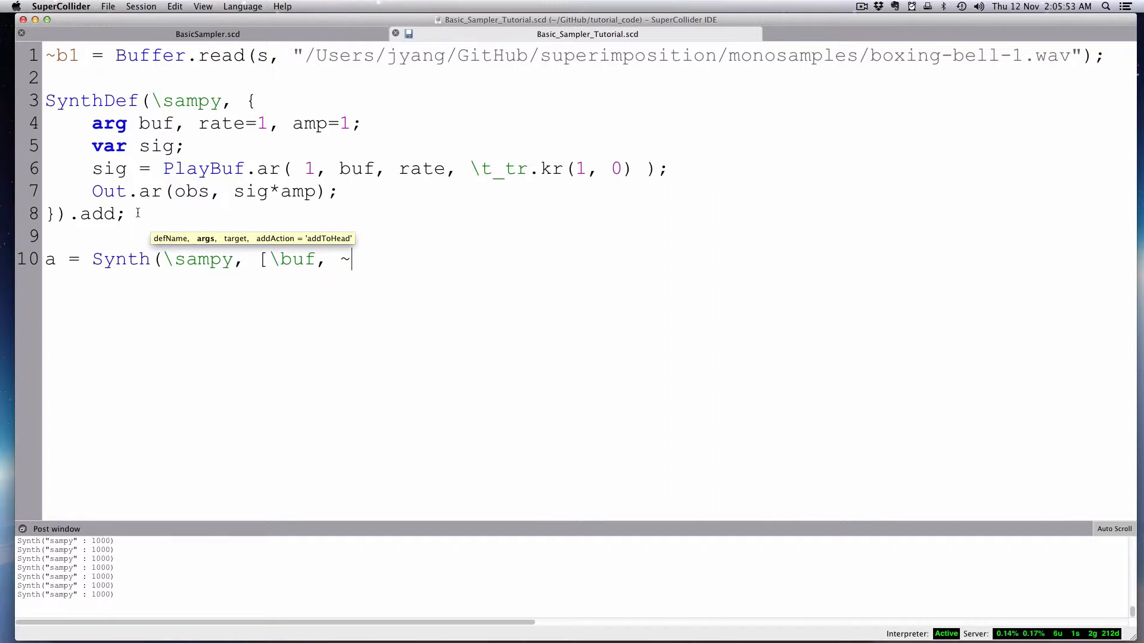
pyautogui.write('b1')
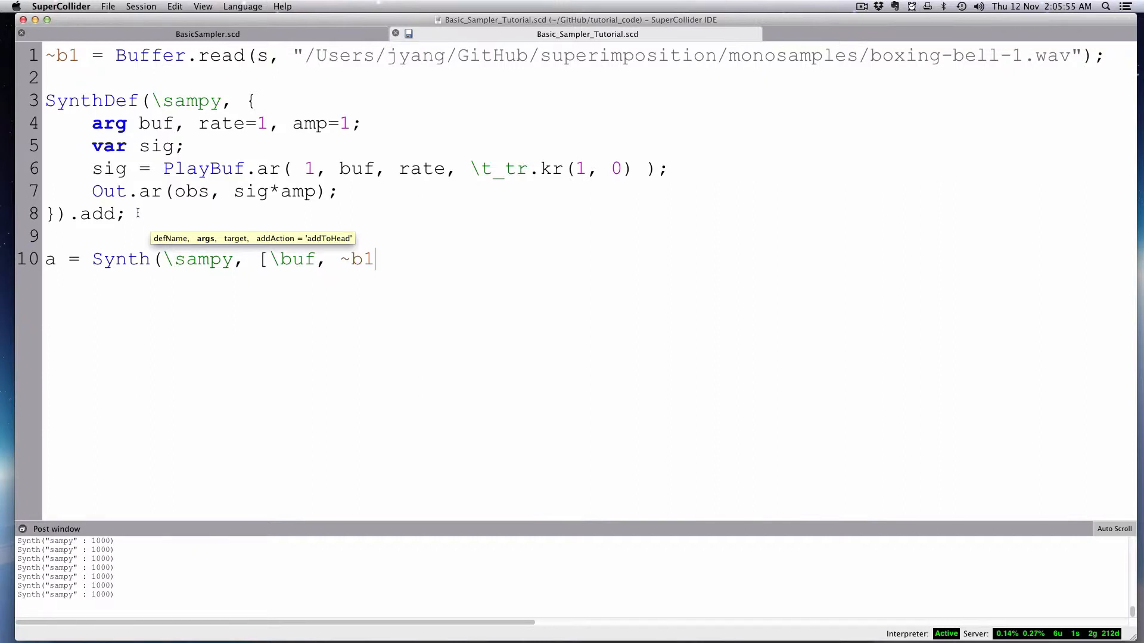
pyautogui.write('.bu')
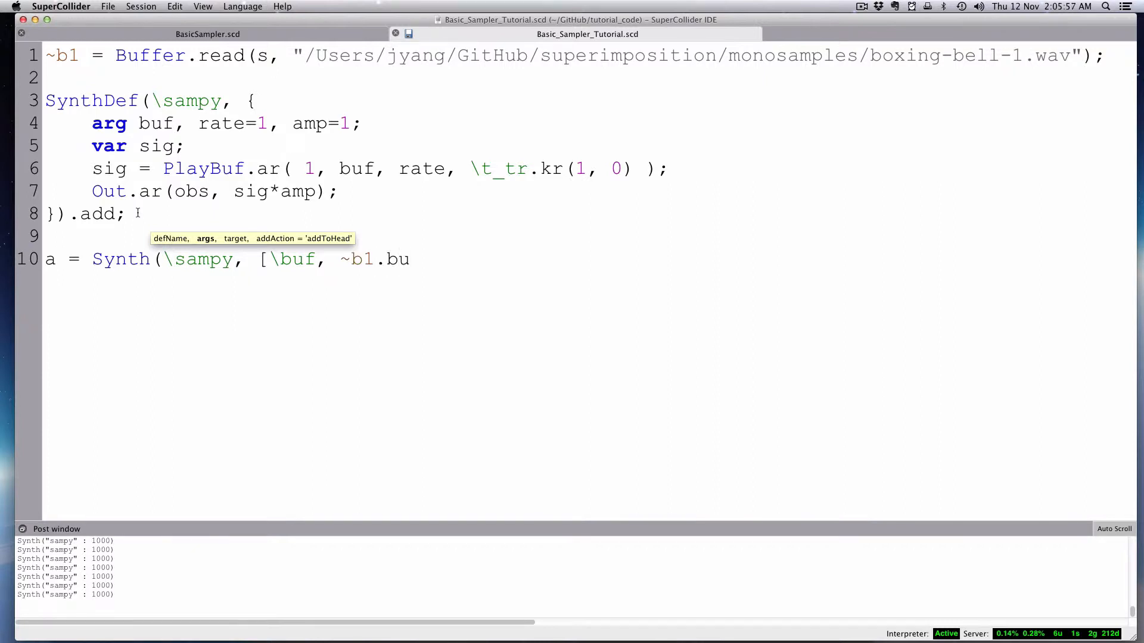
pyautogui.write('fnum')
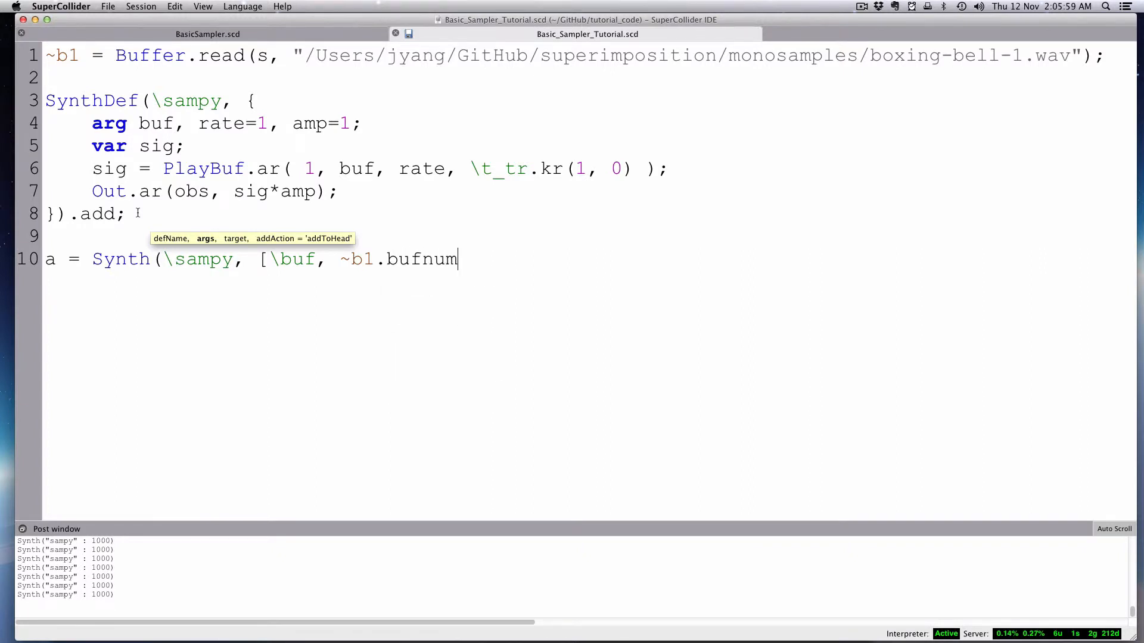
pyautogui.write(']')
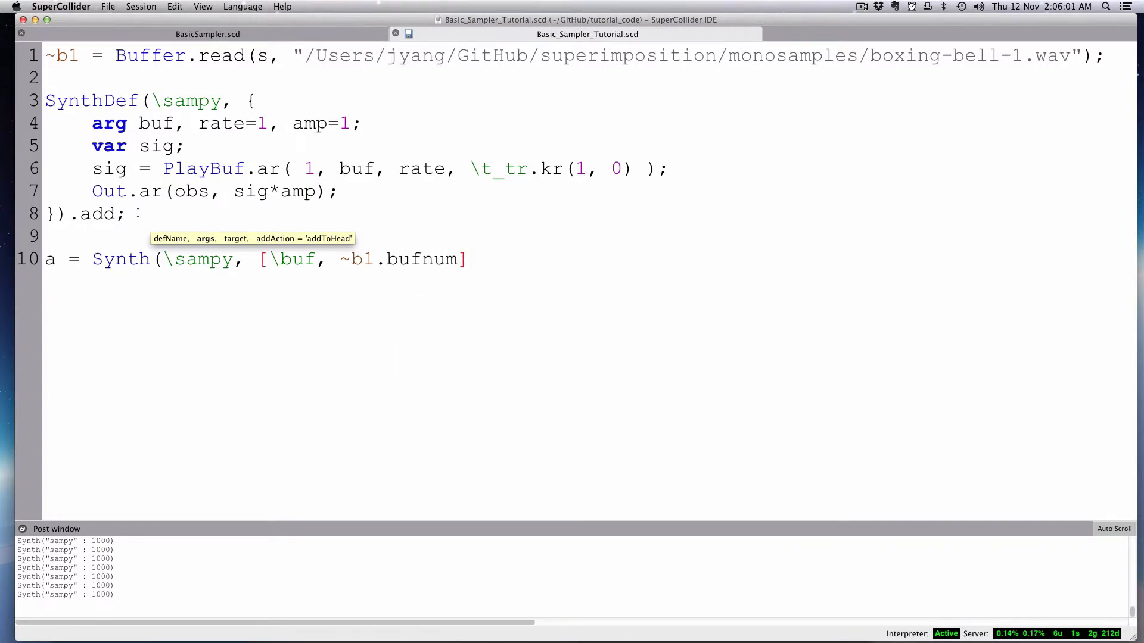
pyautogui.write(');')
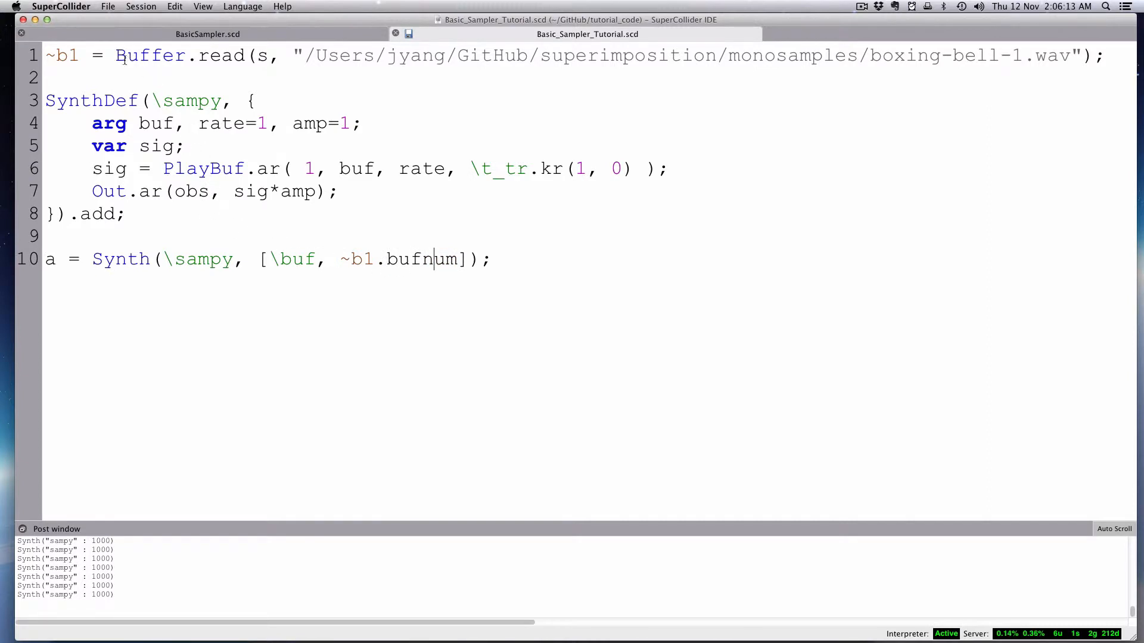
# Evaluate the code, then declare `obs=0` in the arg list to fix the undefined obs error.
pyautogui.press('enter')
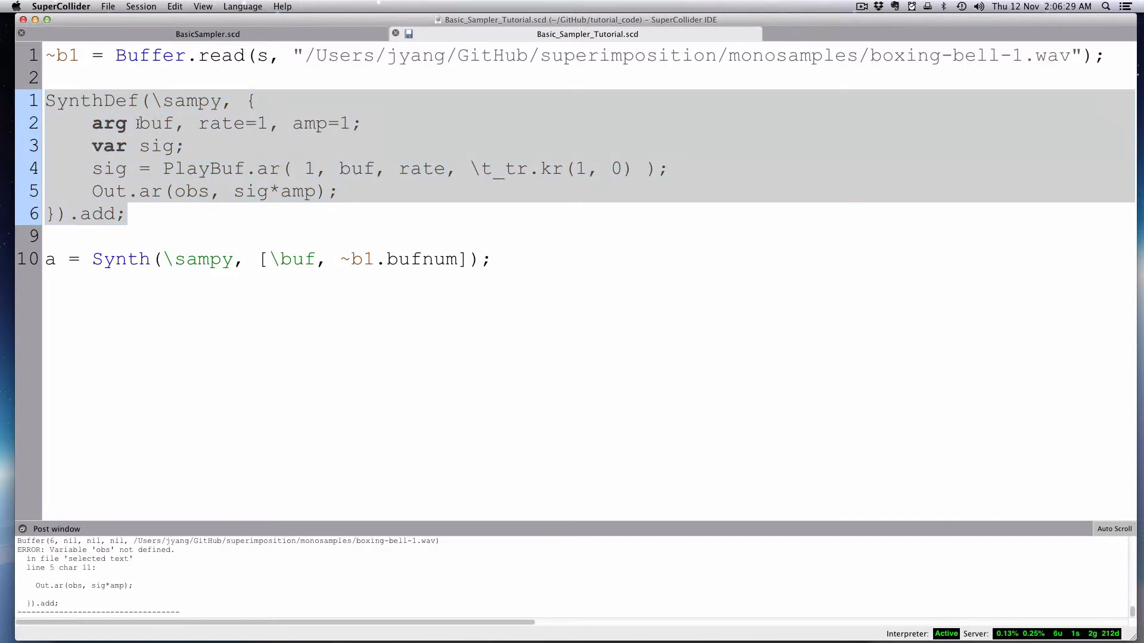
pyautogui.write('obs')
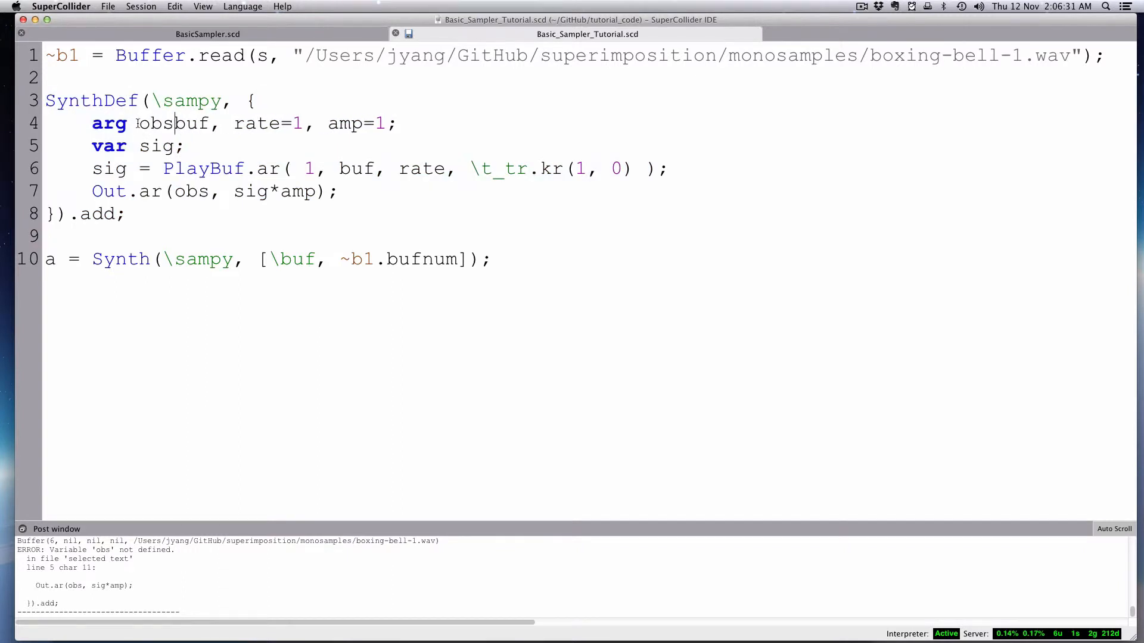
pyautogui.write('=0,')
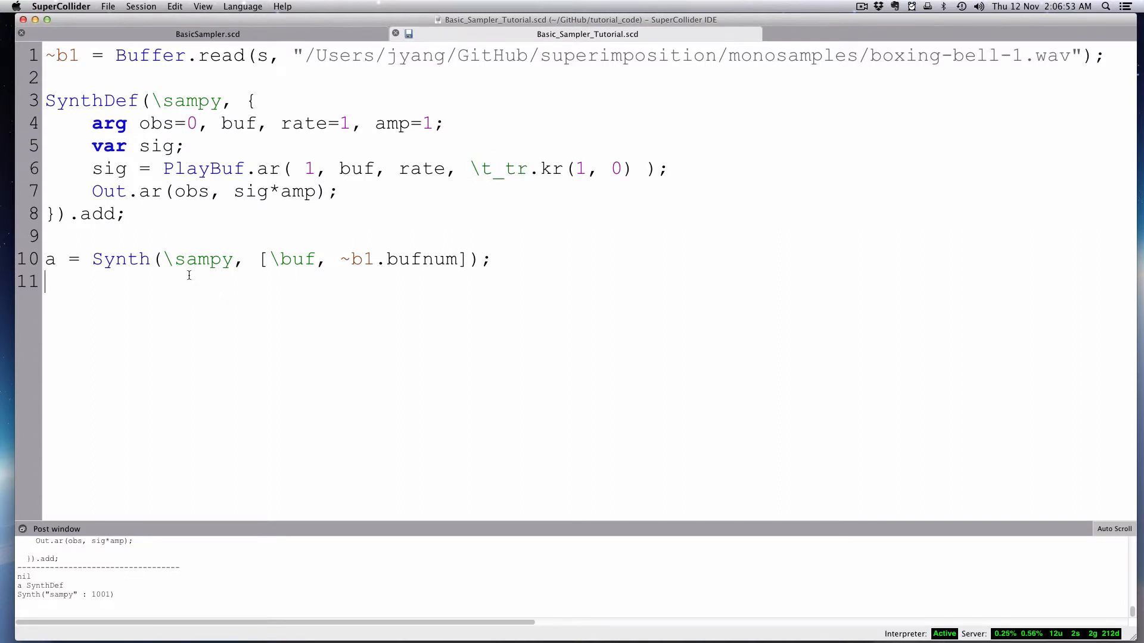
# Write a.set(\t_tr, 1); on line 11 to retrigger the bell on sampy synth 1001.
pyautogui.write('a.')
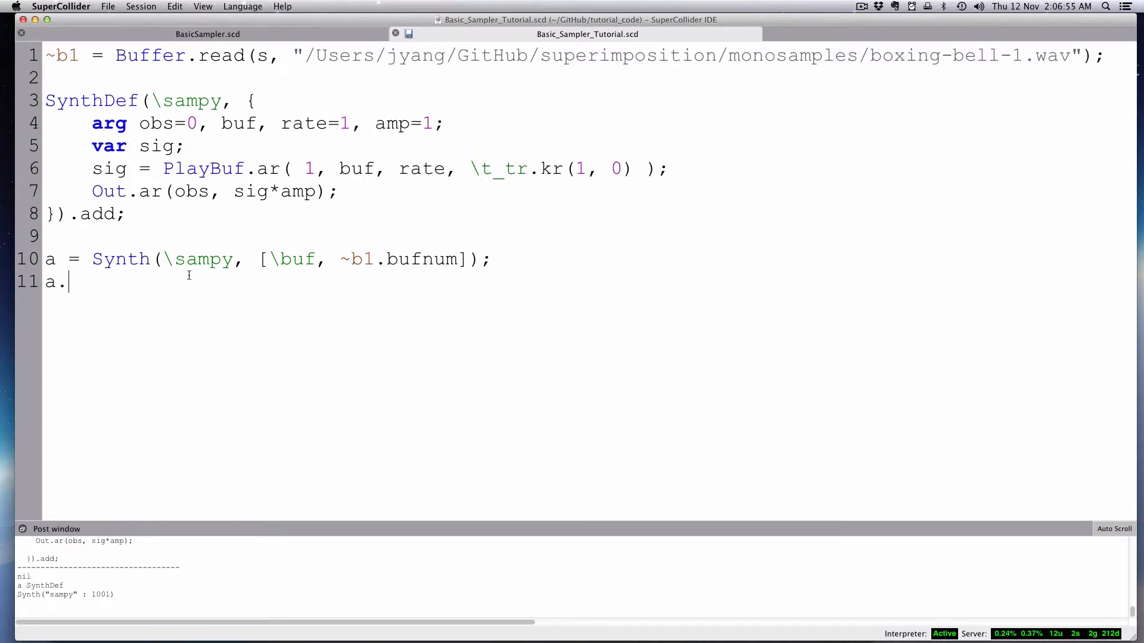
pyautogui.write('set(')
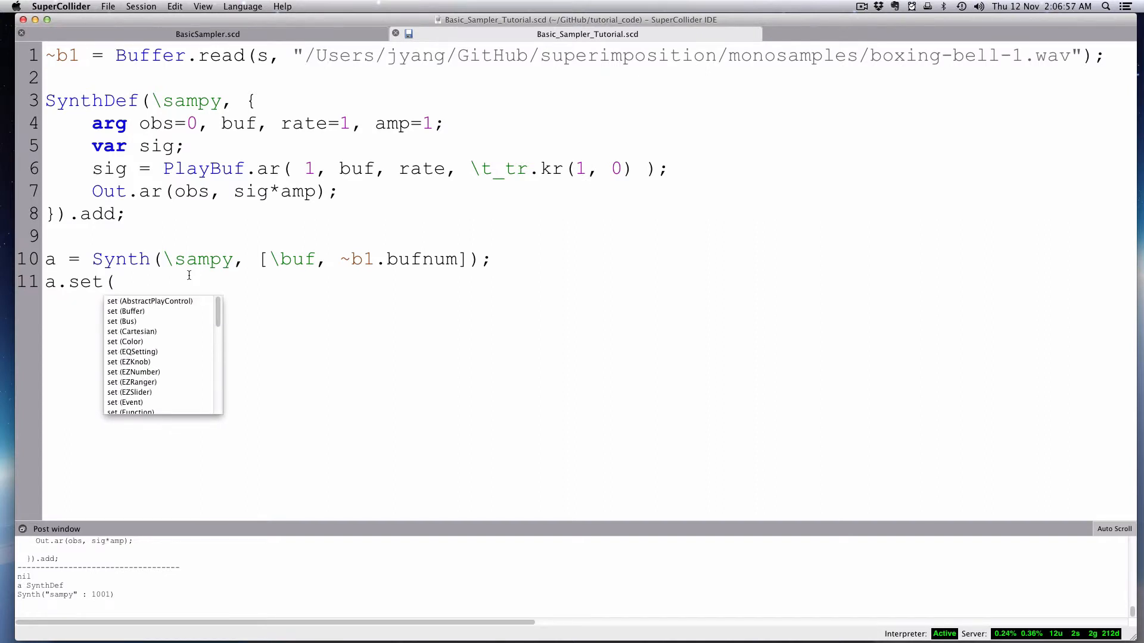
pyautogui.write('\\t')
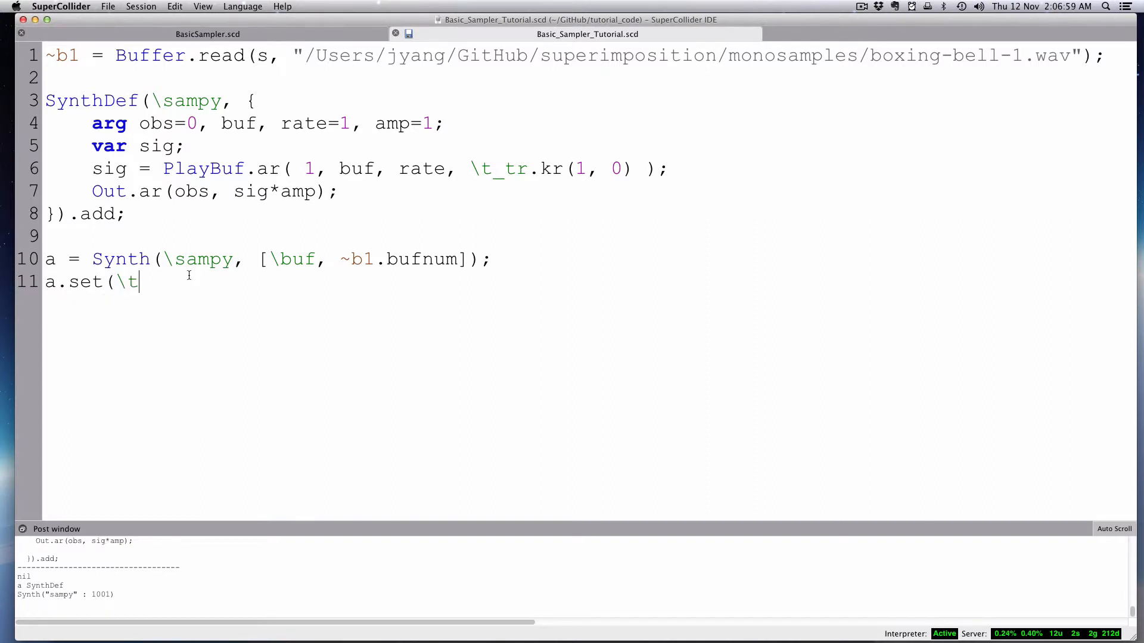
pyautogui.write('_tr, 1);')
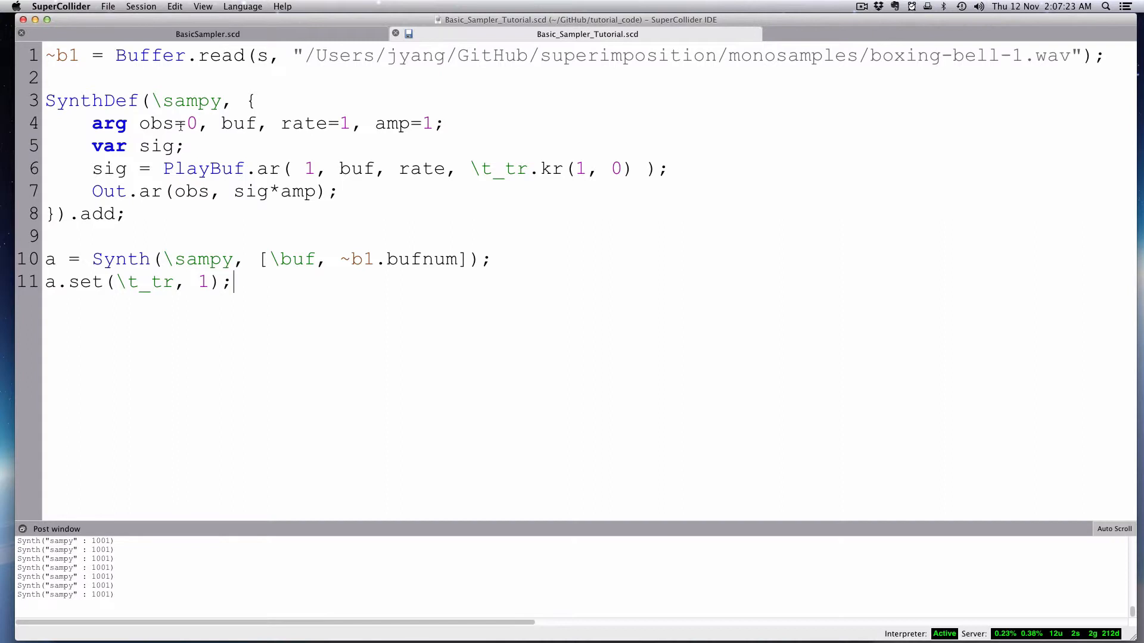
pyautogui.click(207, 33)
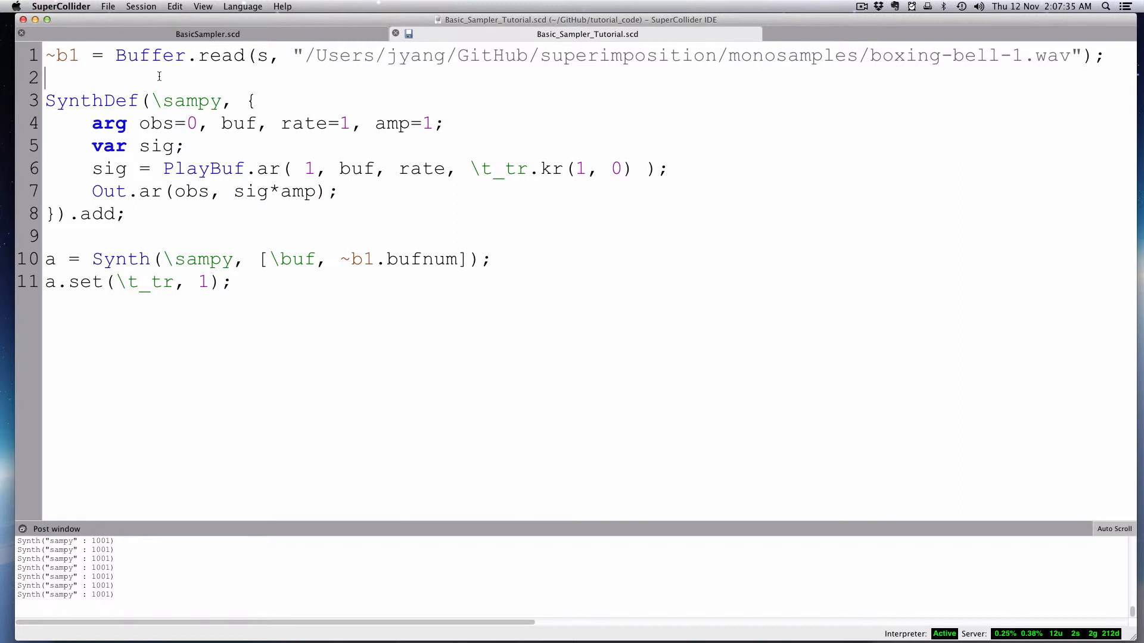
pyautogui.write('~bs')
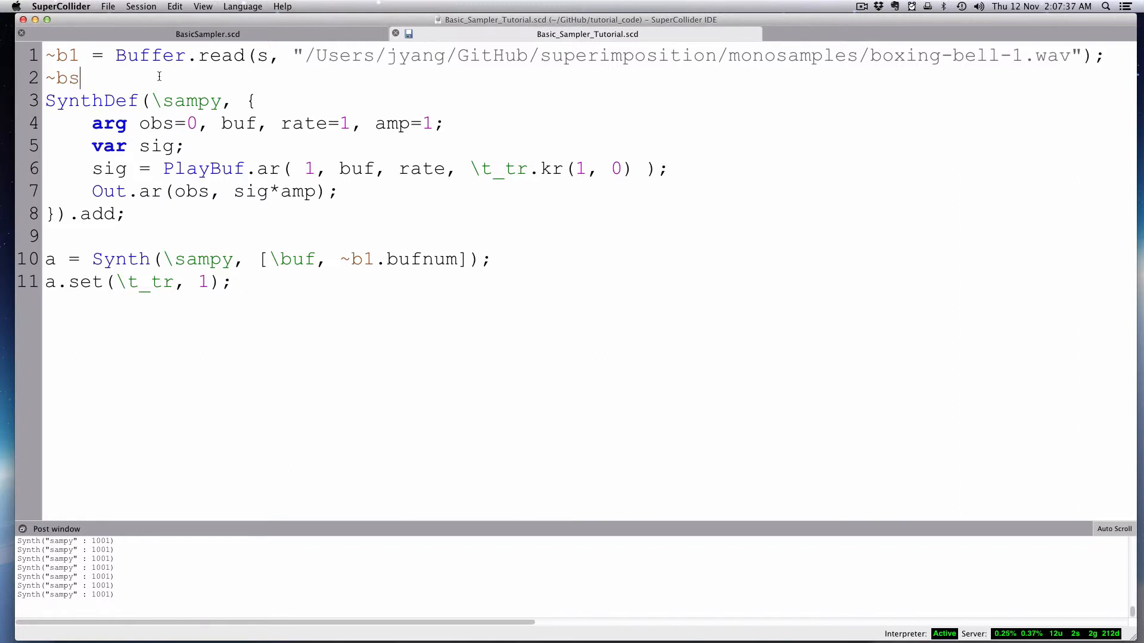
pyautogui.write('= SoundFile')
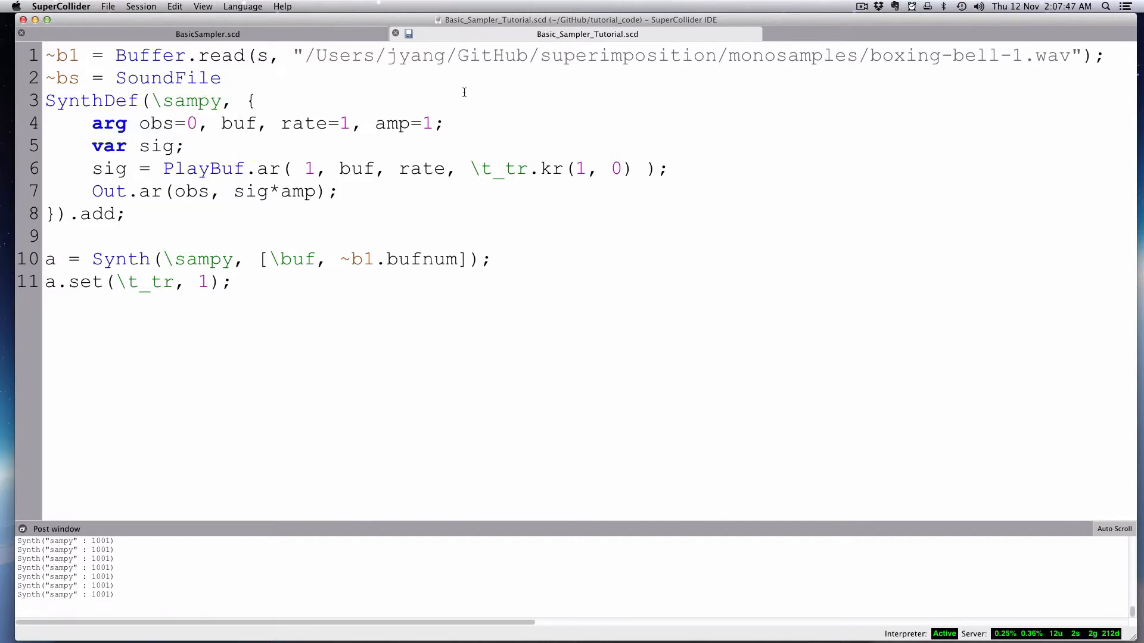
pyautogui.write('.collectInto')
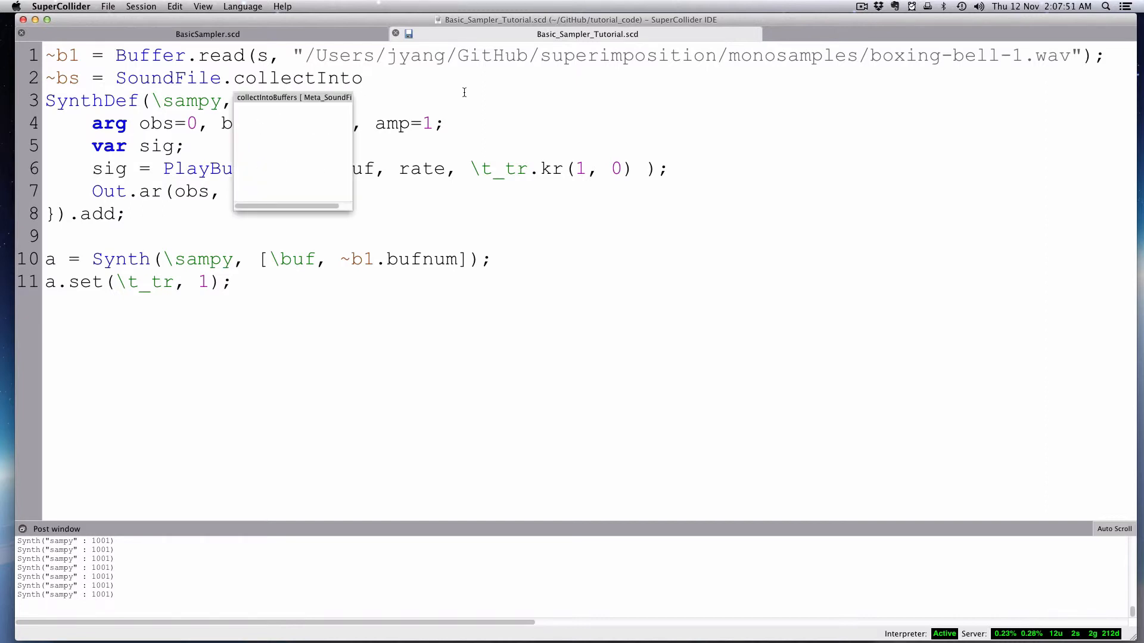
pyautogui.write('Buffers( "/Users/jyang/GitHub/superimposition/monosamples/");')
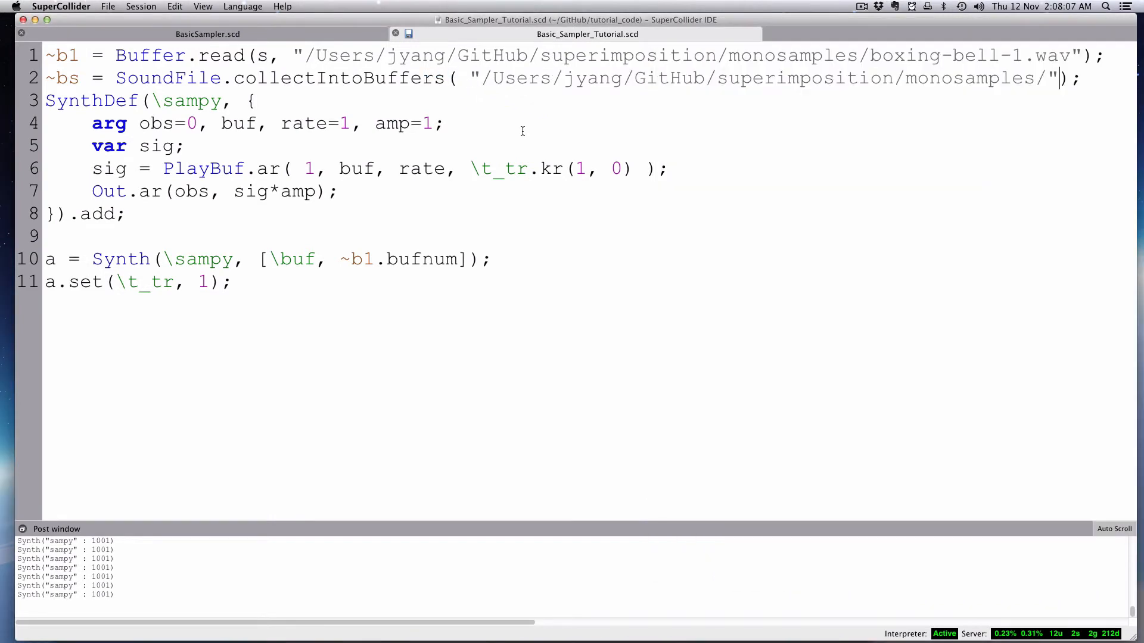
pyautogui.click(208, 34)
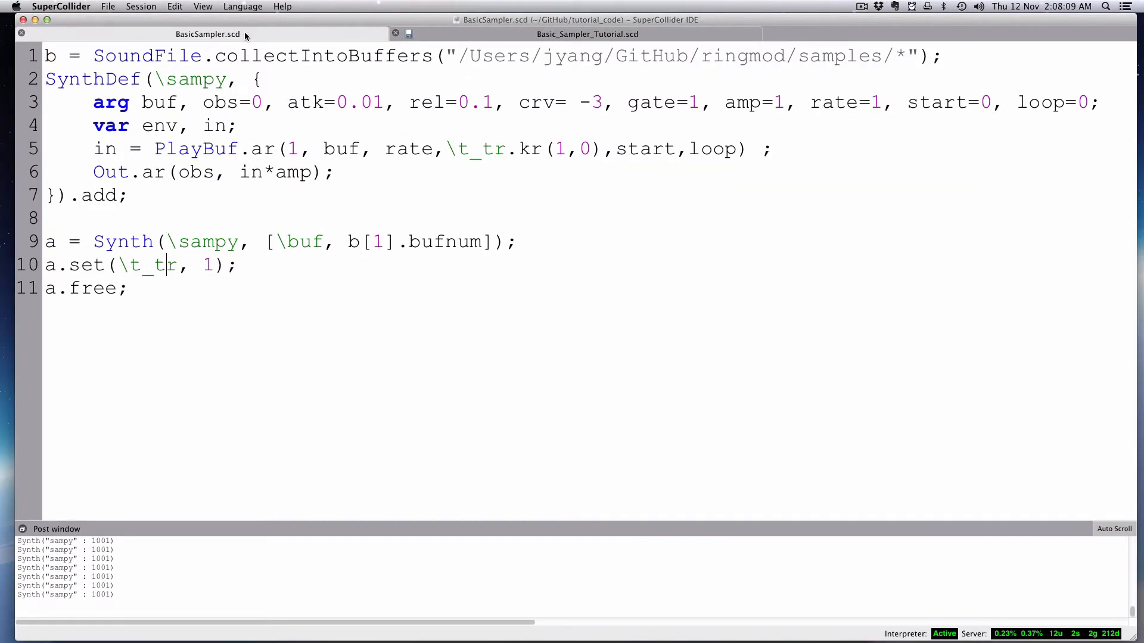
pyautogui.click(587, 33)
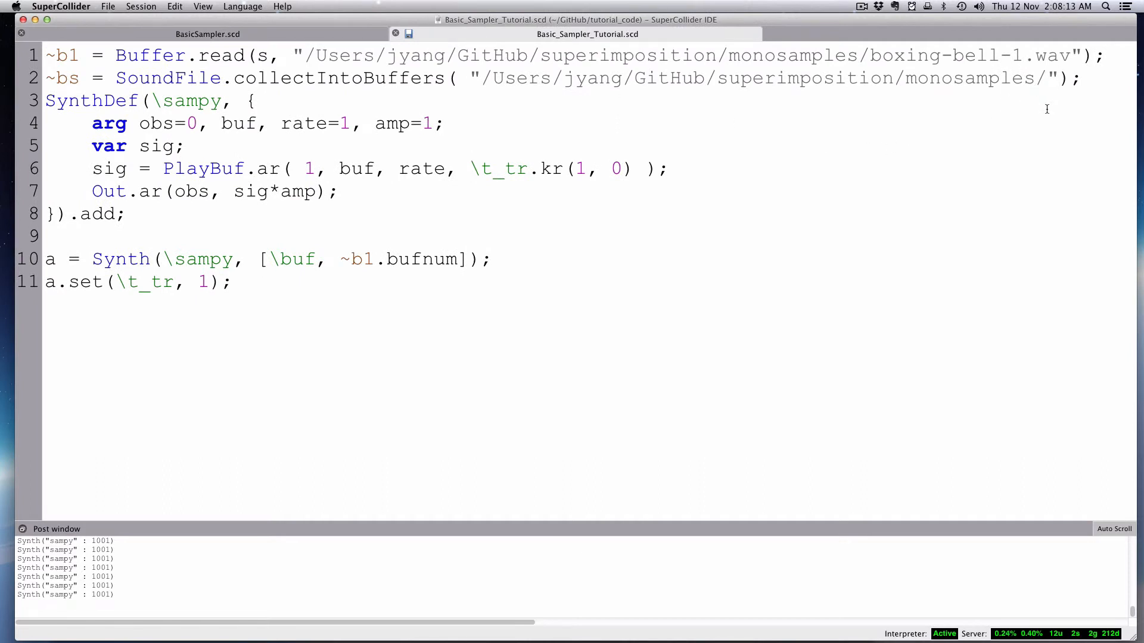
# Add the * wildcard to the monosamples folder path on line 2 and insert empty lines after line 11.
pyautogui.write('*')
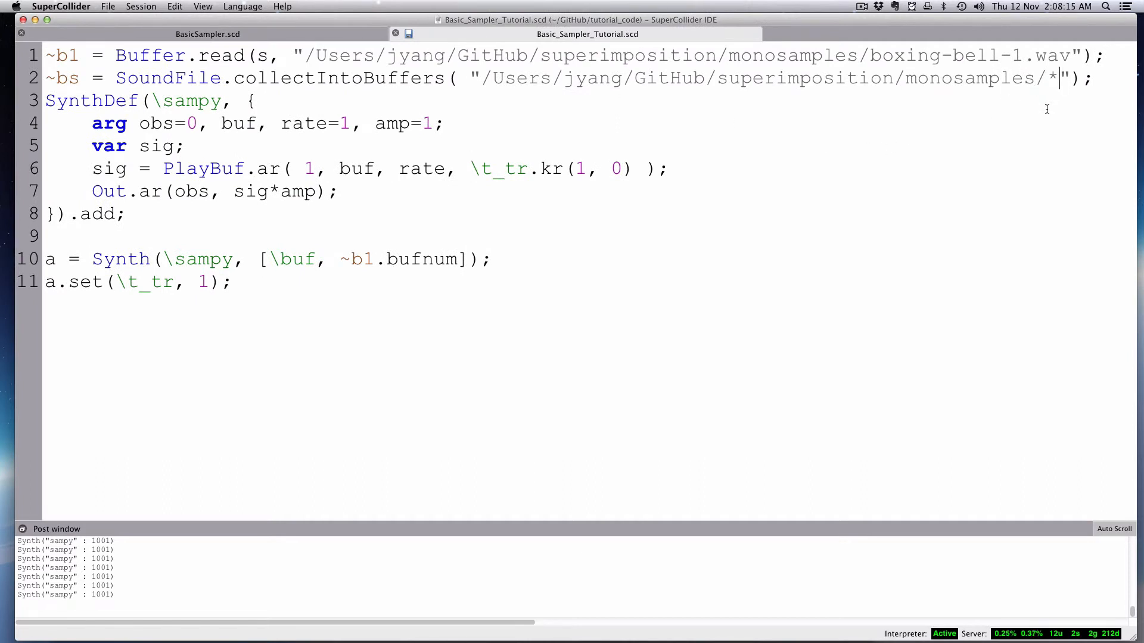
pyautogui.moveTo(301, 107)
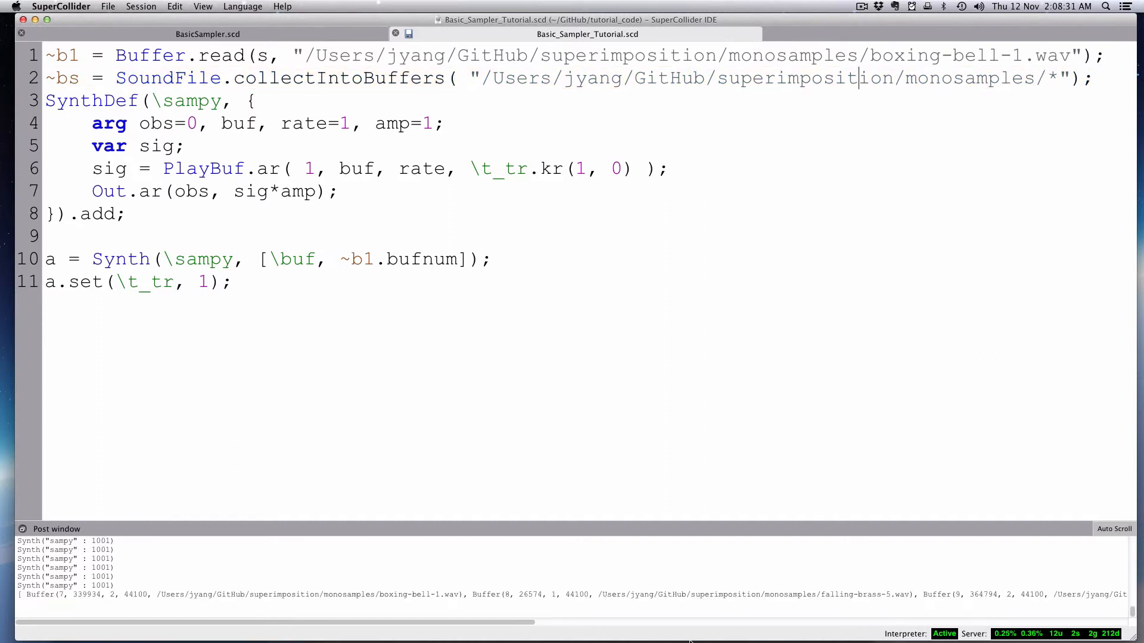
pyautogui.click(234, 284)
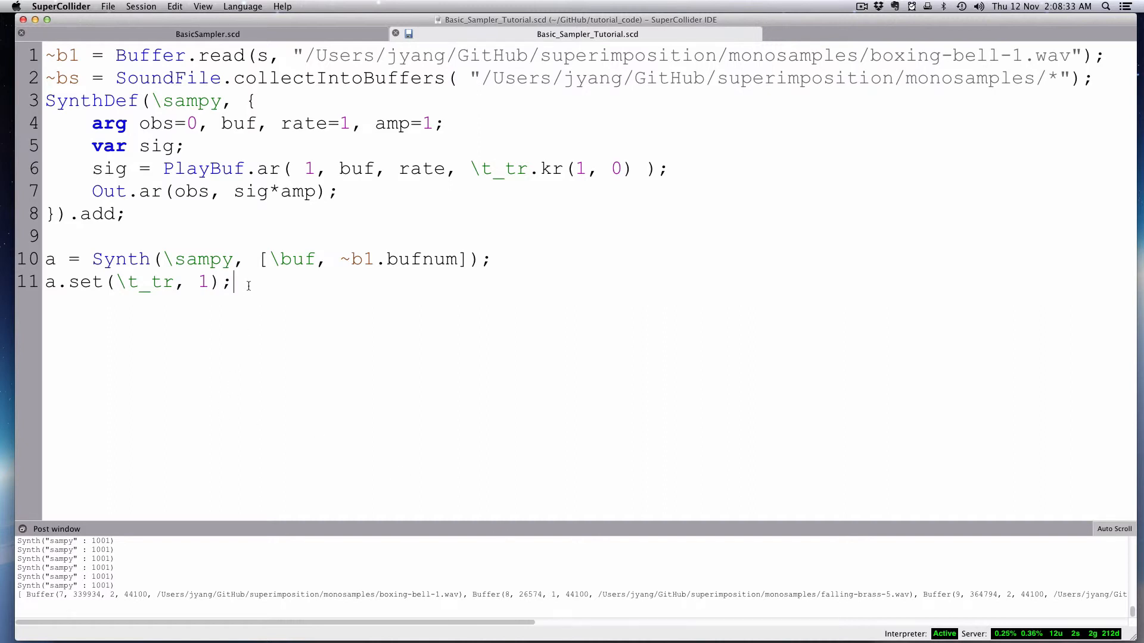
pyautogui.press('enter')
pyautogui.write('~')
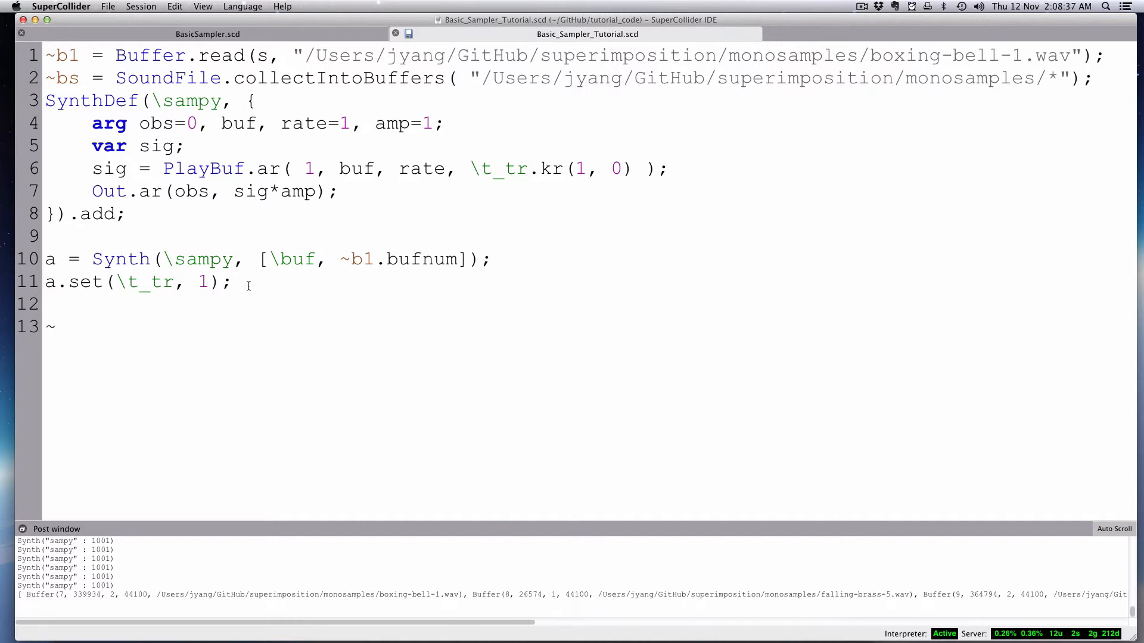
# Evaluate single ~bs entries on line 13, ending at ~bs[4] which returns nil.
pyautogui.write('bs')
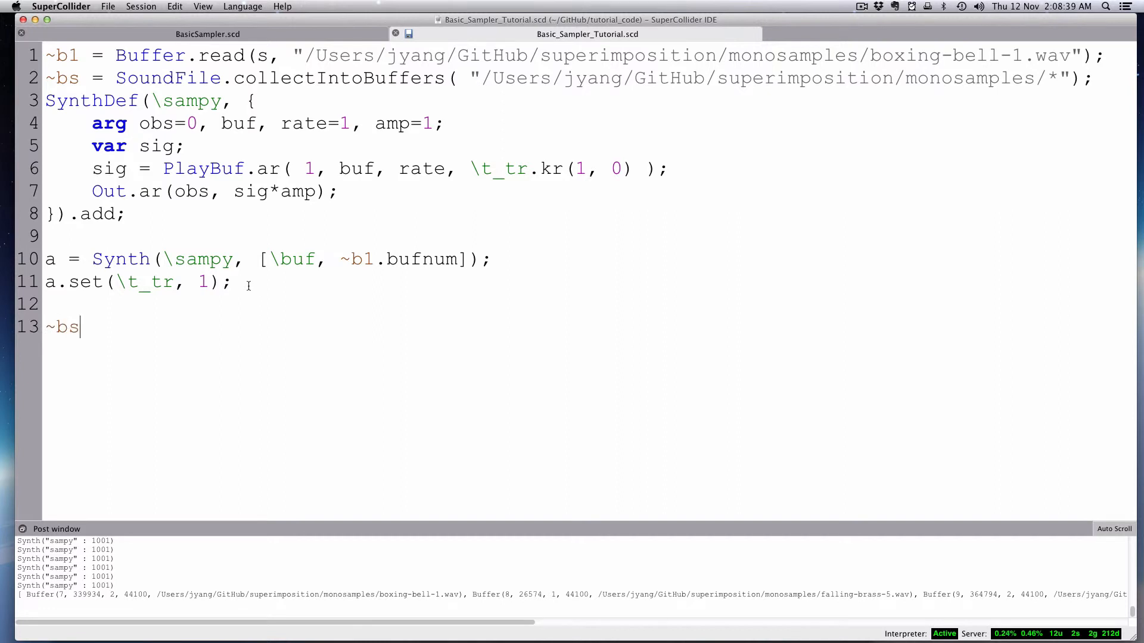
pyautogui.write('[0')
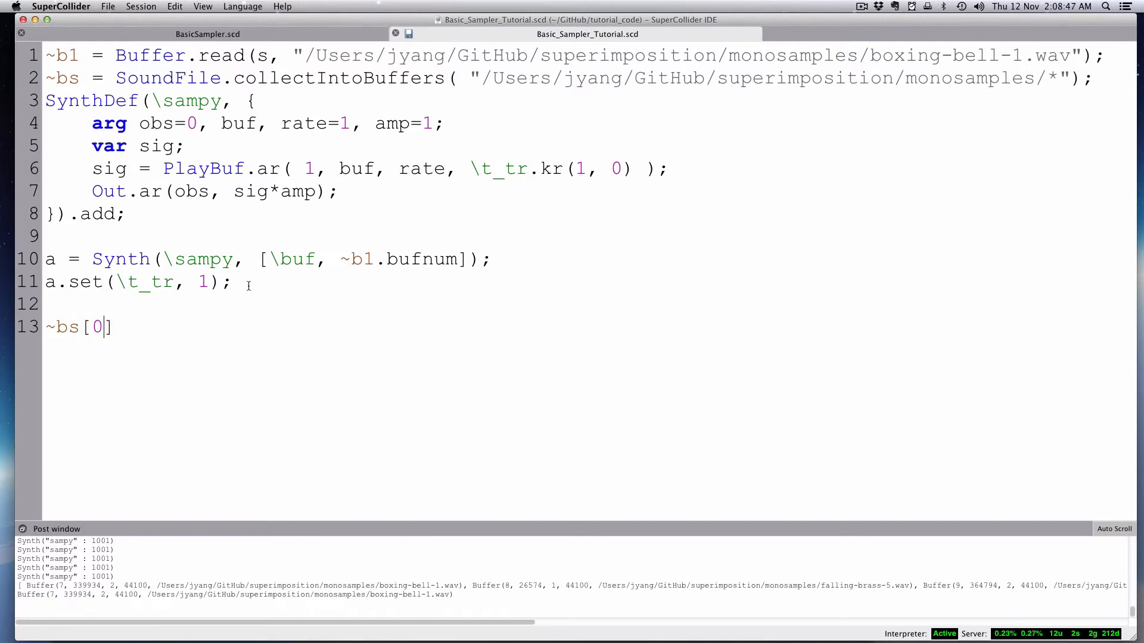
pyautogui.write('1')
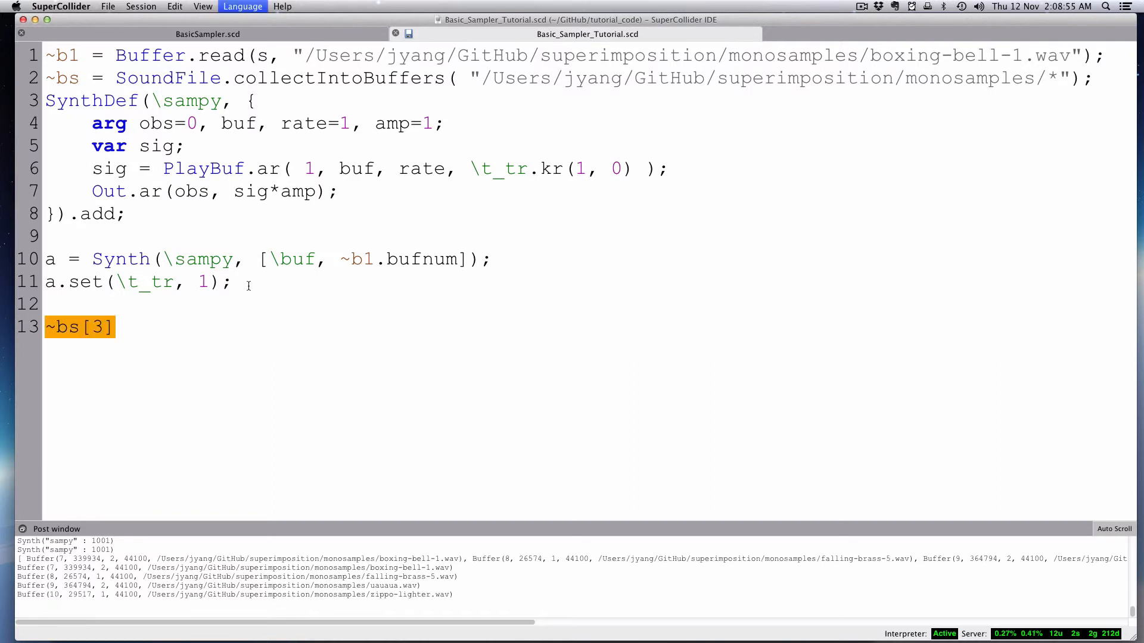
pyautogui.write('4')
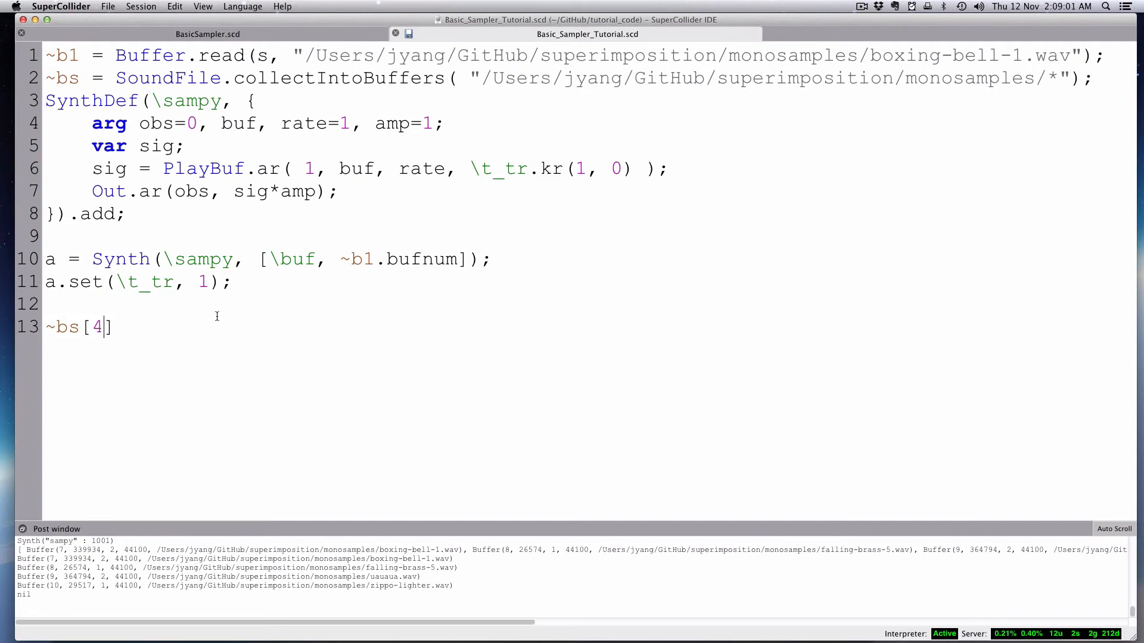
pyautogui.moveTo(285, 275)
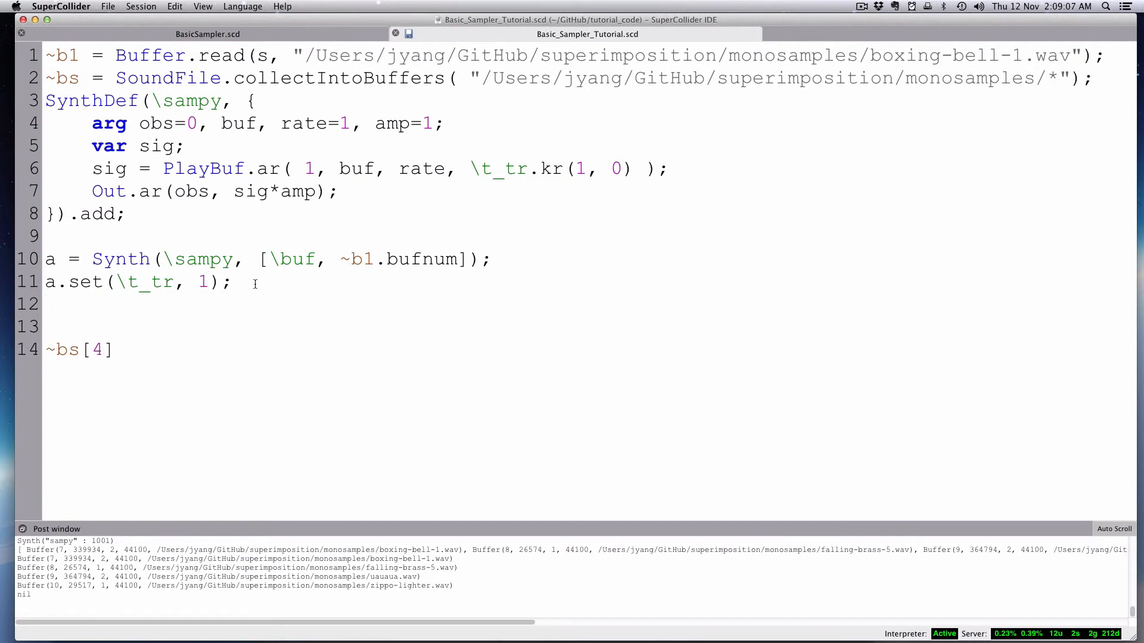
# Write a.set(\buf, ~bs[3].bufnum, \t_tr); on line 12 to swap in the fourth sample.
pyautogui.write('a')
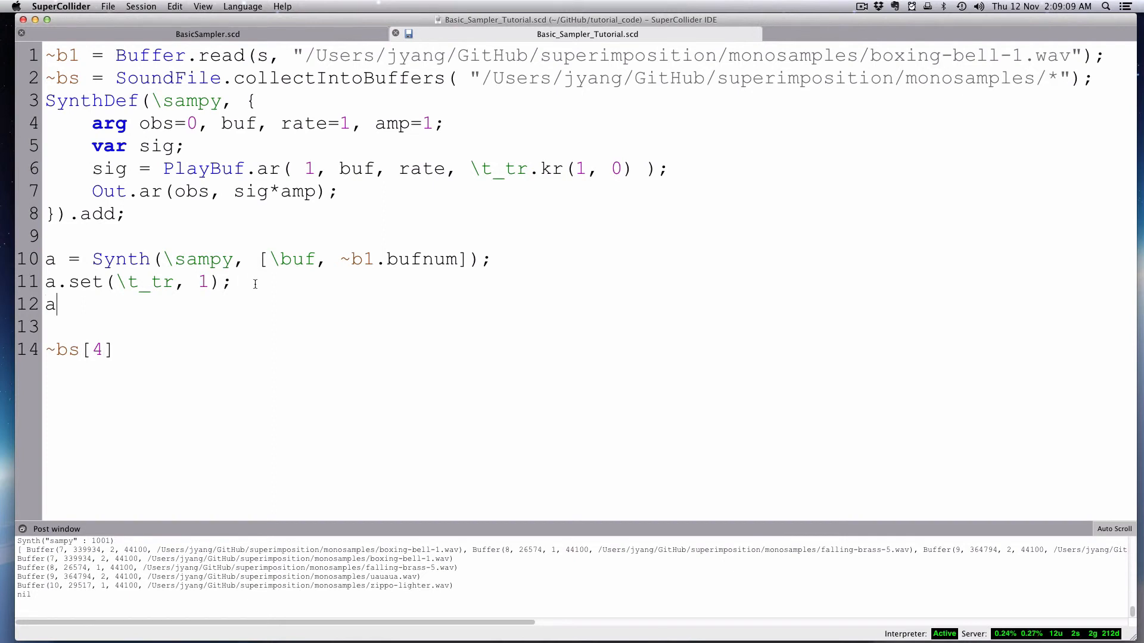
pyautogui.write('.set')
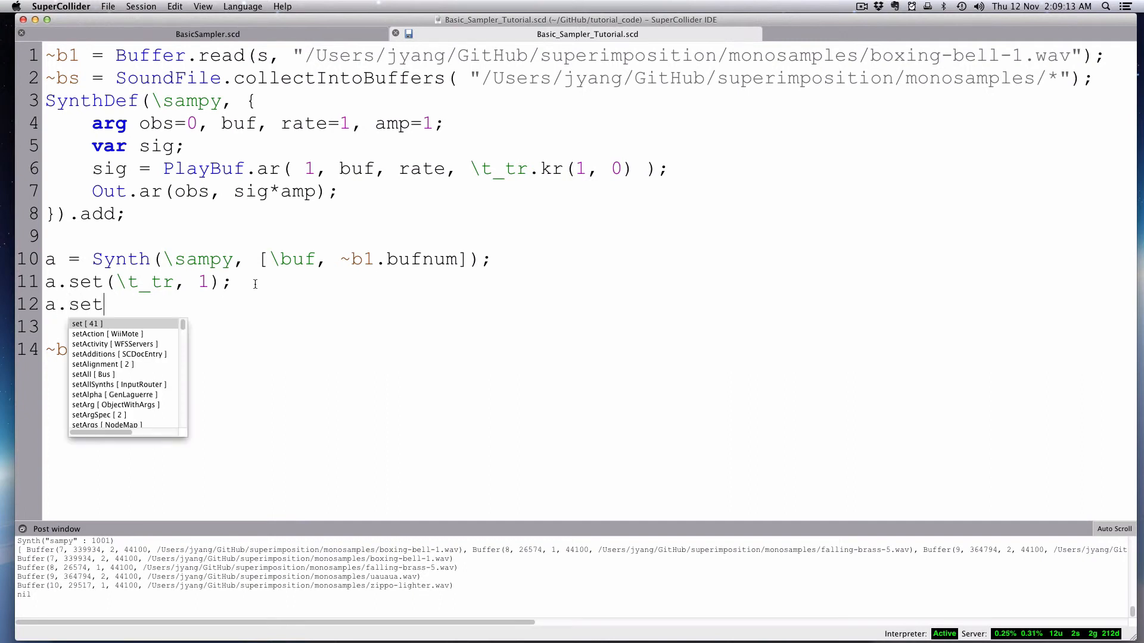
pyautogui.write('(\\b')
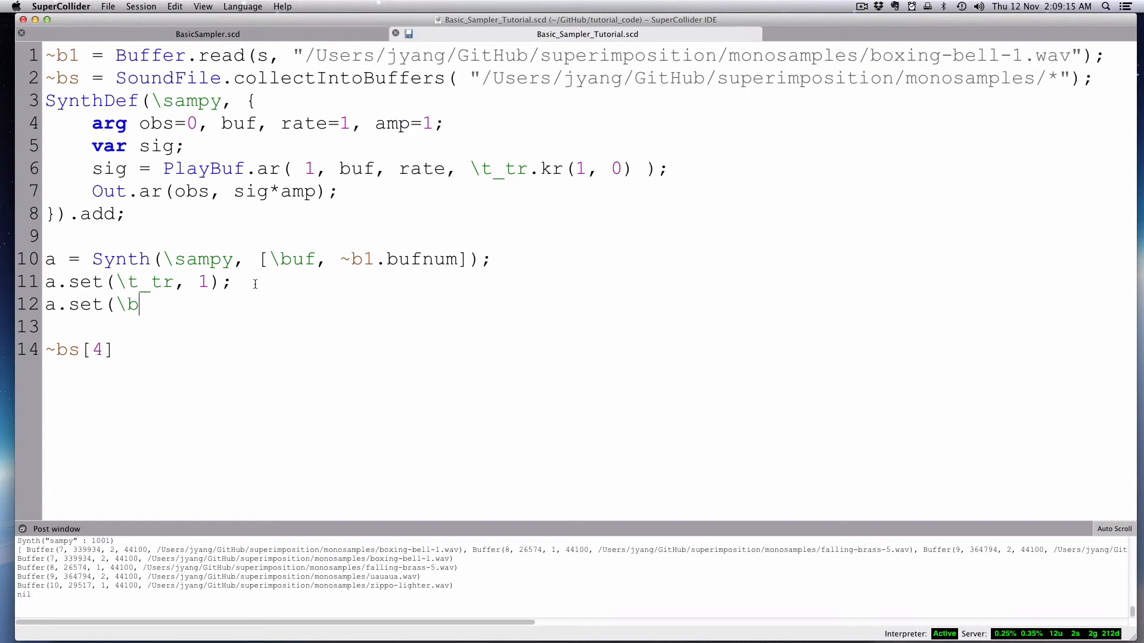
pyautogui.write('uf,')
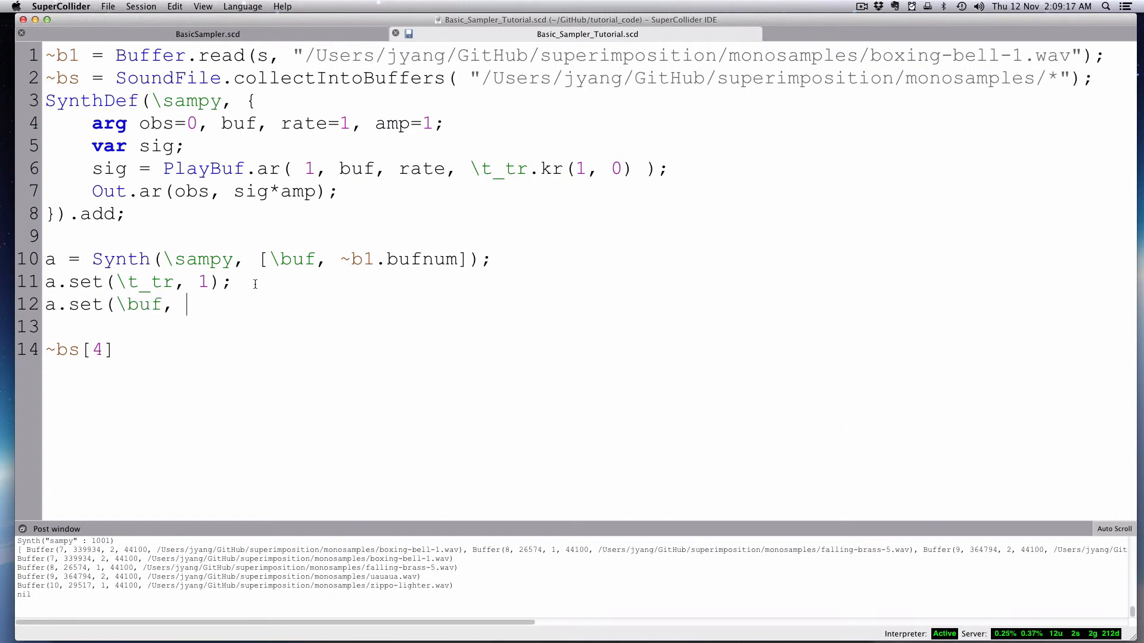
pyautogui.write('~bs')
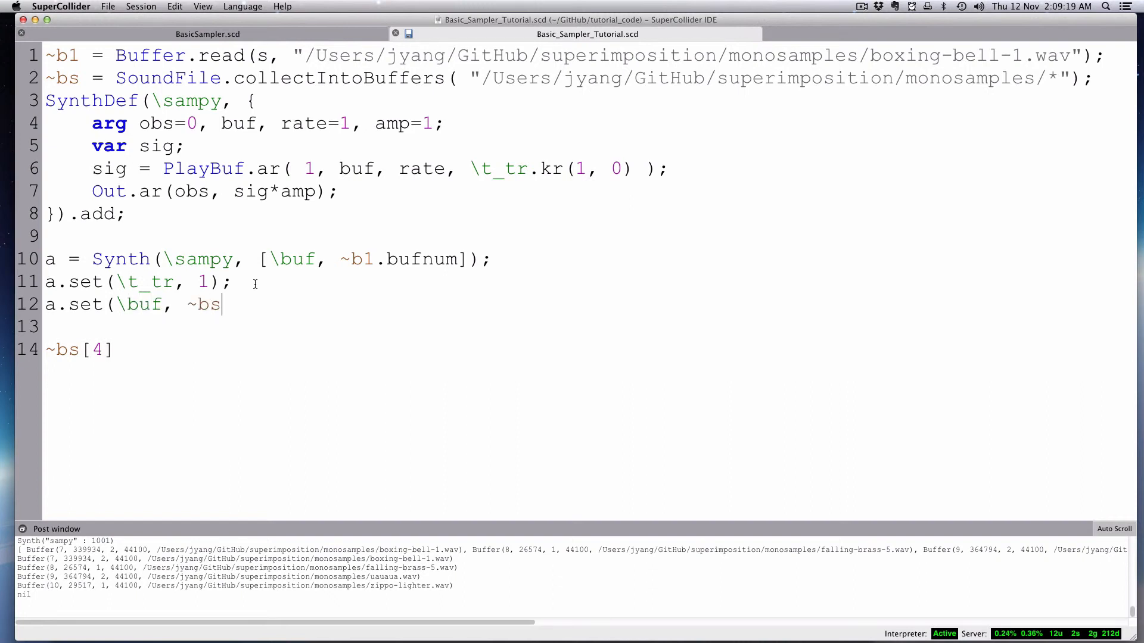
pyautogui.write('[3]')
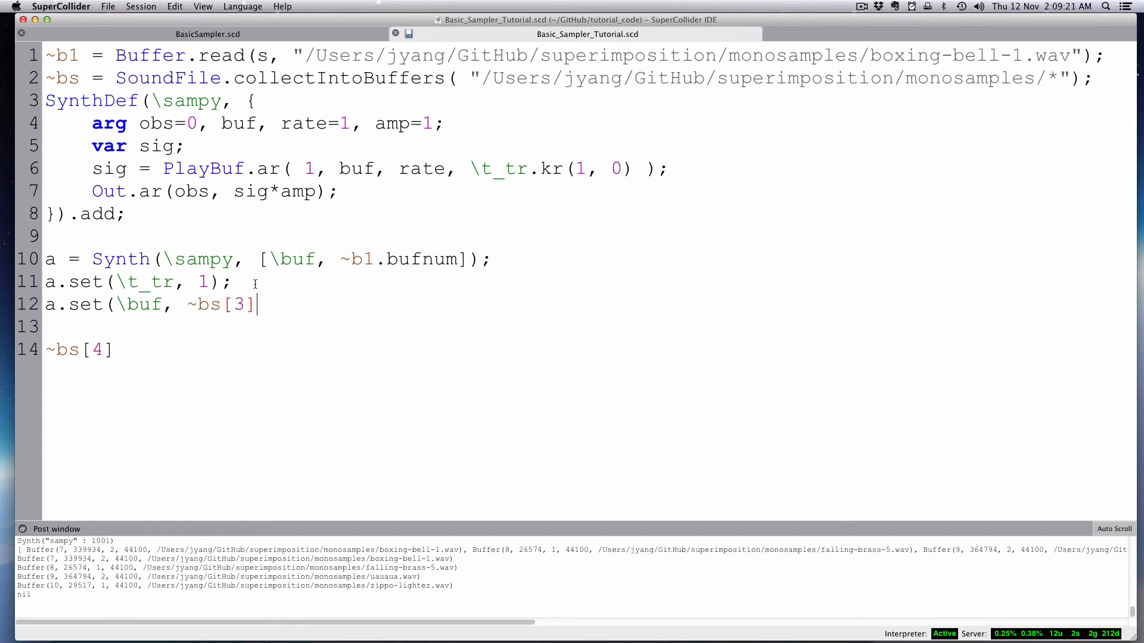
pyautogui.write('.b')
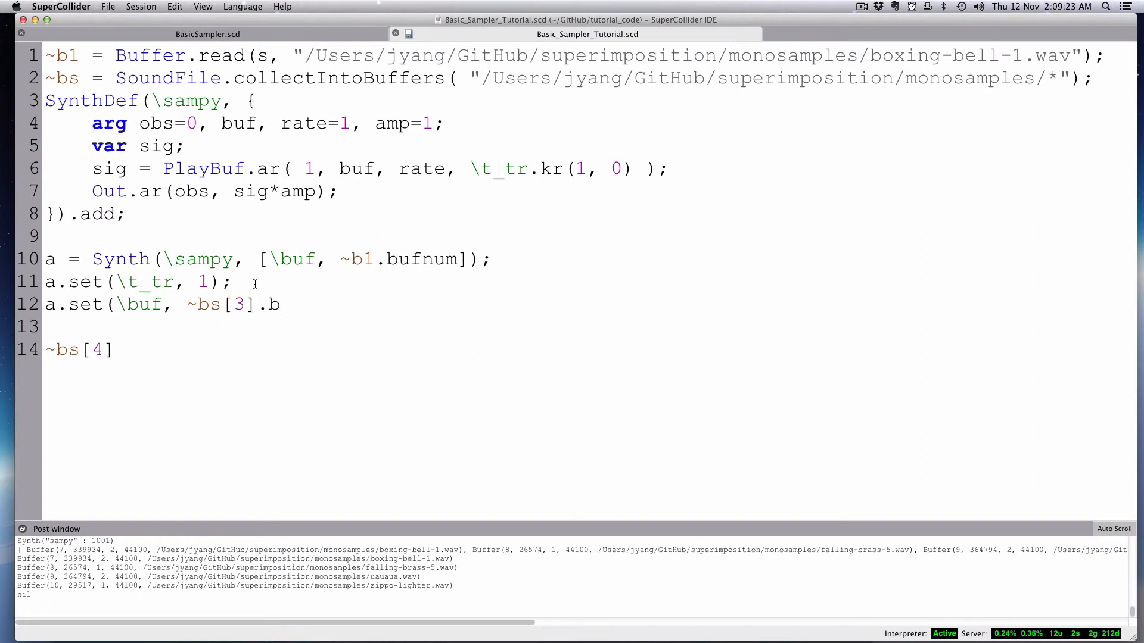
pyautogui.write('ufnum, );')
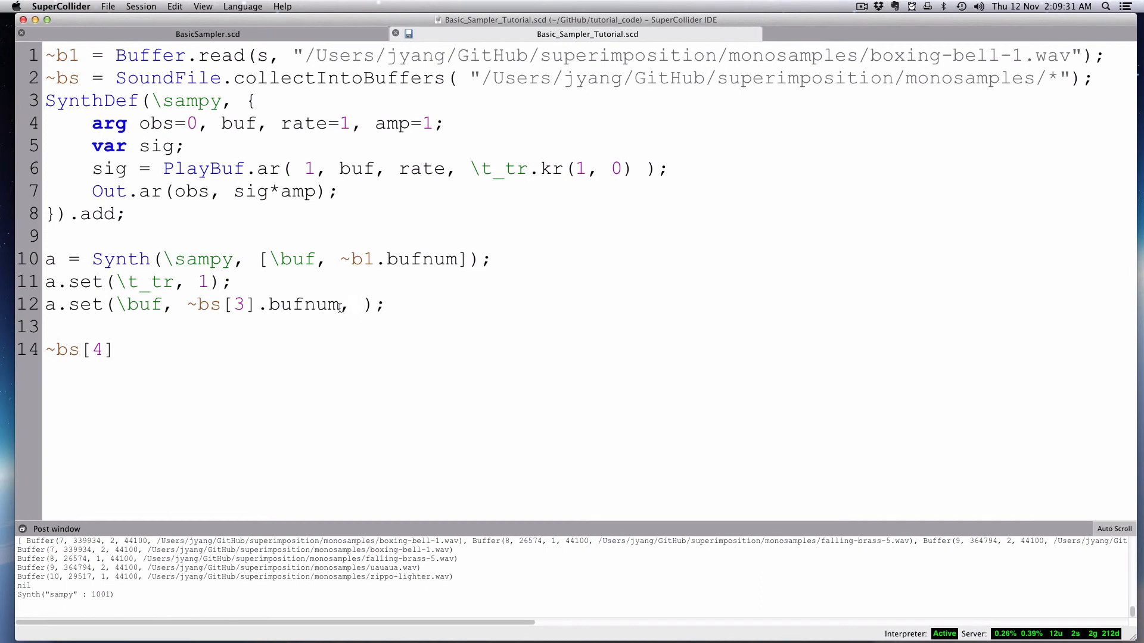
pyautogui.write('\\t')
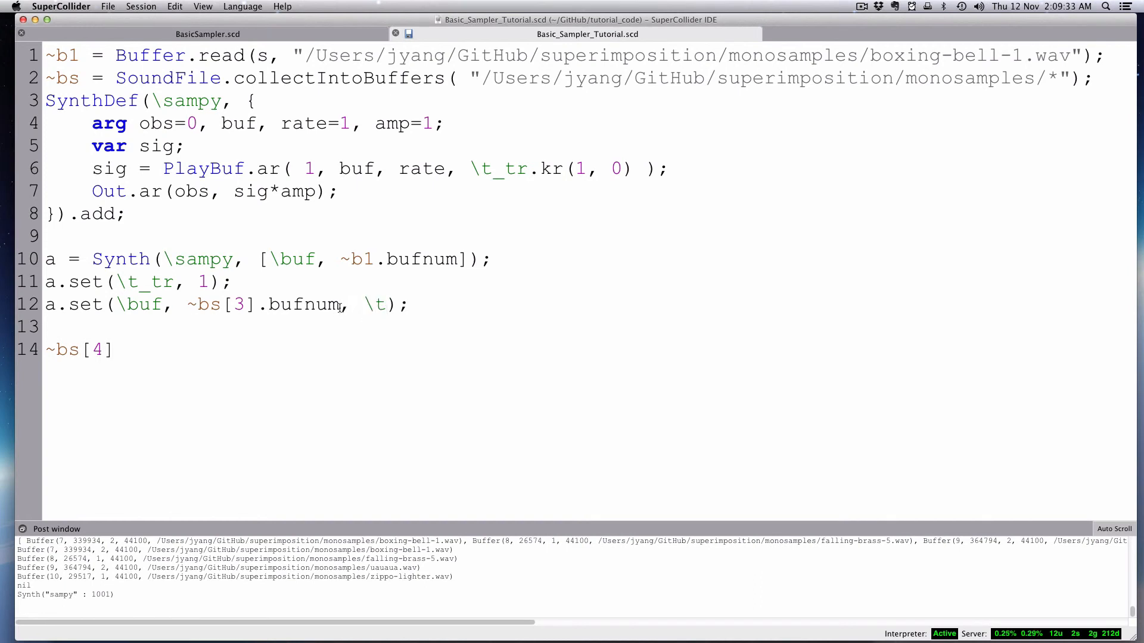
pyautogui.write('_tr')
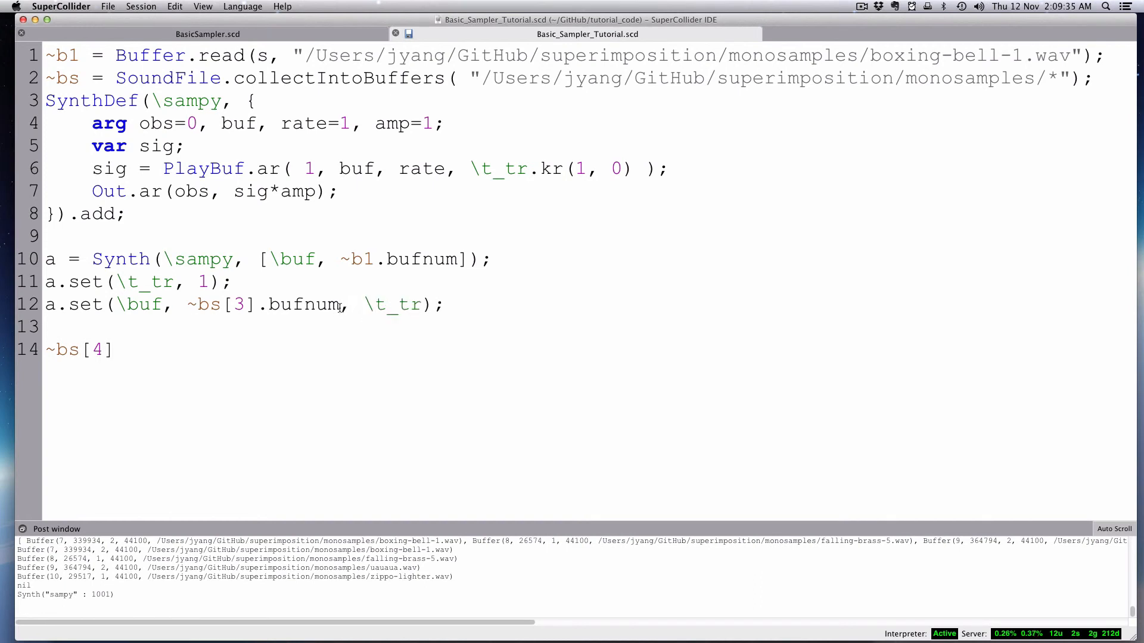